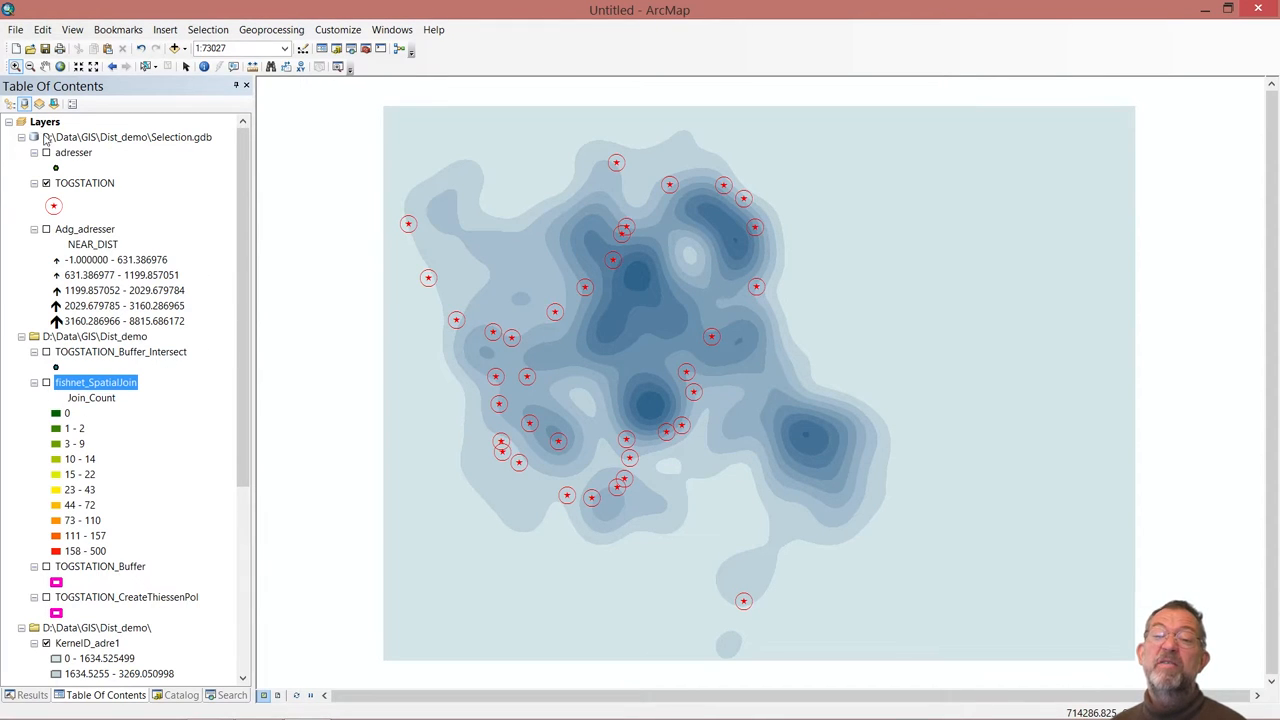
- Turn all layers off from the Layers context menu, leaving an empty map
{"action": "right_click", "coordinate": [44, 122]}
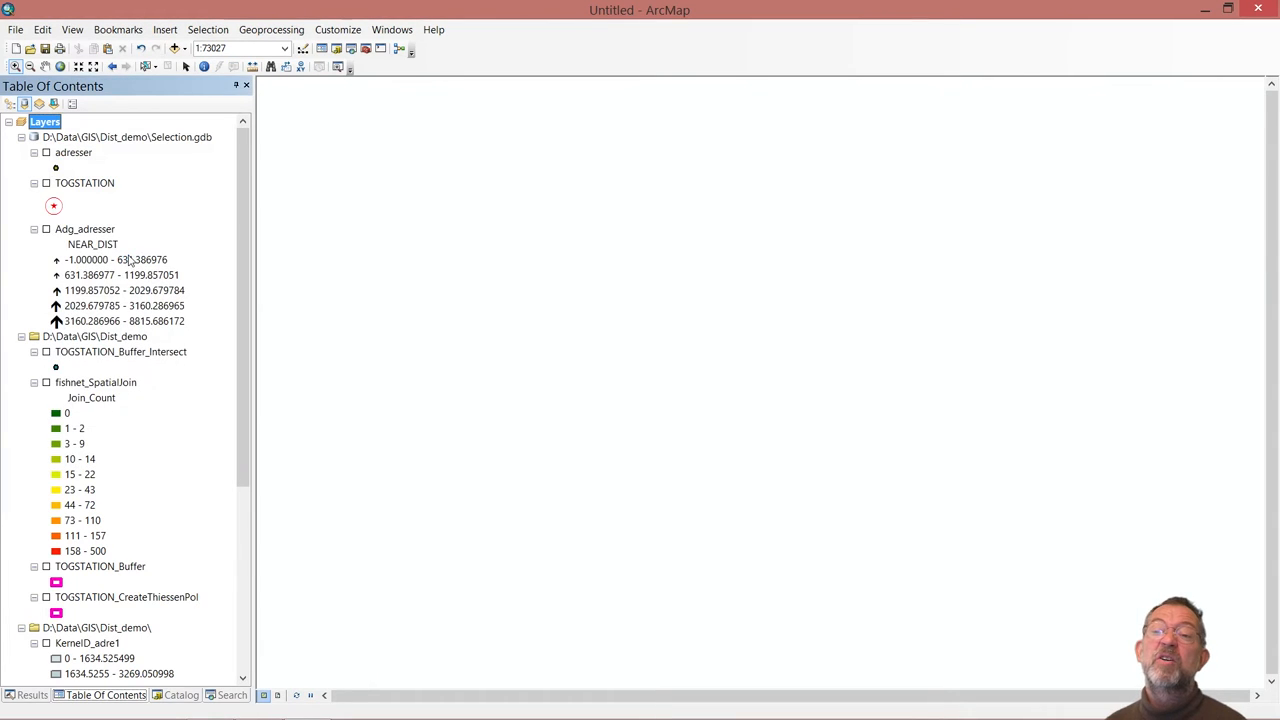
{"action": "mouse_move", "coordinate": [208, 424]}
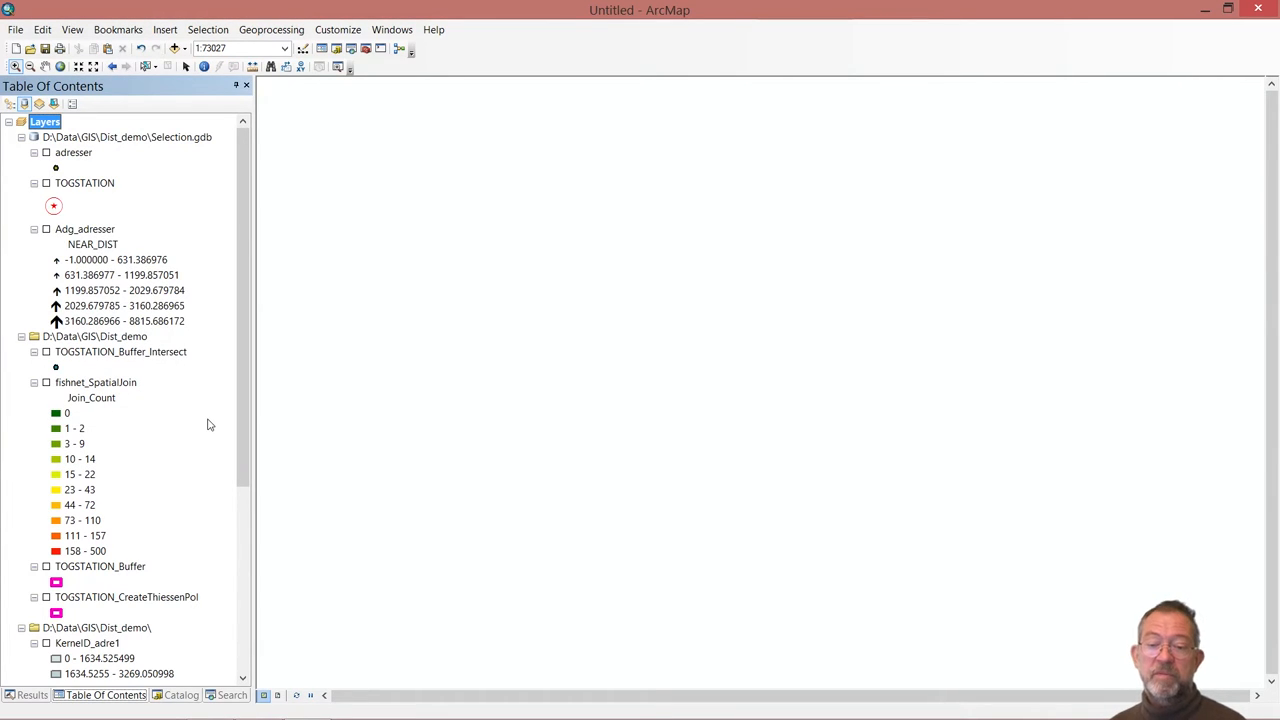
{"action": "mouse_move", "coordinate": [170, 640]}
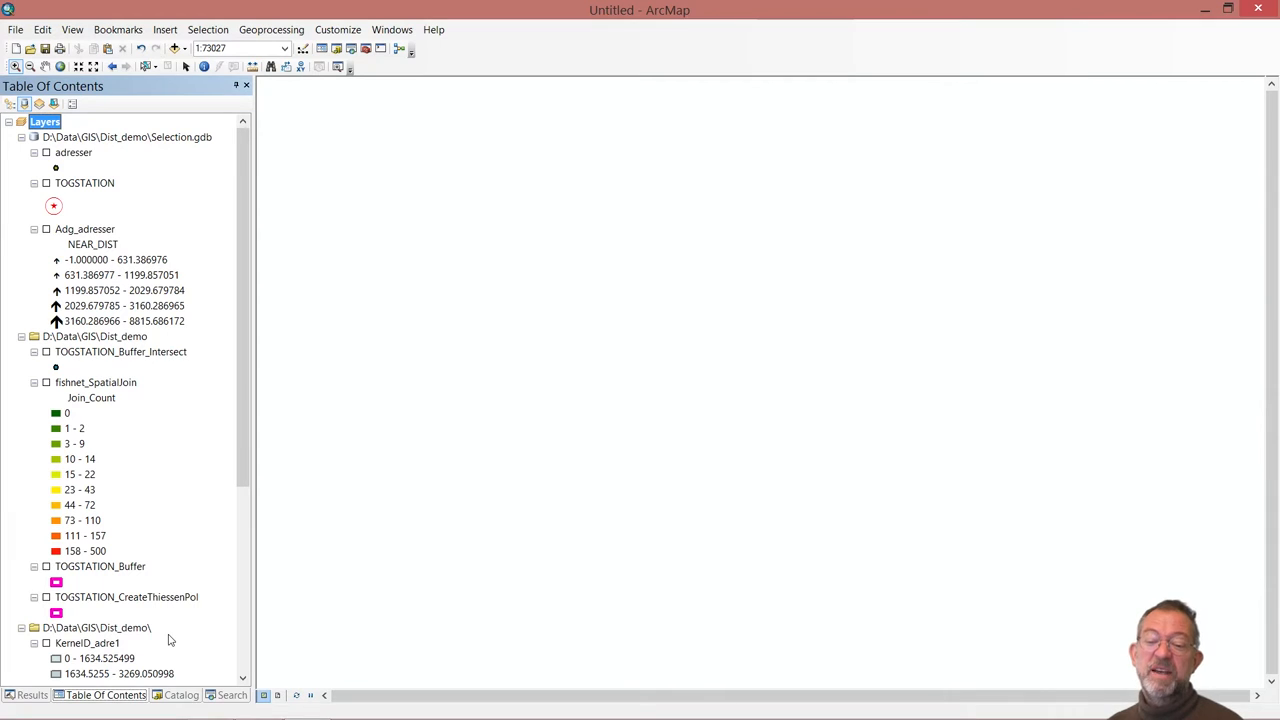
{"action": "mouse_move", "coordinate": [176, 692]}
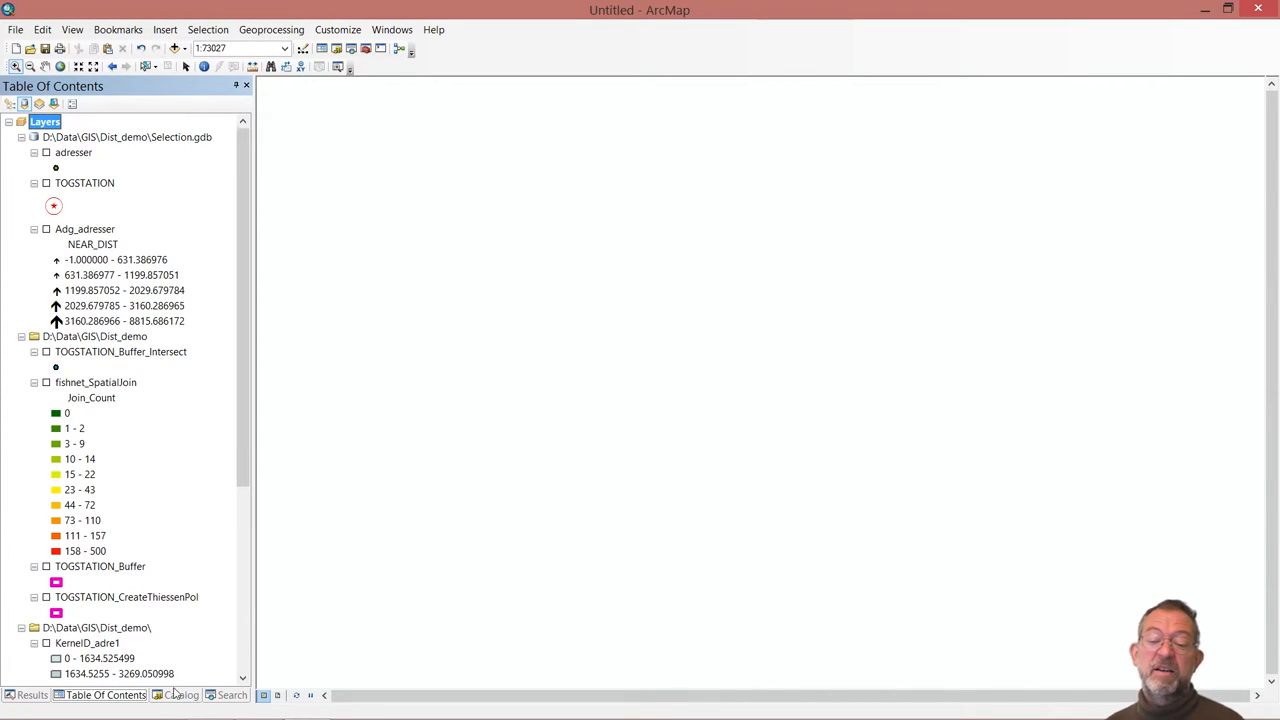
- Add Vejmidte and land from Selection.gdb via the Catalog, dismissing the coordinate system warning
{"action": "left_click", "coordinate": [180, 696]}
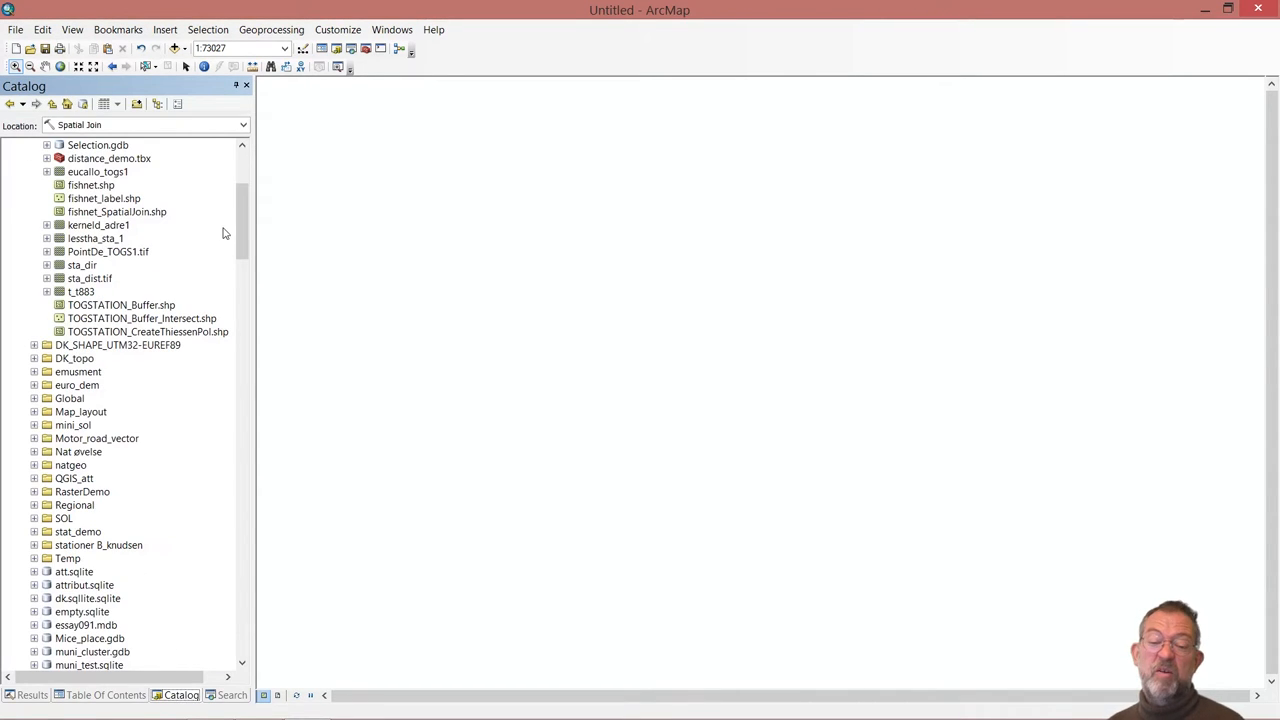
{"action": "scroll", "scroll_direction": "up", "scroll_amount": 3}
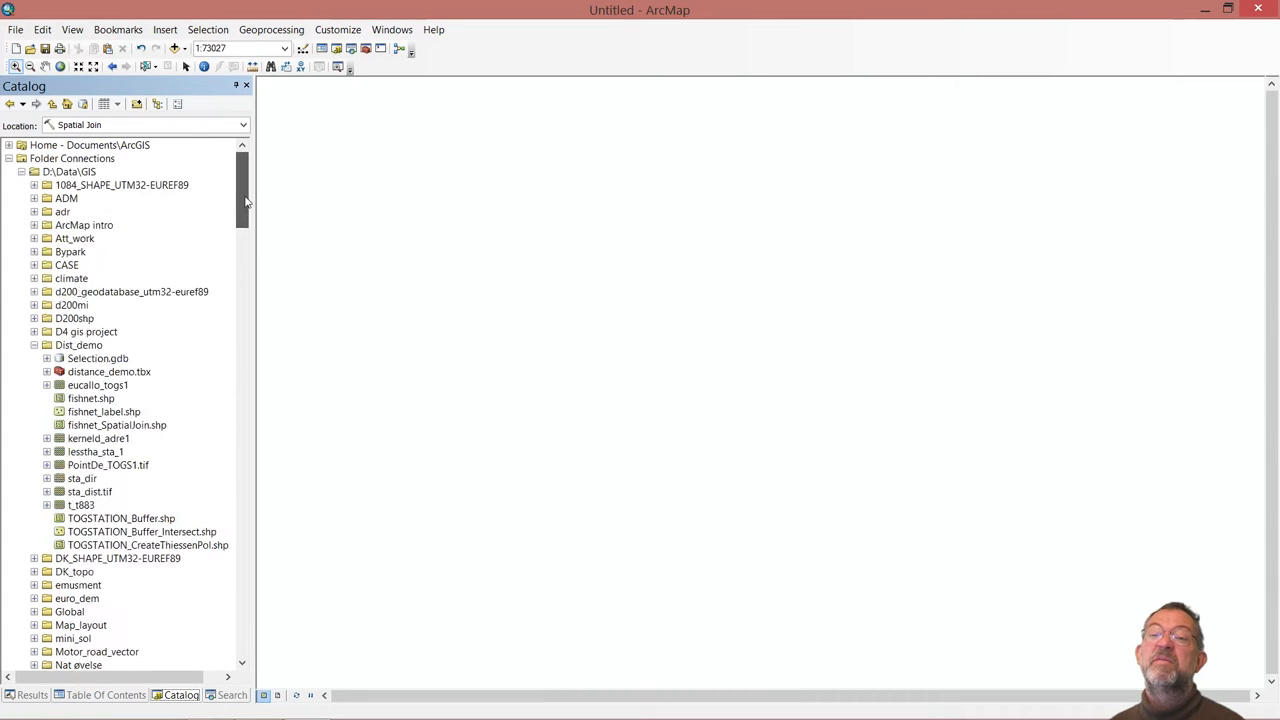
{"action": "mouse_move", "coordinate": [196, 486]}
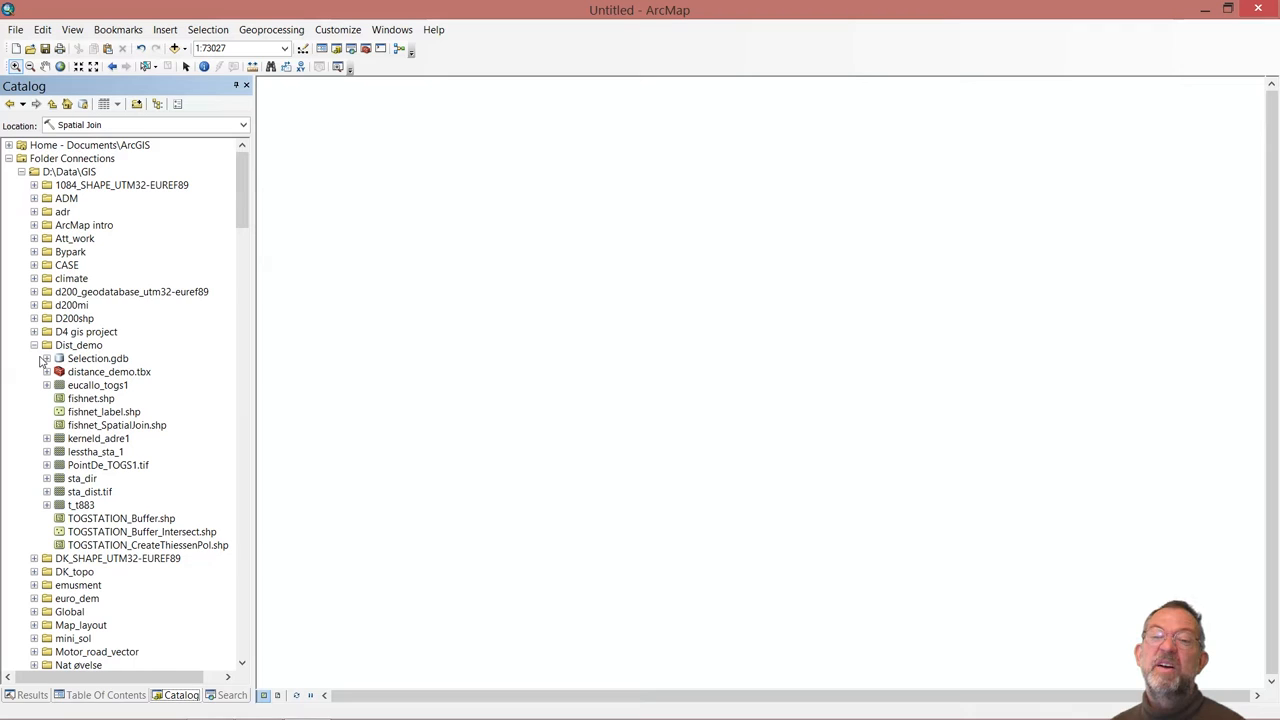
{"action": "left_click", "coordinate": [46, 358]}
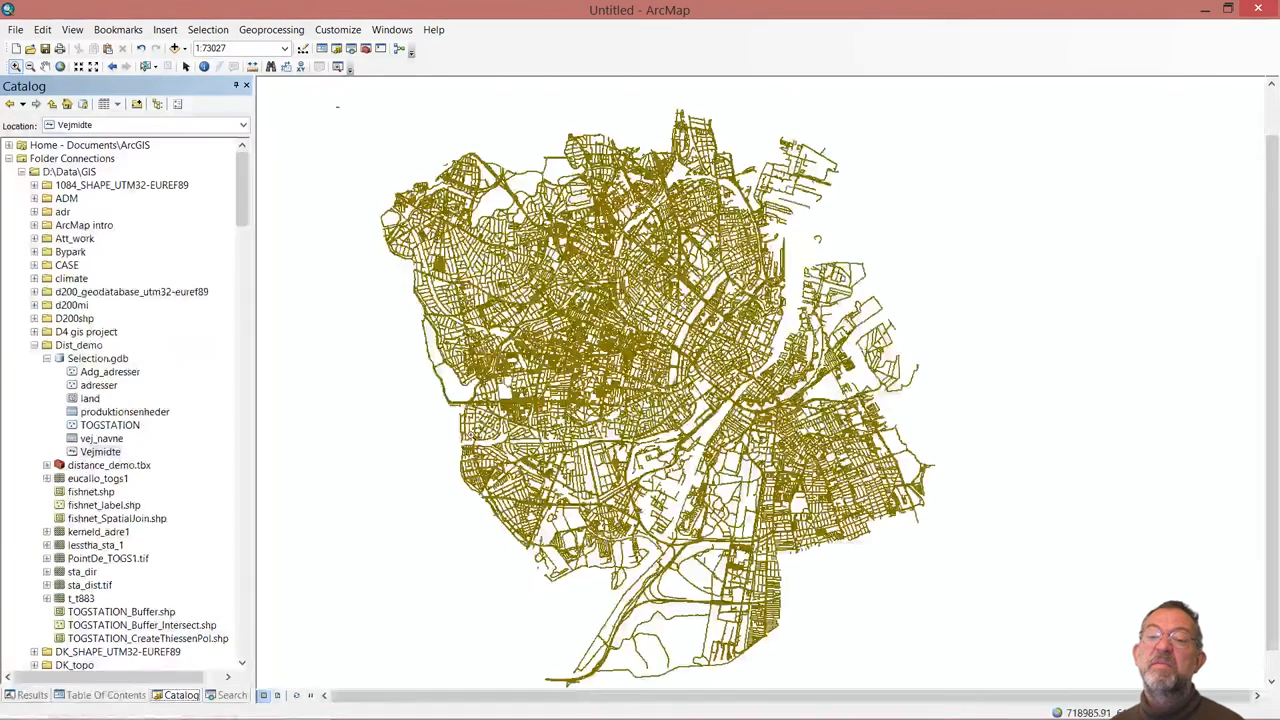
{"action": "left_click", "coordinate": [90, 398]}
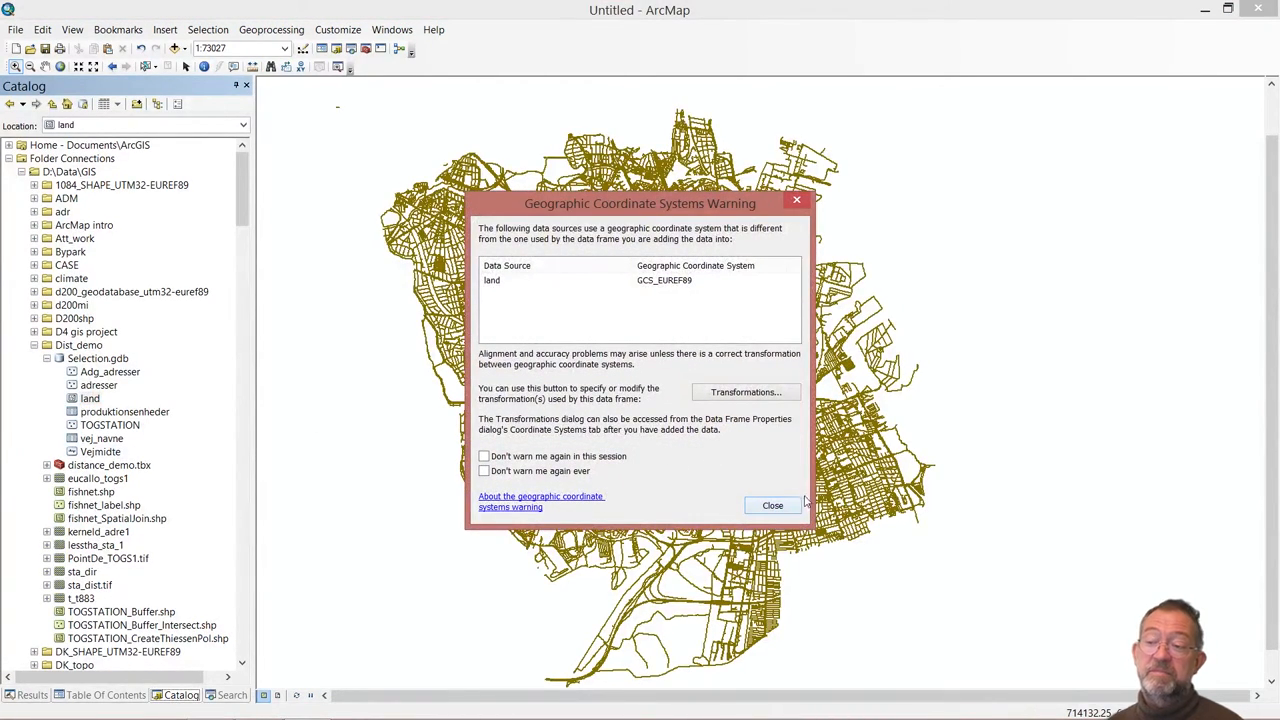
{"action": "left_click", "coordinate": [772, 504]}
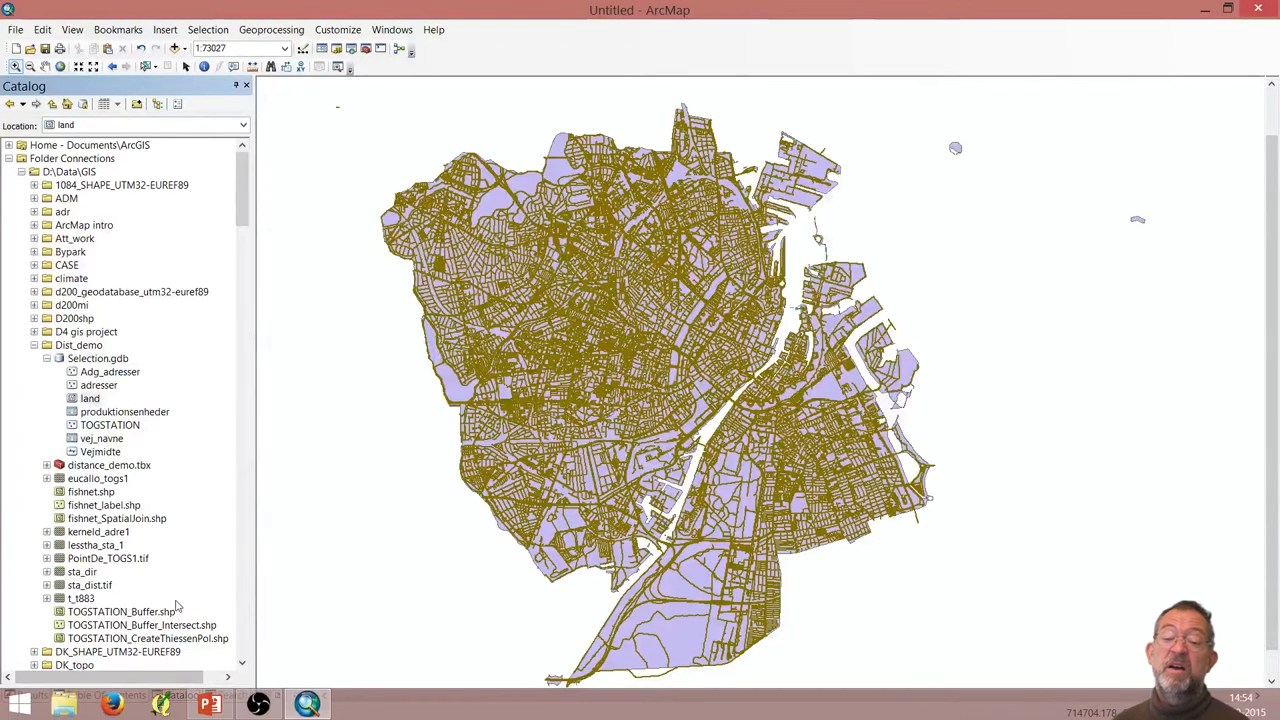
- Create a new model in distance_demo.tbx and drag the land layer into it
{"action": "right_click", "coordinate": [108, 464]}
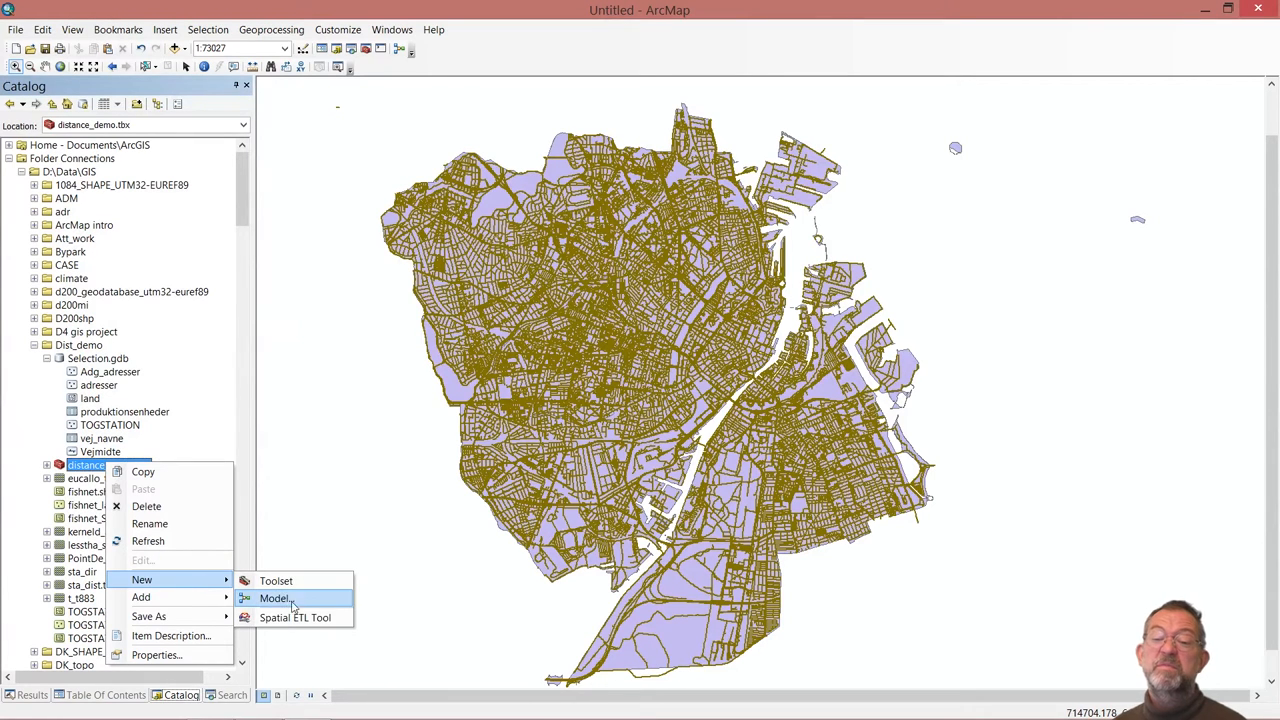
{"action": "left_click", "coordinate": [274, 598]}
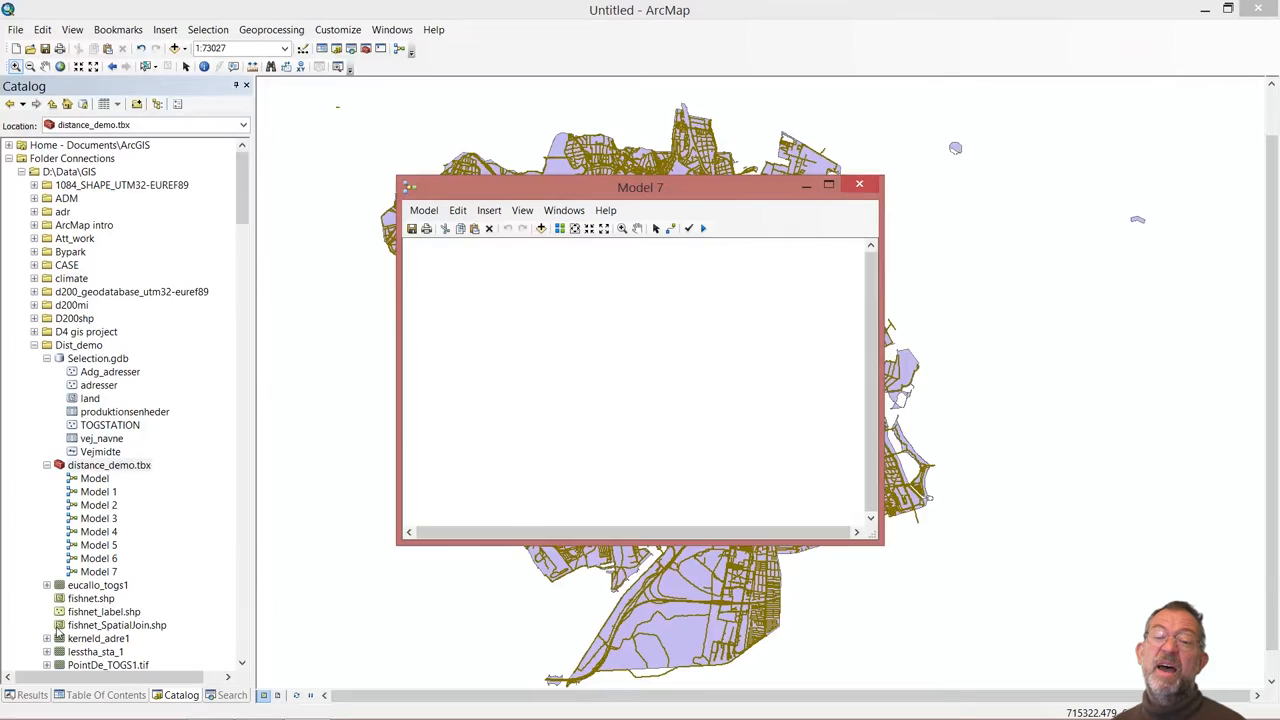
{"action": "left_click", "coordinate": [104, 696]}
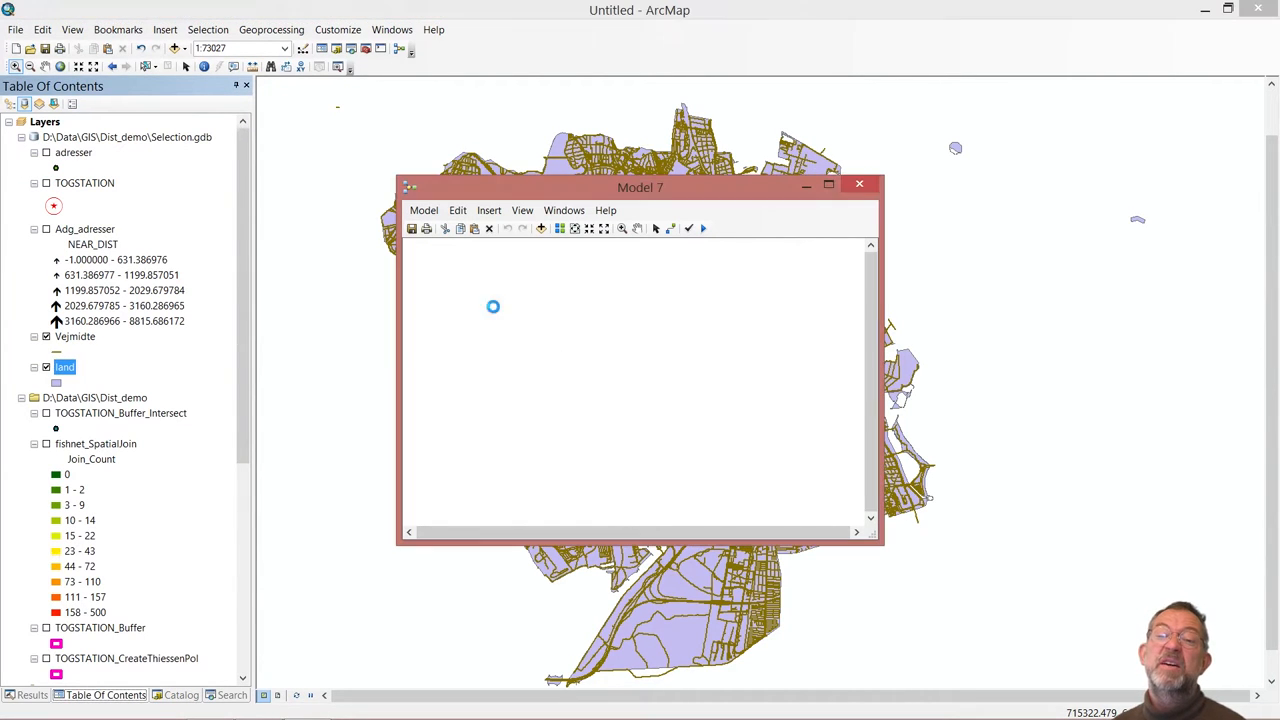
{"action": "left_click_drag", "start_coordinate": [64, 366], "coordinate": [492, 306]}
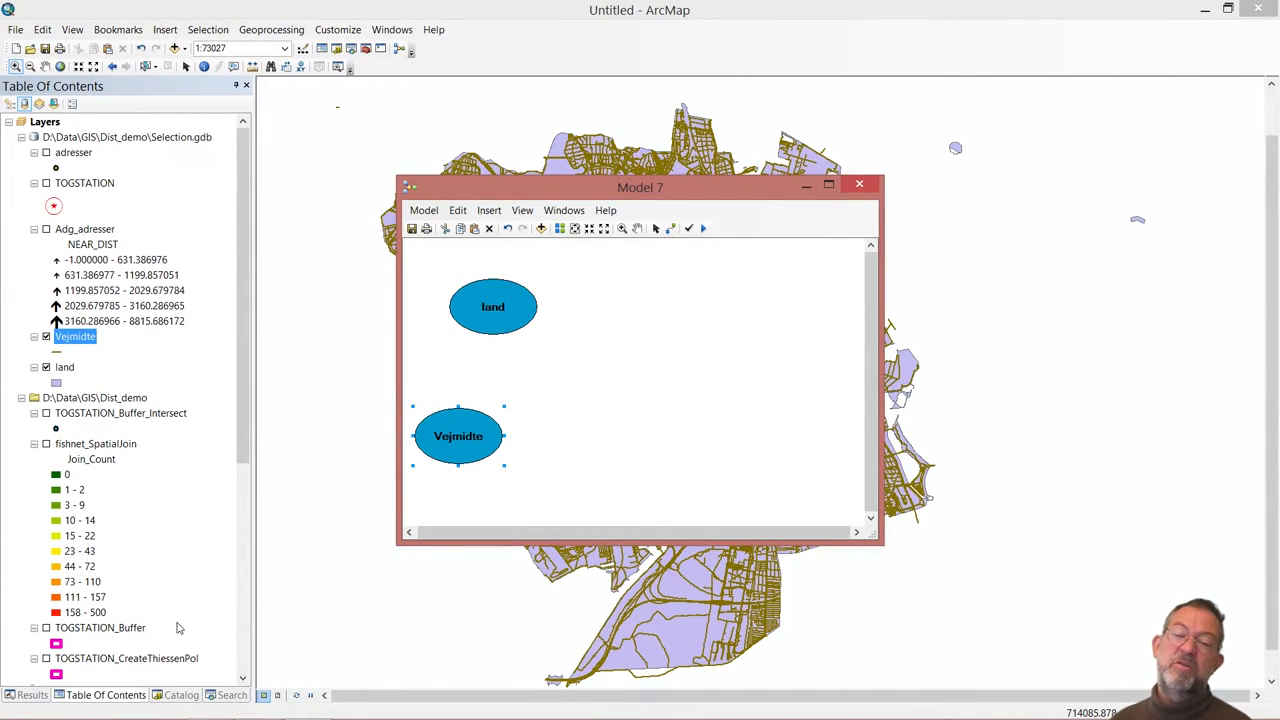
{"action": "mouse_move", "coordinate": [182, 696]}
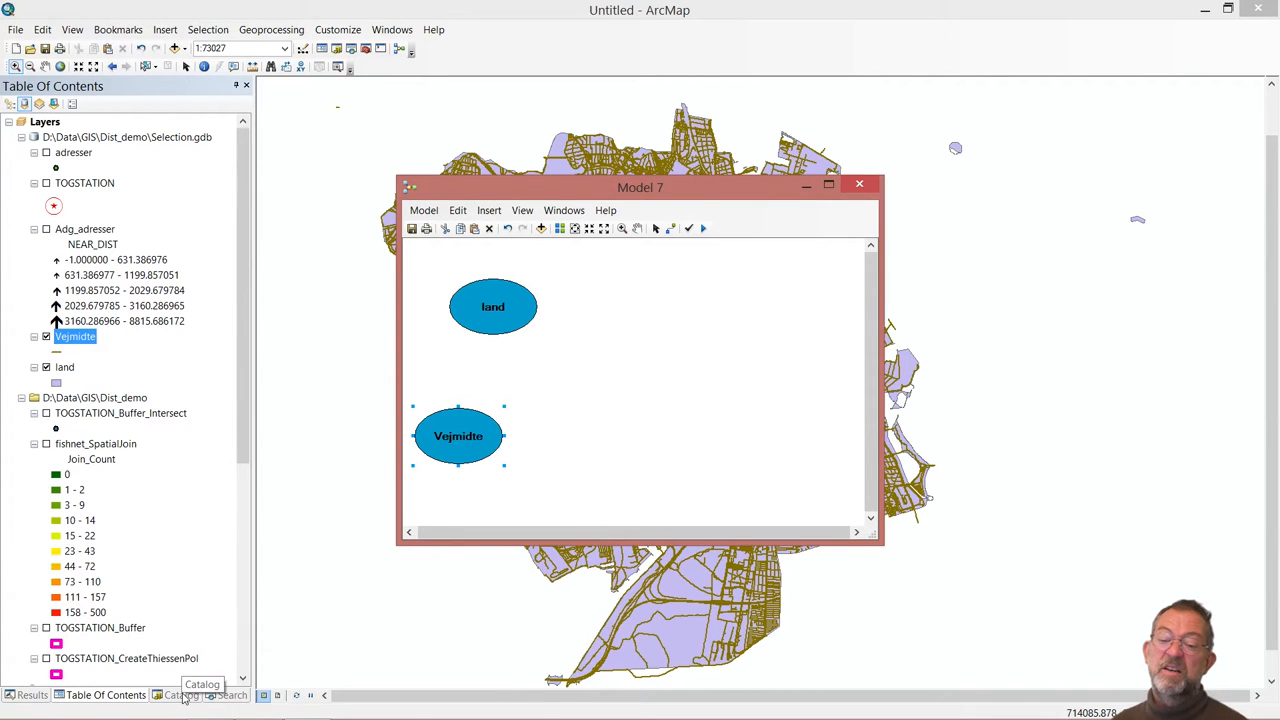
- Locate the To Raster tools under Conversion Tools in the Catalog
{"action": "left_click", "coordinate": [180, 696]}
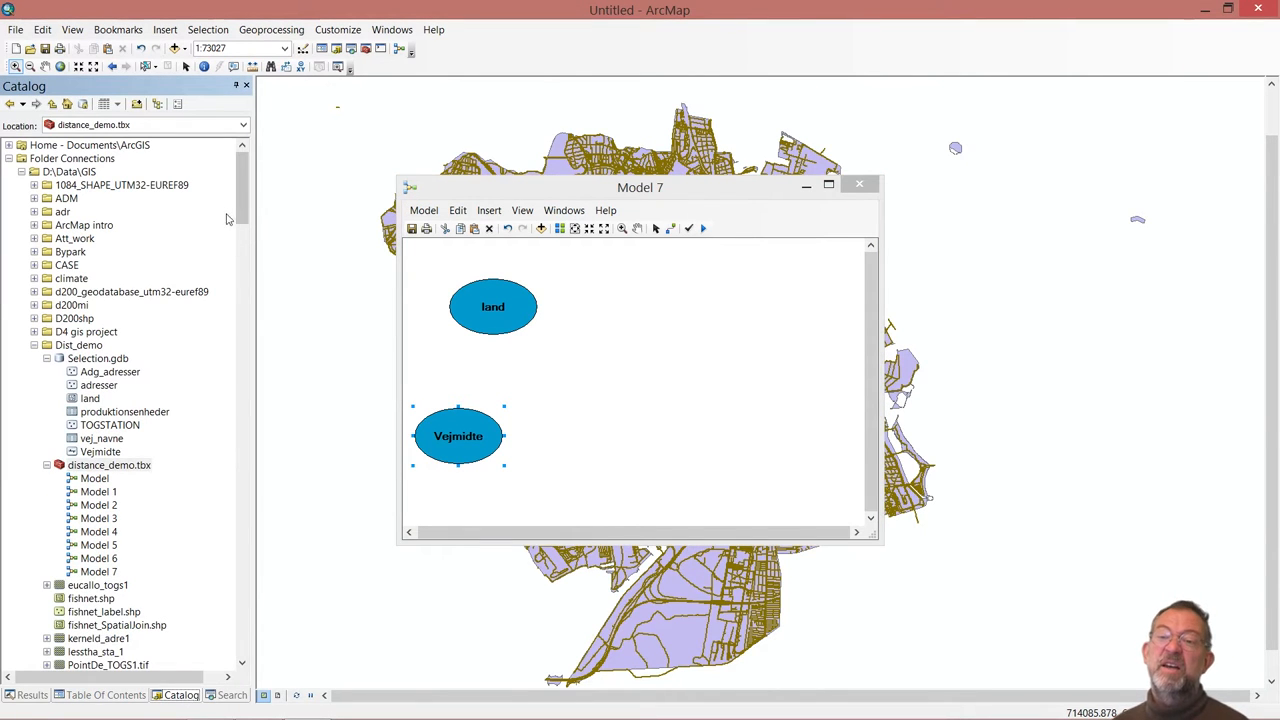
{"action": "scroll", "scroll_direction": "down", "scroll_amount": 3}
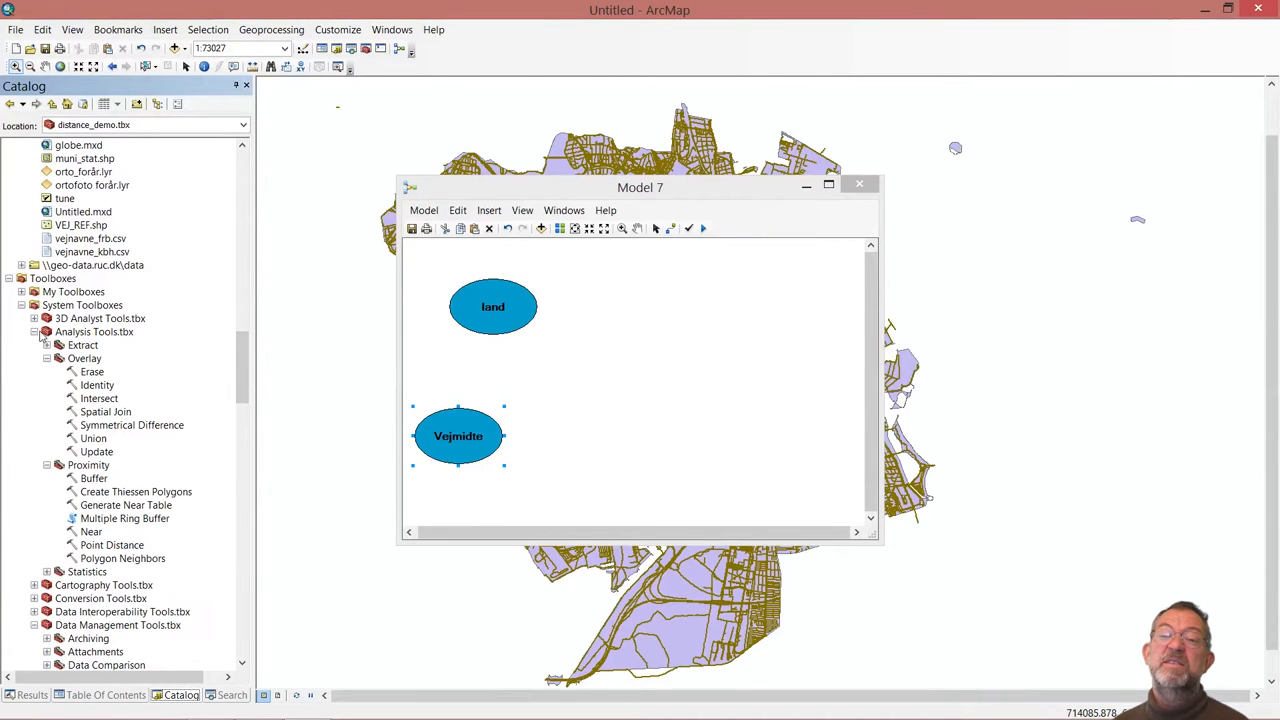
{"action": "scroll", "scroll_direction": "up", "scroll_amount": 3}
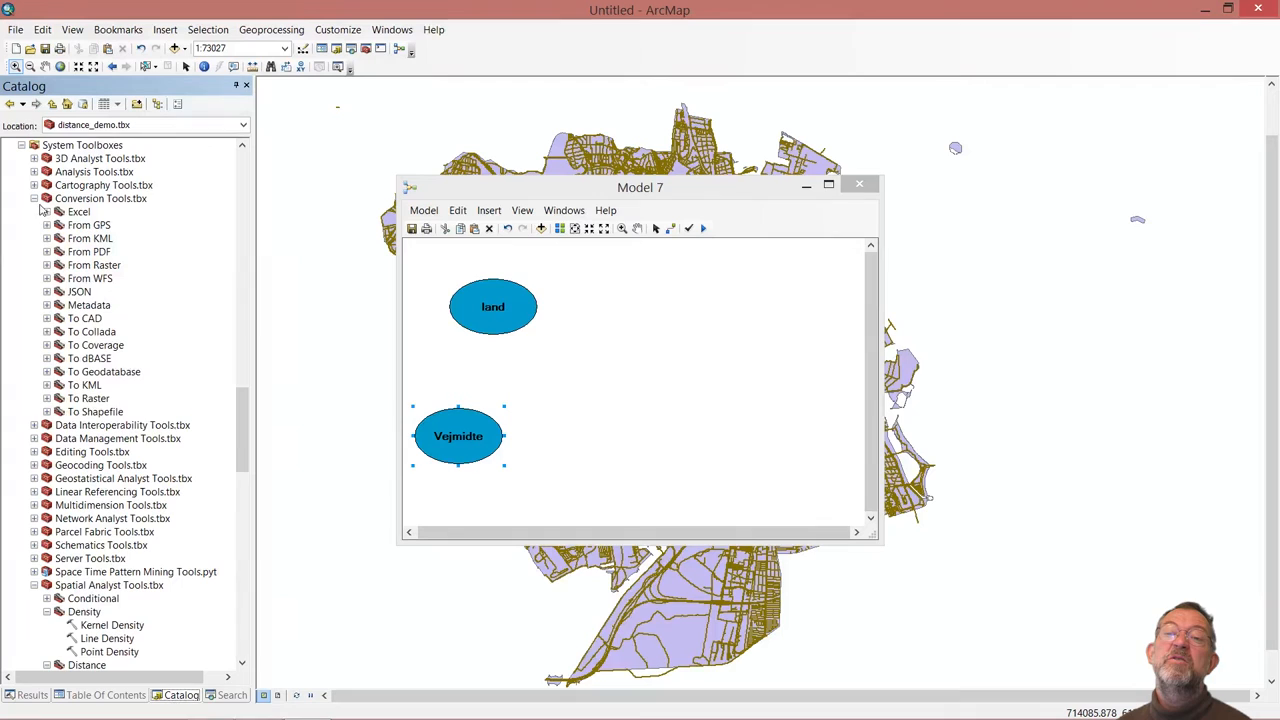
{"action": "mouse_move", "coordinate": [60, 400]}
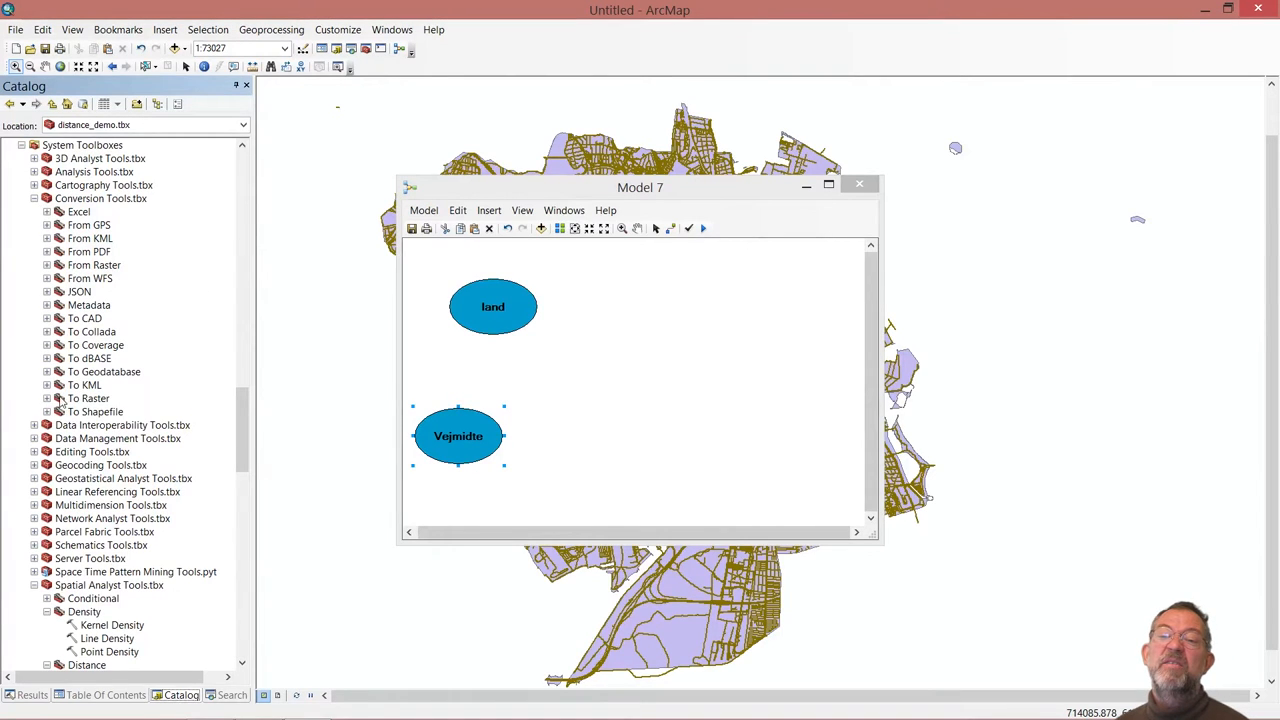
{"action": "left_click", "coordinate": [48, 398]}
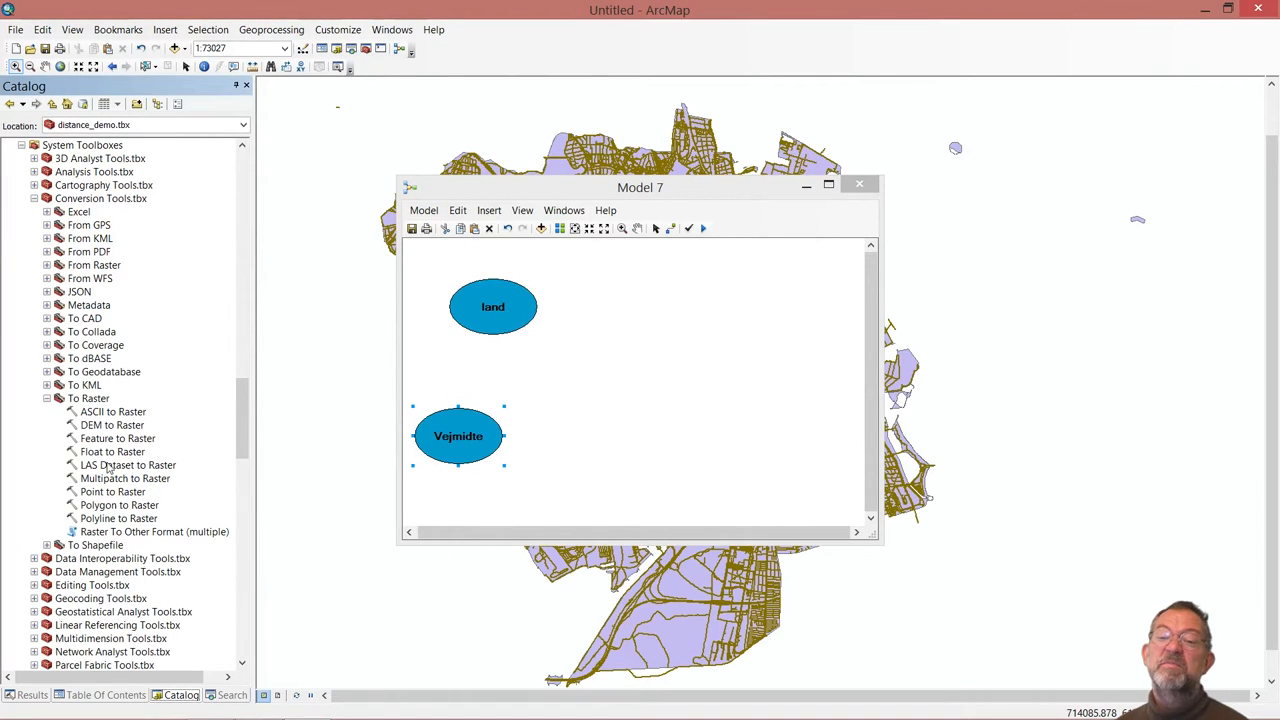
{"action": "mouse_move", "coordinate": [124, 512]}
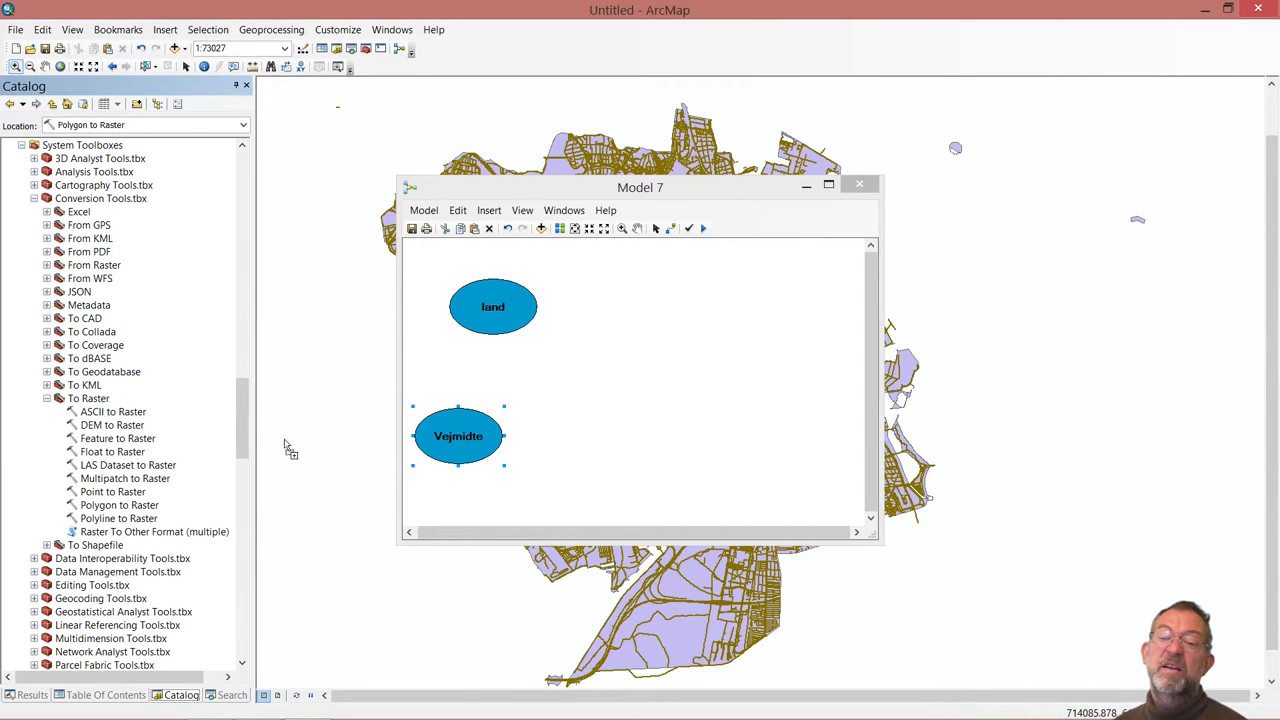
- Add Polygon to Raster to the model and bring up its settings
{"action": "left_click_drag", "start_coordinate": [118, 504], "coordinate": [652, 292]}
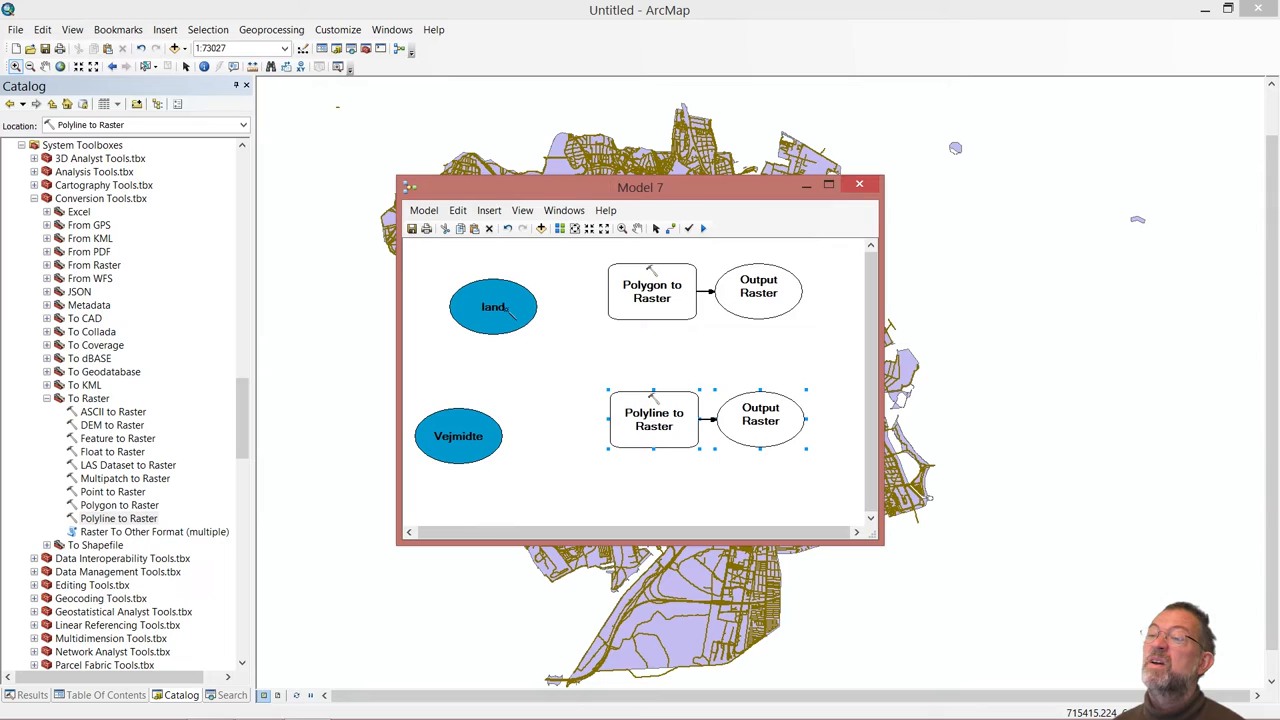
{"action": "right_click", "coordinate": [652, 292]}
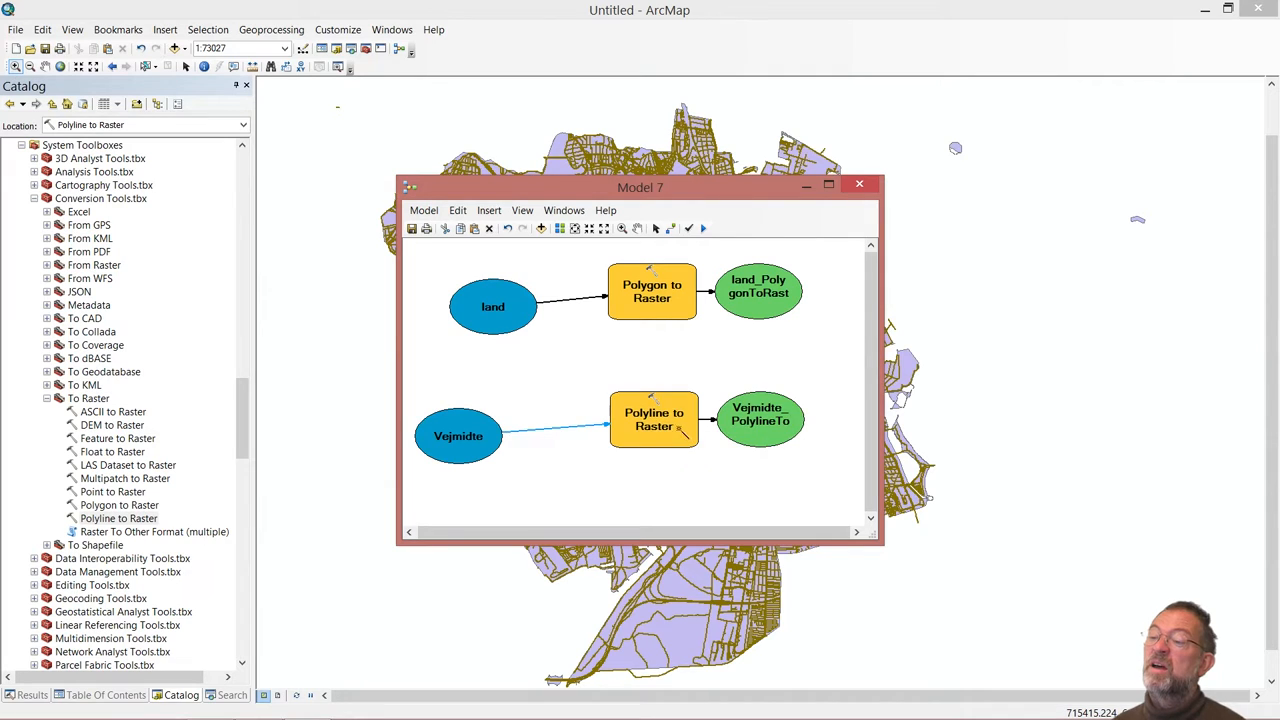
{"action": "double_click", "coordinate": [652, 292]}
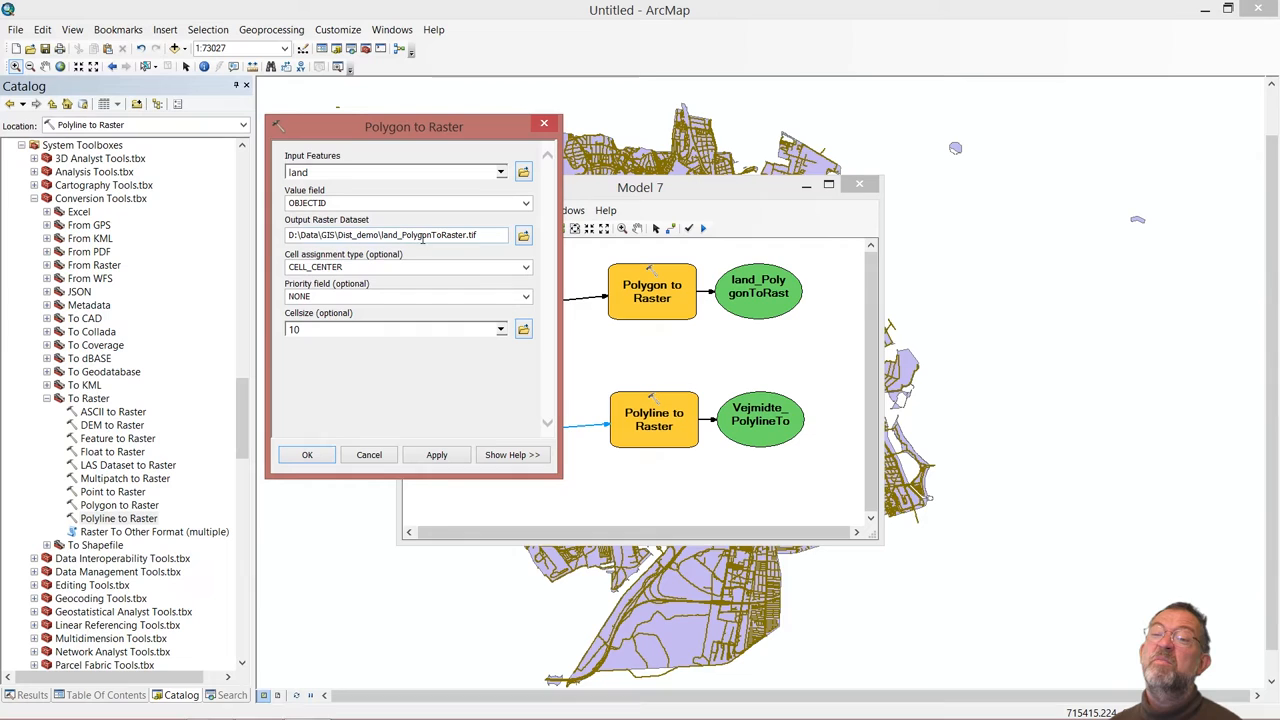
{"action": "mouse_move", "coordinate": [368, 374]}
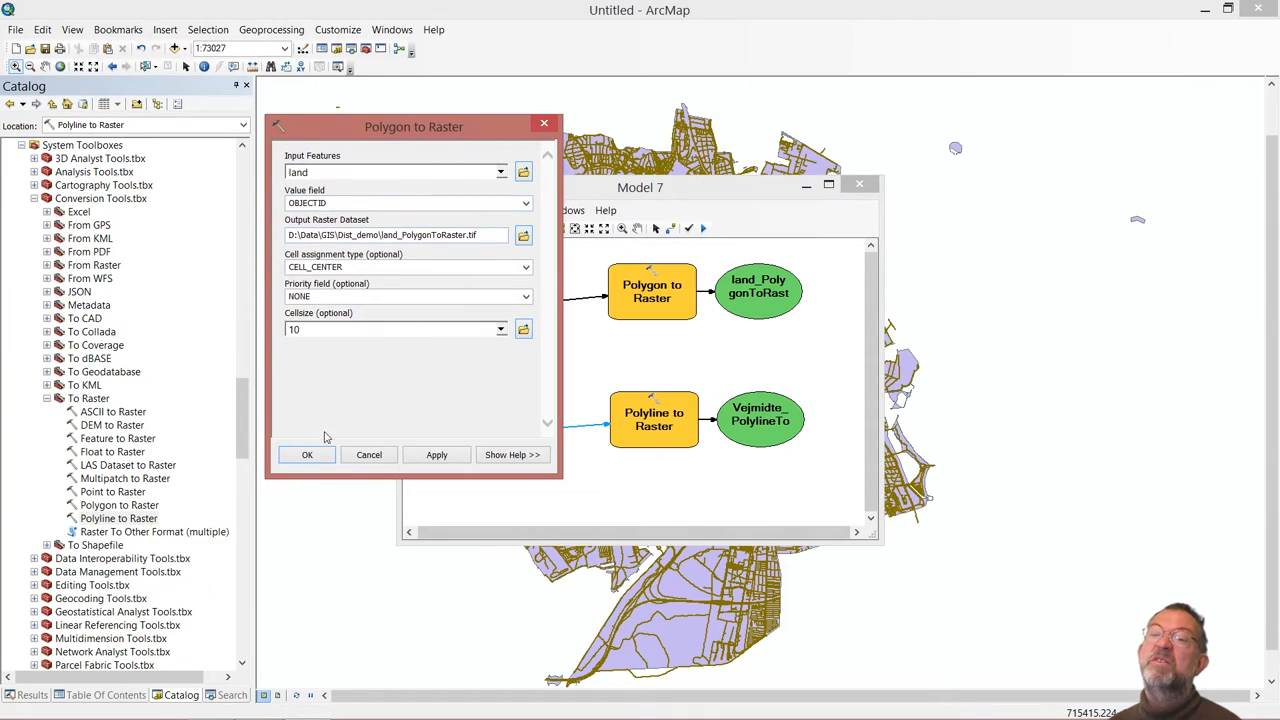
{"action": "mouse_move", "coordinate": [308, 456]}
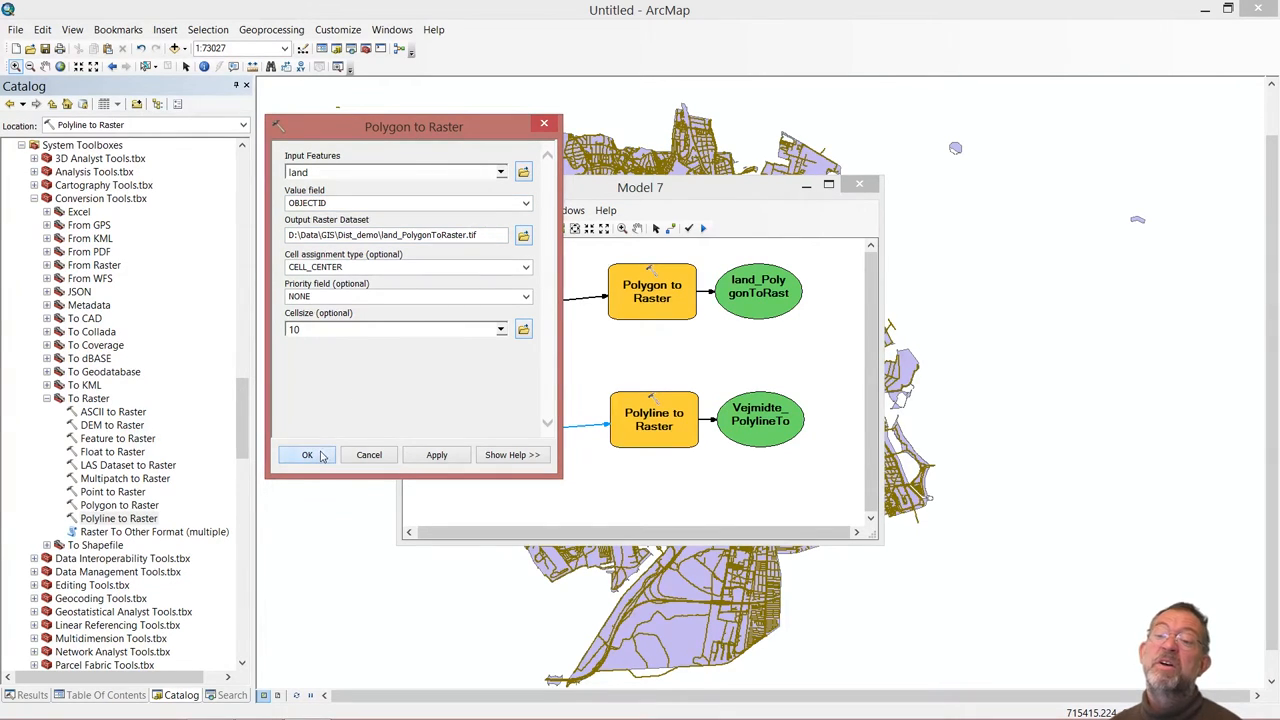
- Accept Polygon to Raster with input land, value field OBJECTID and cell size 10
{"action": "left_click", "coordinate": [308, 456]}
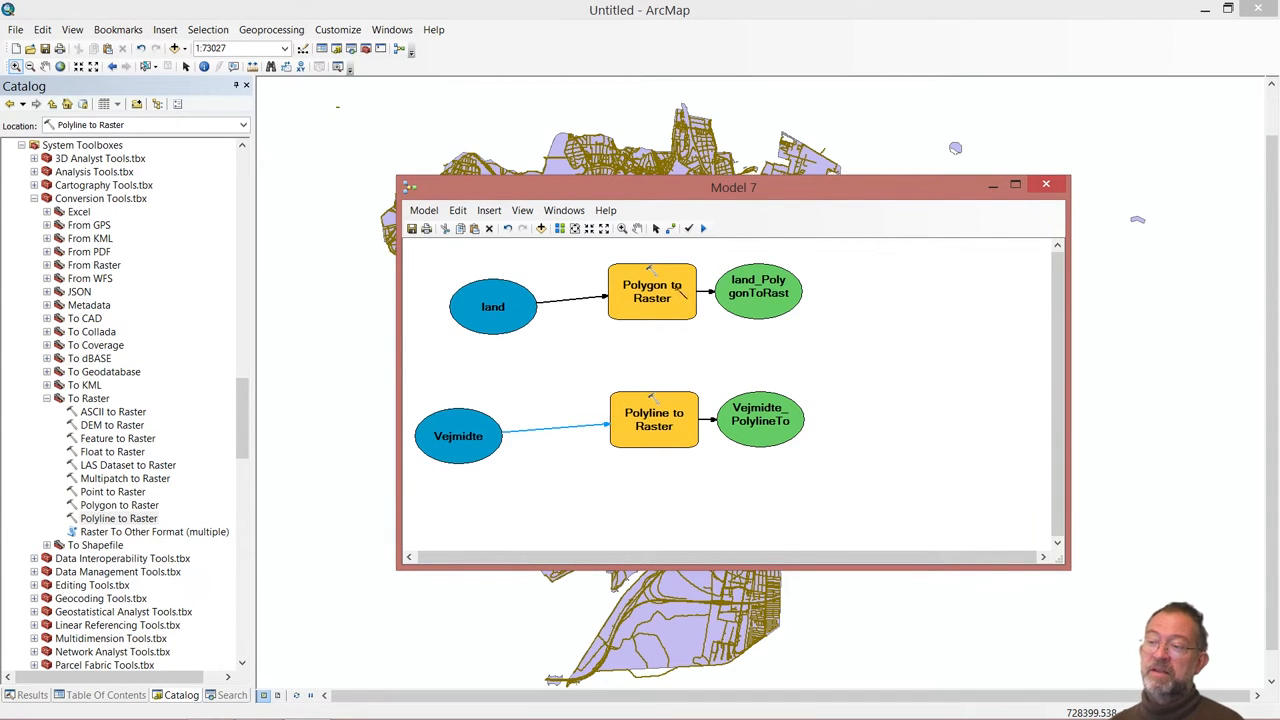
{"action": "mouse_move", "coordinate": [844, 312]}
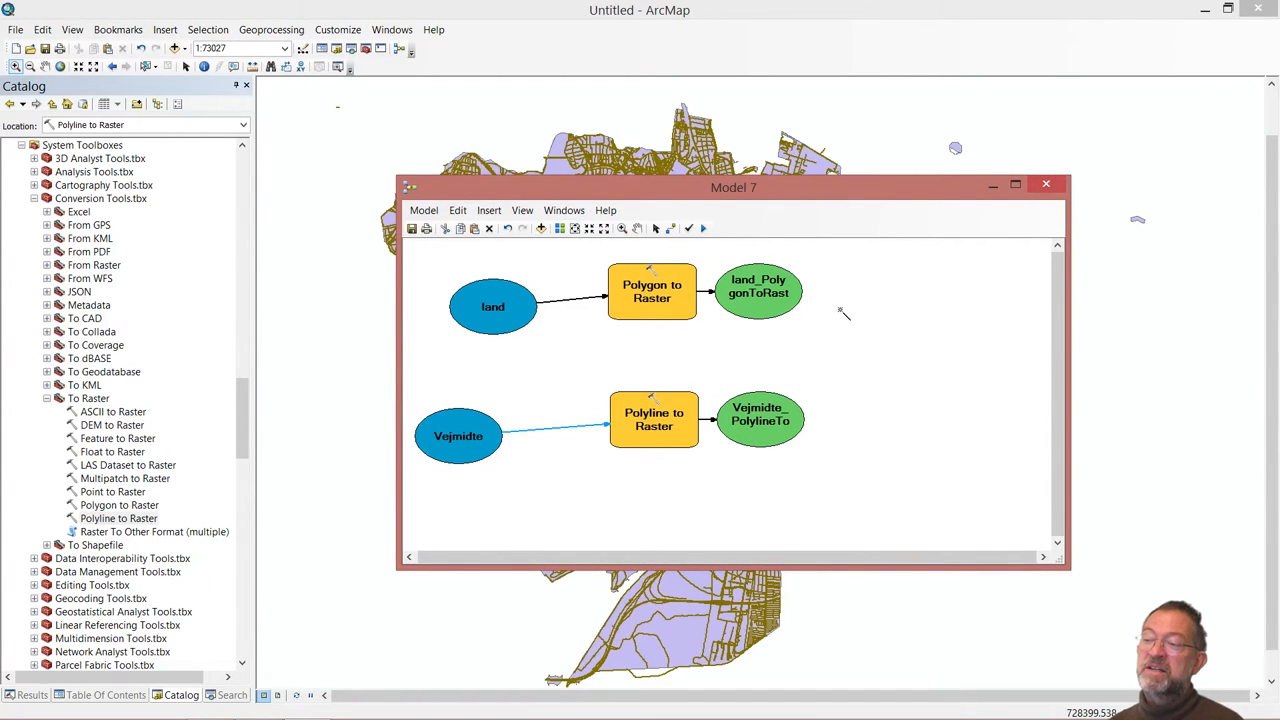
{"action": "mouse_move", "coordinate": [780, 438]}
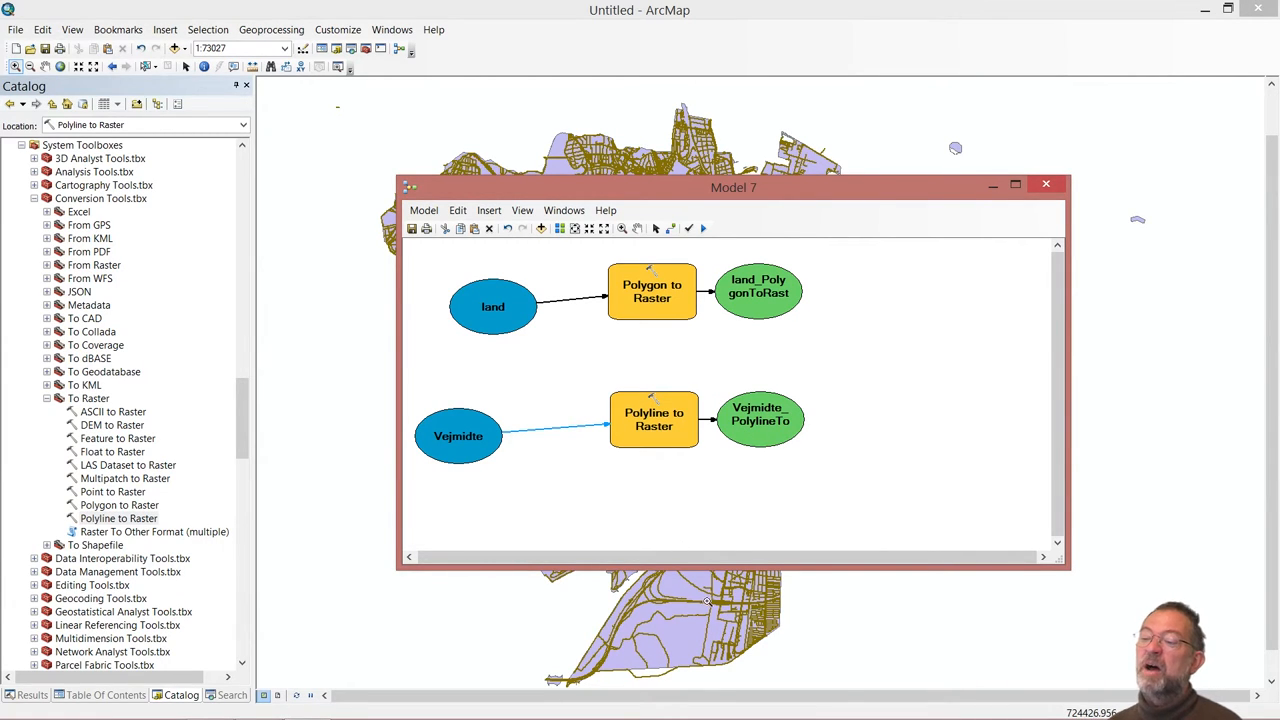
{"action": "mouse_move", "coordinate": [856, 444]}
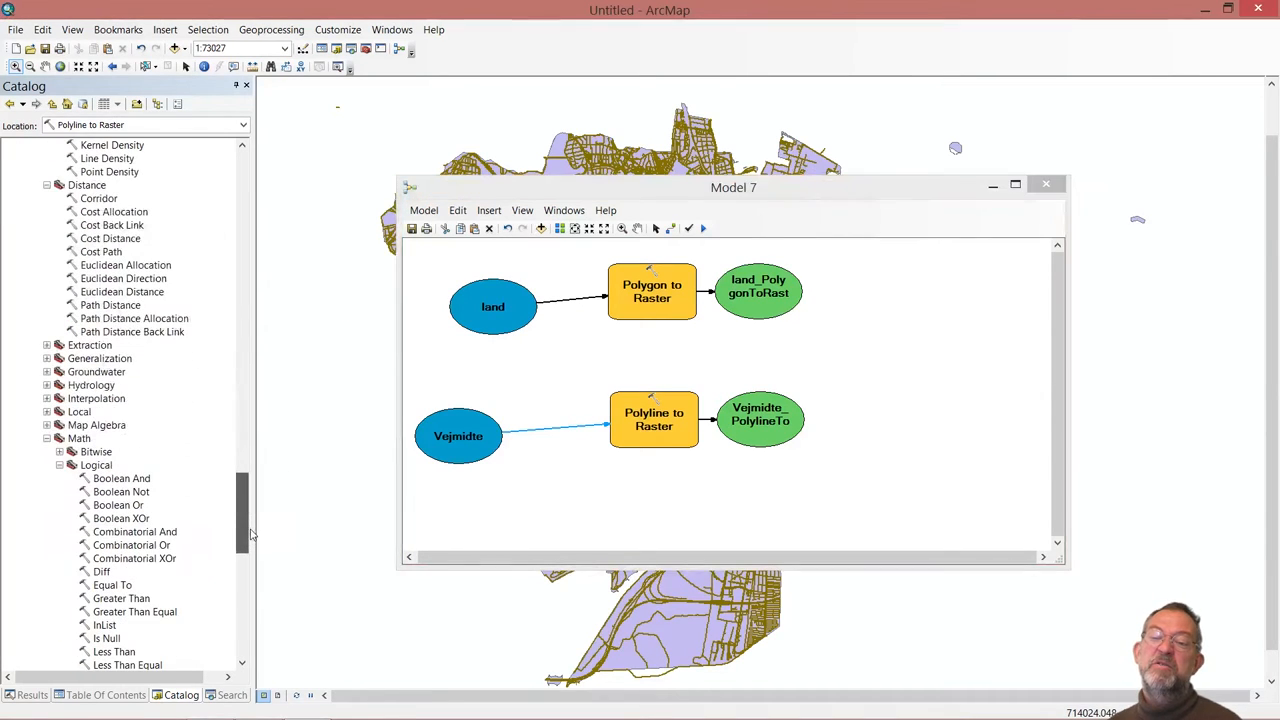
- Add two Raster Calculator tools from Map Algebra to the model and go into the second one's settings
{"action": "scroll", "scroll_direction": "down", "scroll_amount": 3}
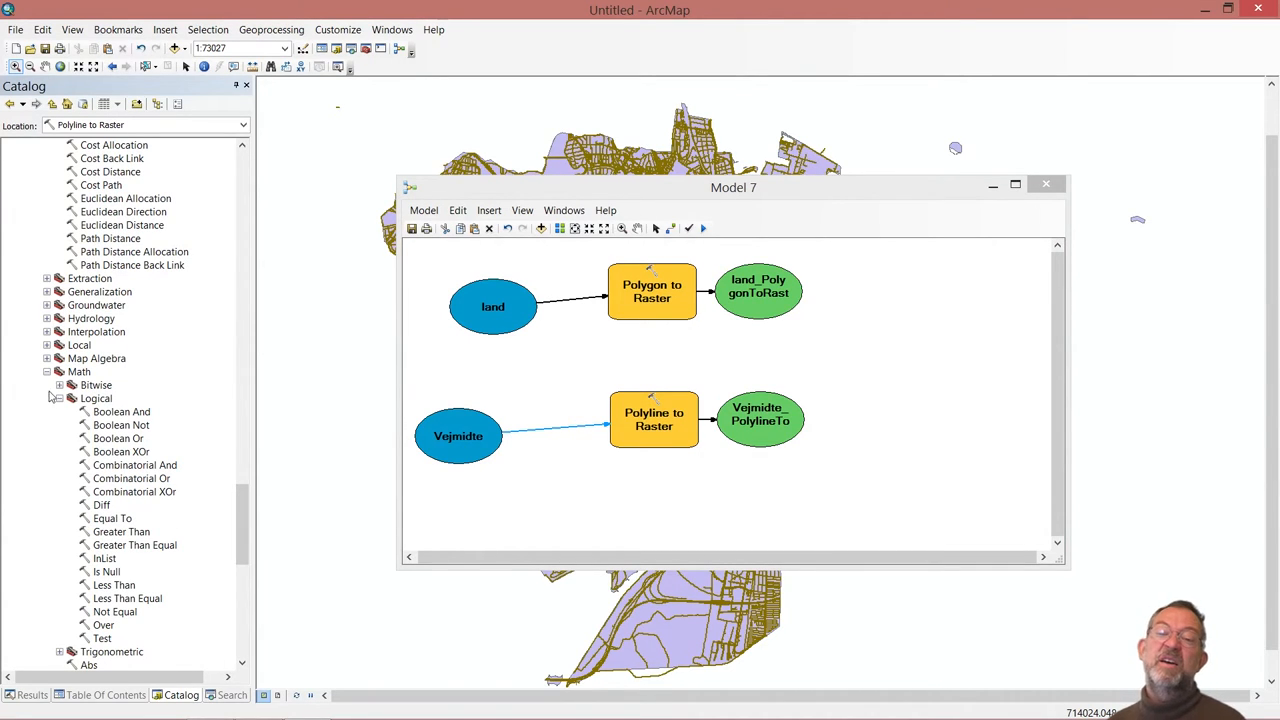
{"action": "left_click", "coordinate": [116, 370]}
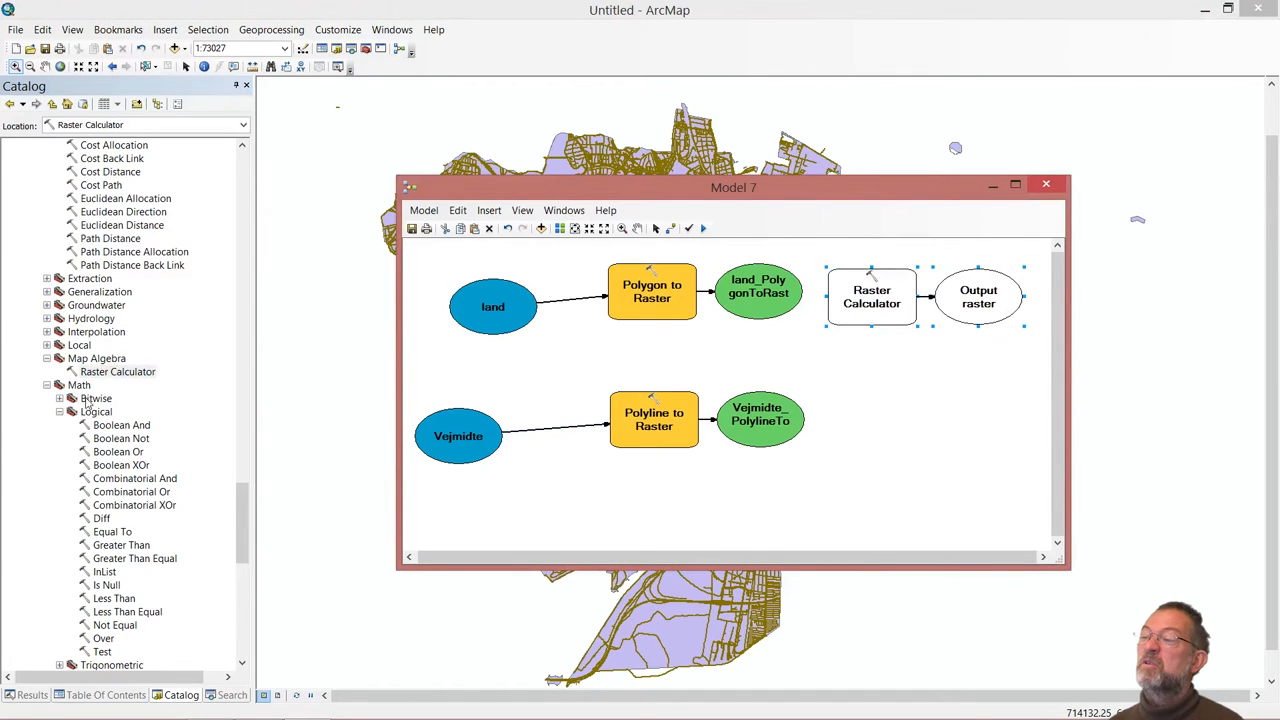
{"action": "left_click", "coordinate": [116, 370]}
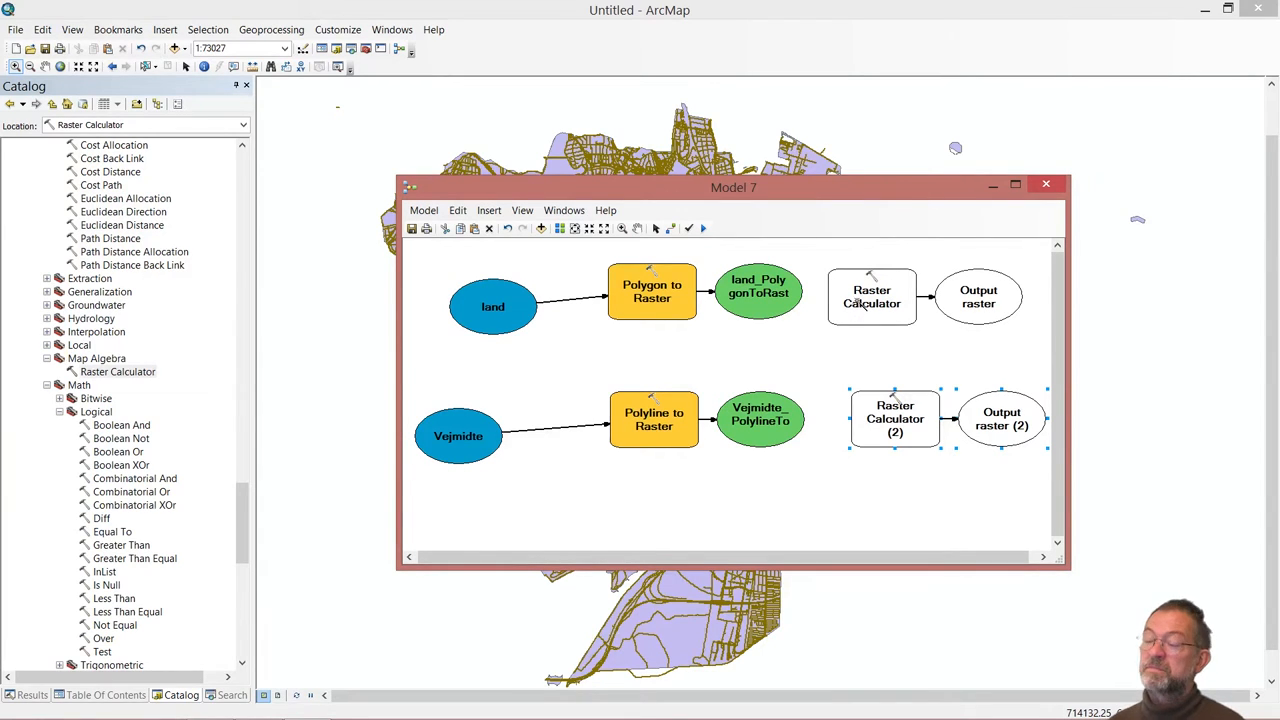
{"action": "double_click", "coordinate": [872, 296]}
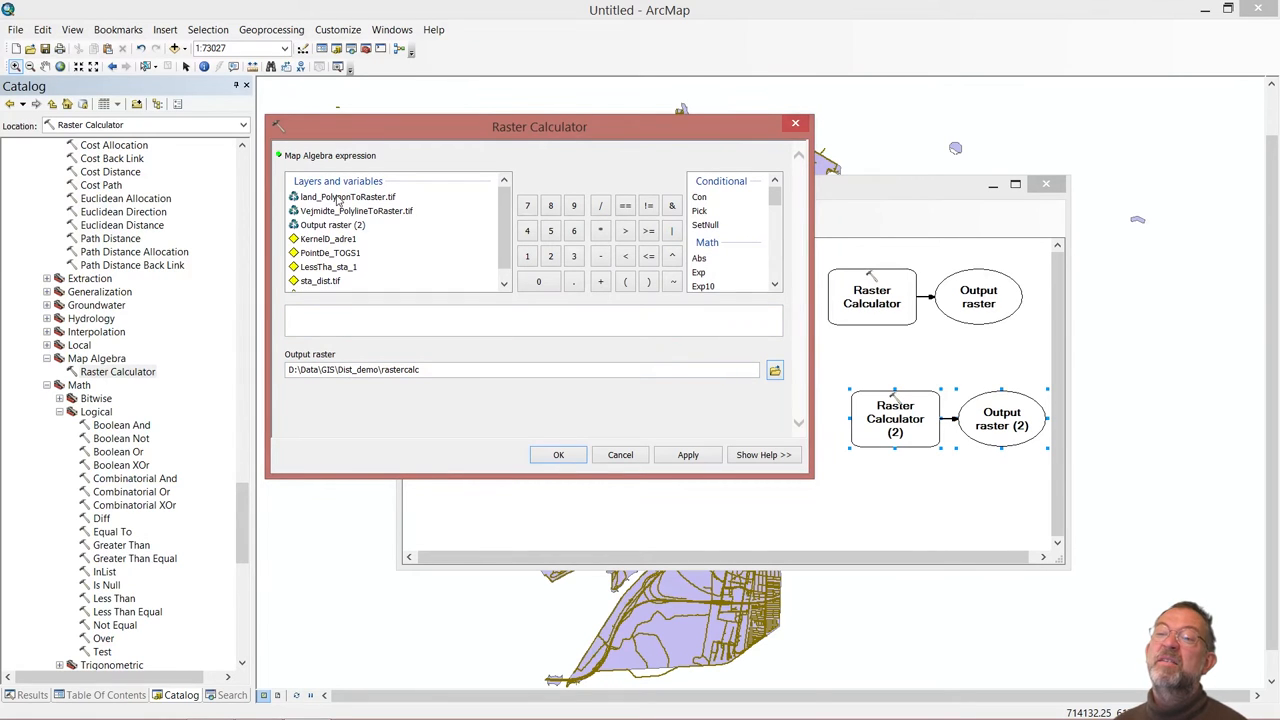
{"action": "mouse_move", "coordinate": [624, 248]}
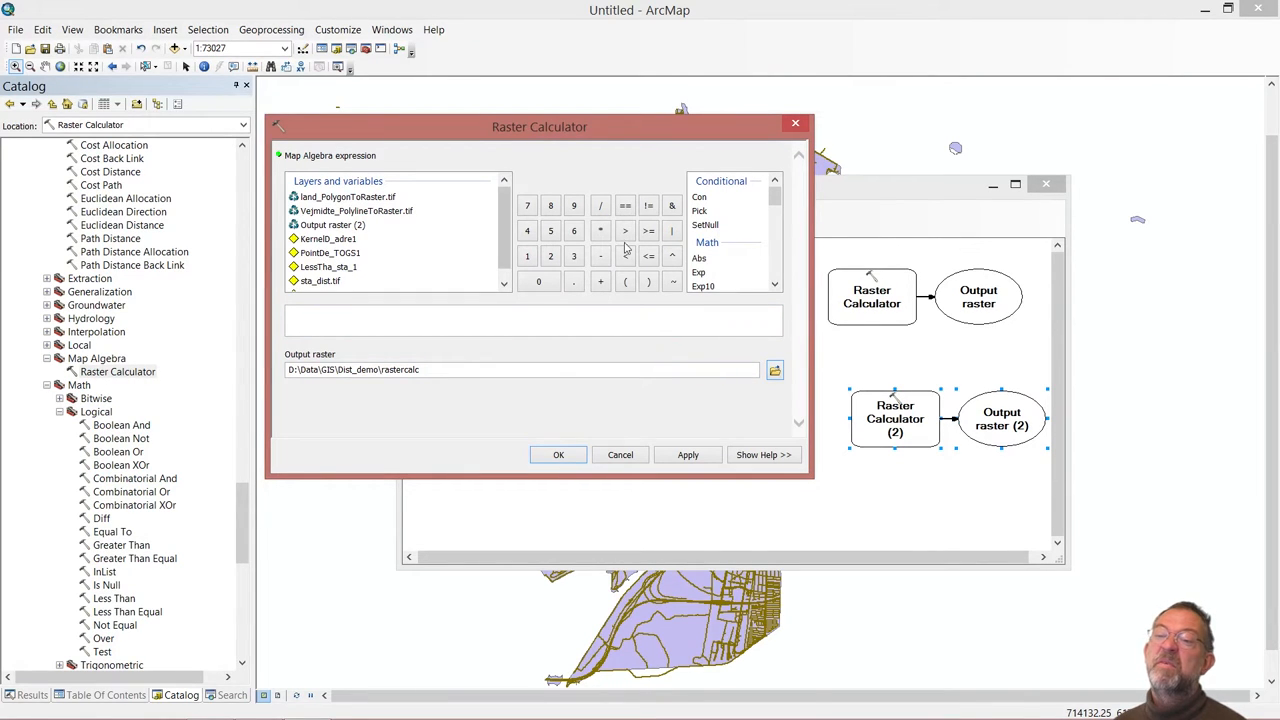
- Begin the expression with a parenthesis, land_PolygonToRaster.tif and a multiplication operator
{"action": "left_click", "coordinate": [624, 280]}
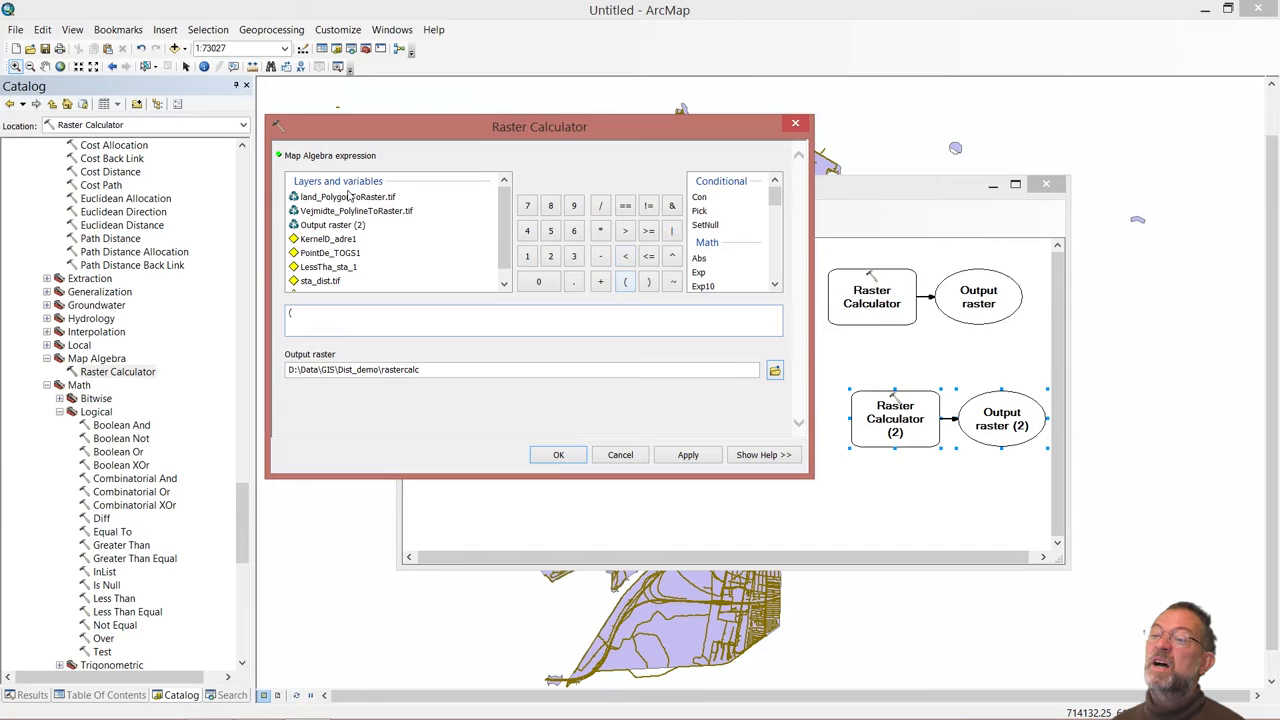
{"action": "double_click", "coordinate": [348, 196]}
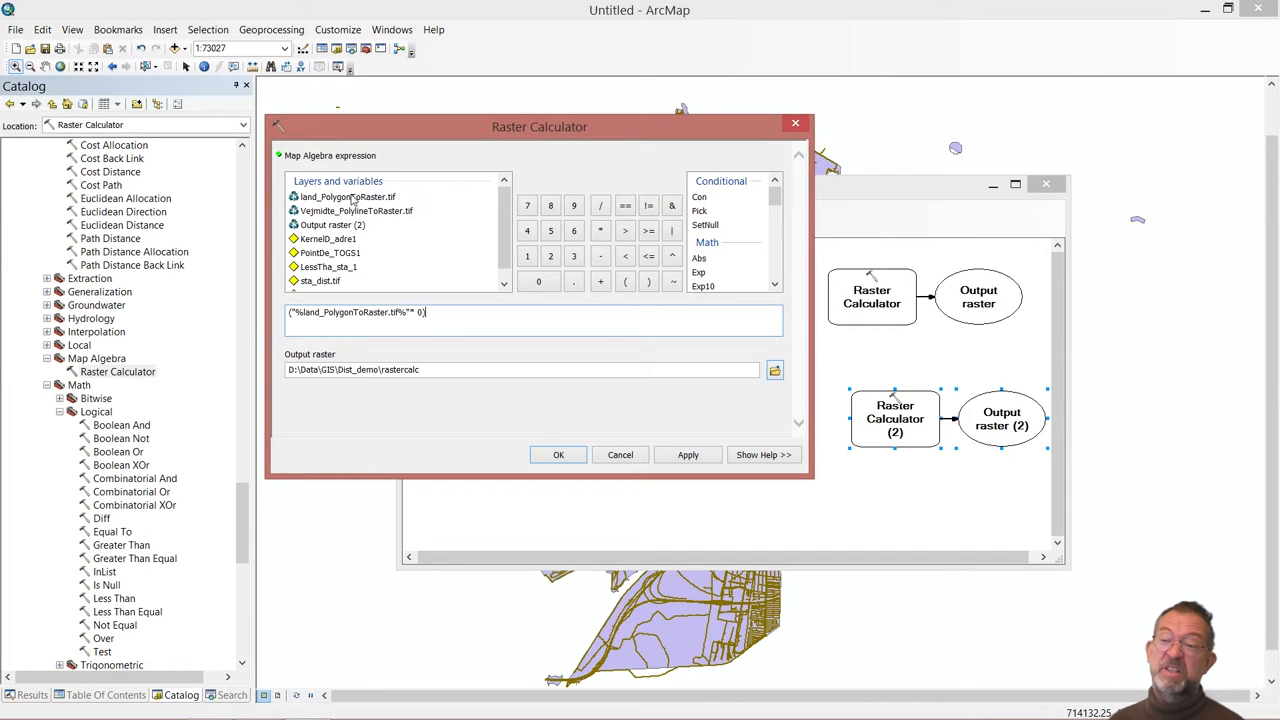
{"action": "left_click", "coordinate": [600, 280]}
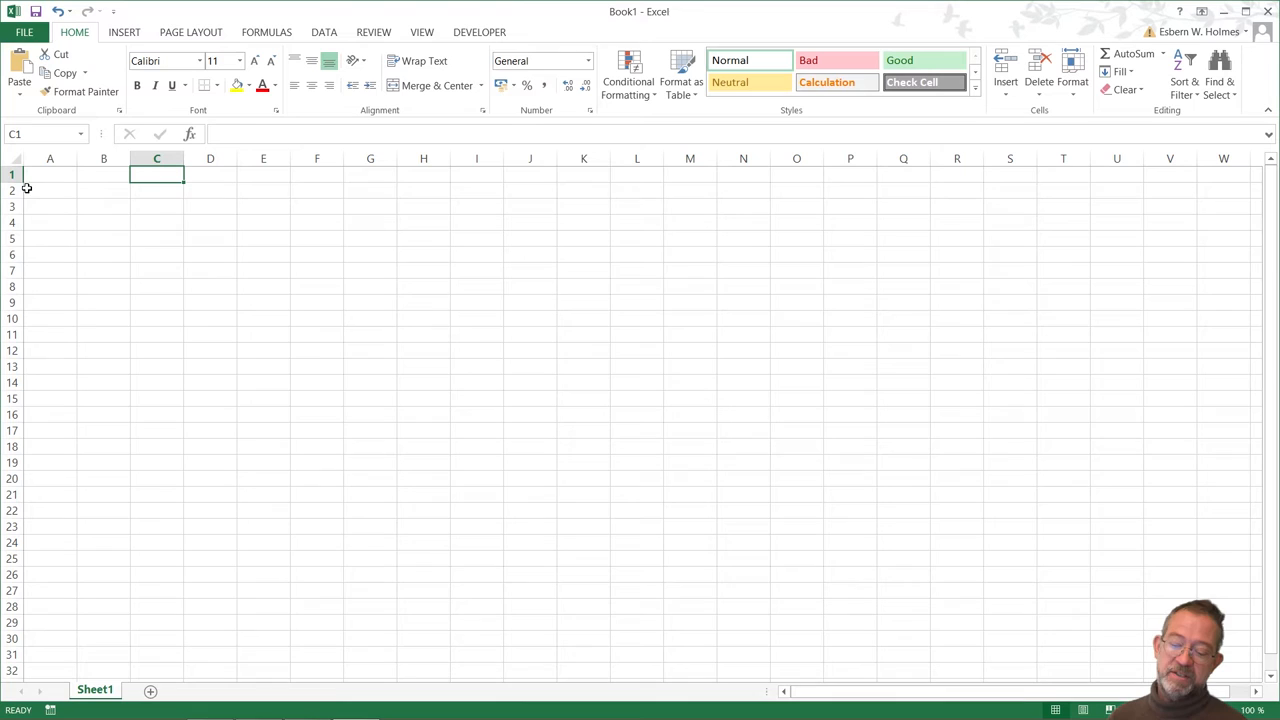
- Enter 5000 in A1 and the formula =60*60 giving 3600 in B1
{"action": "left_click", "coordinate": [50, 176]}
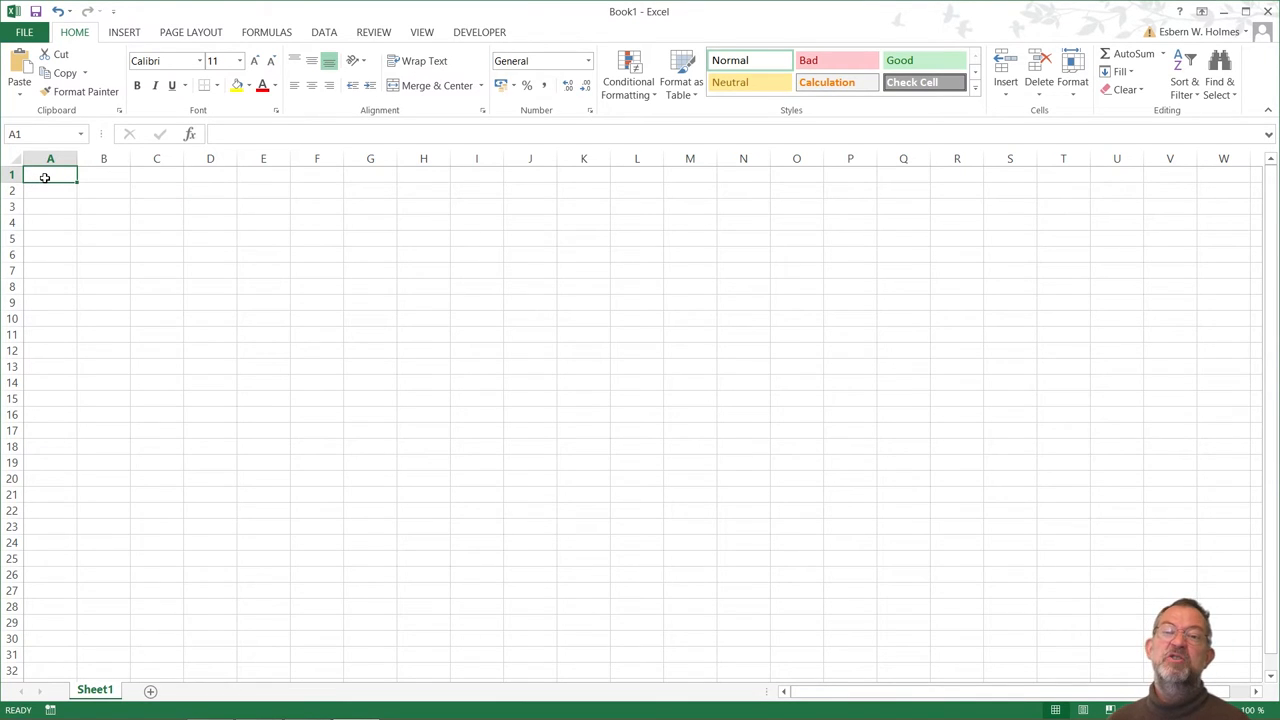
{"action": "type", "text": "5"}
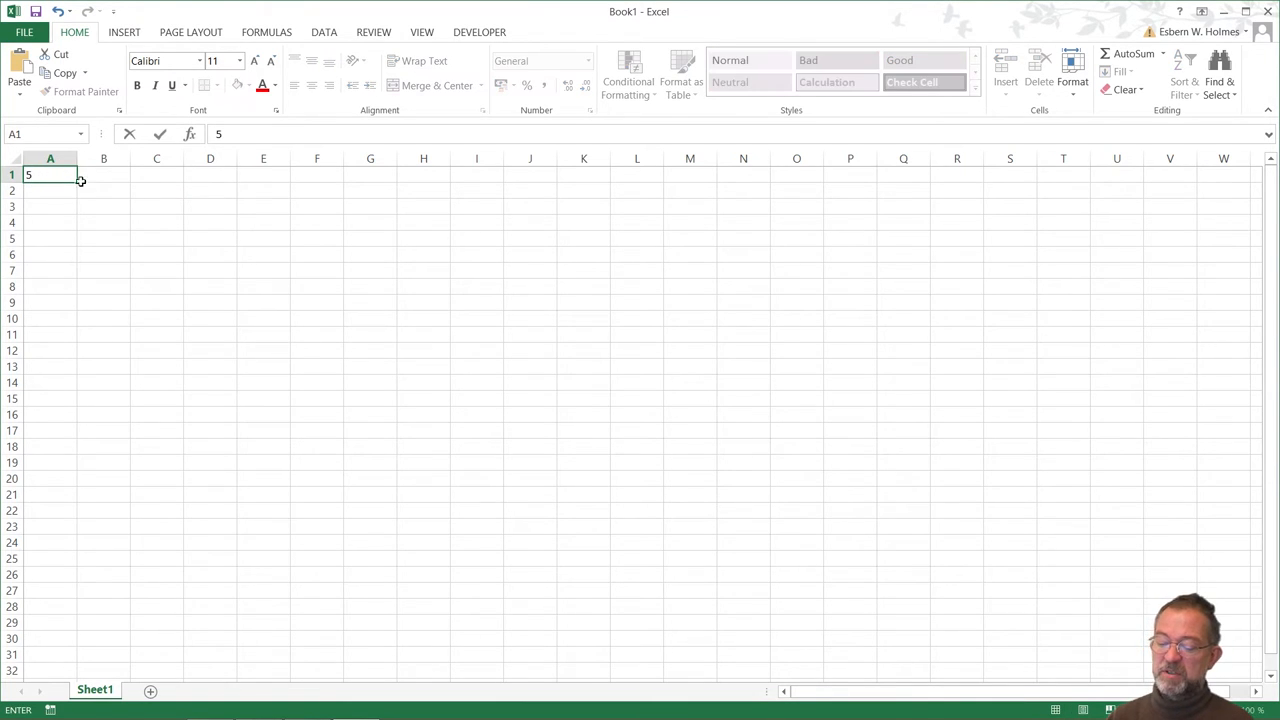
{"action": "key", "text": "Return"}
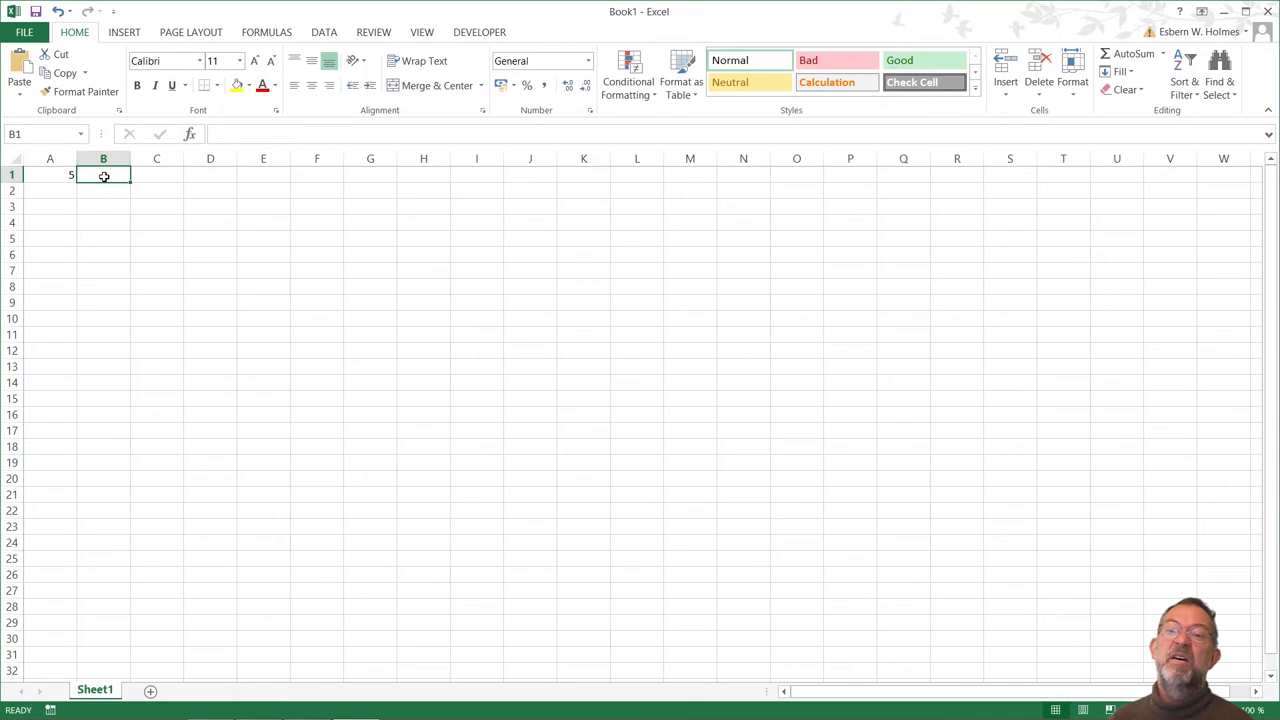
{"action": "type", "text": "60"}
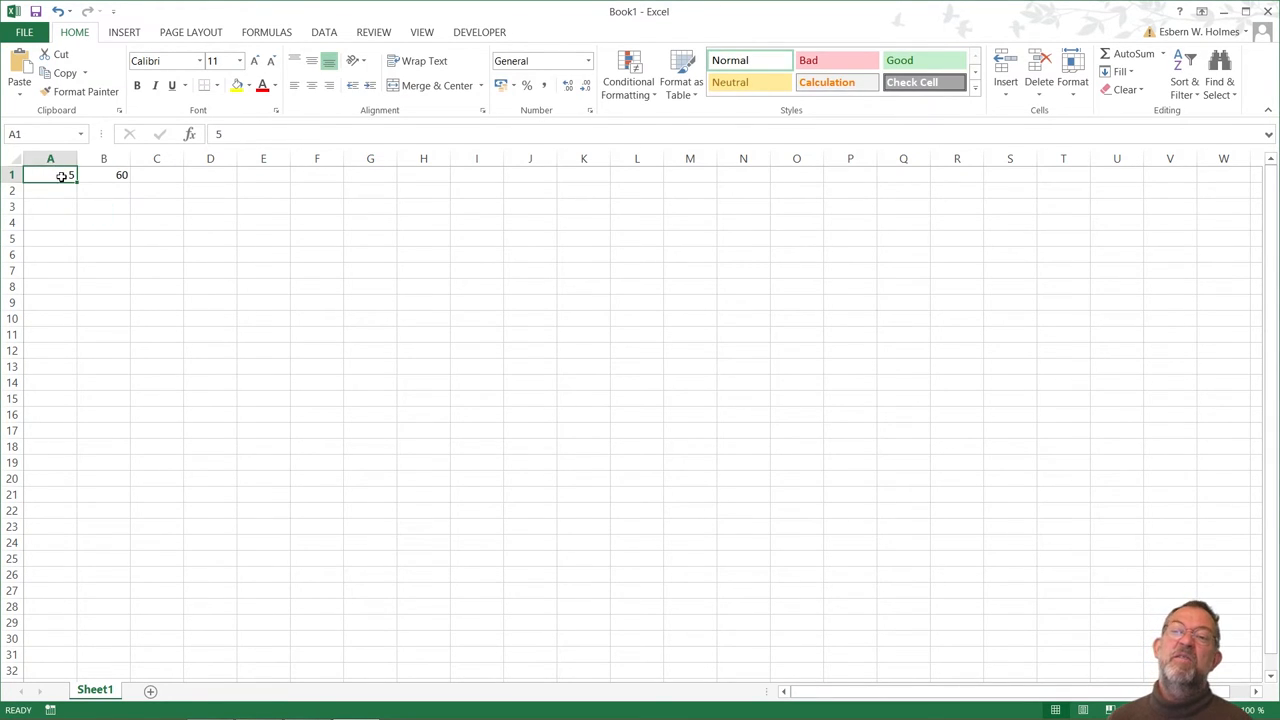
{"action": "double_click", "coordinate": [50, 176]}
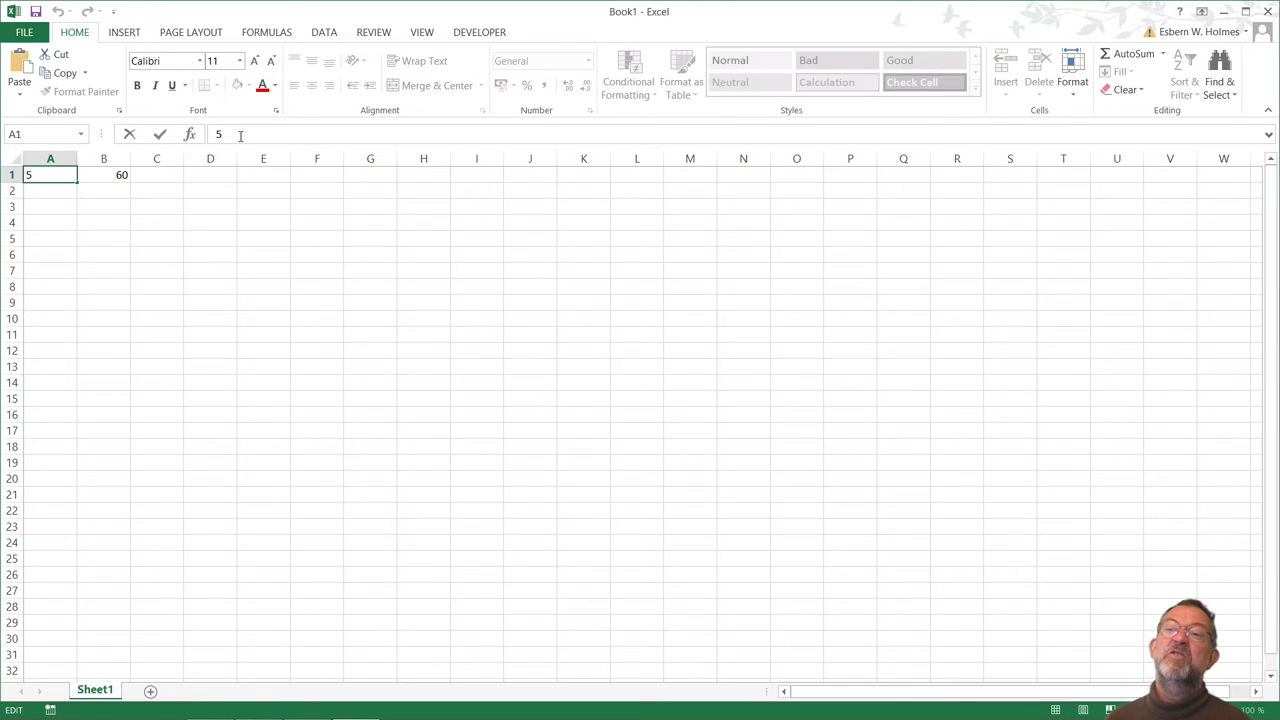
{"action": "type", "text": "000"}
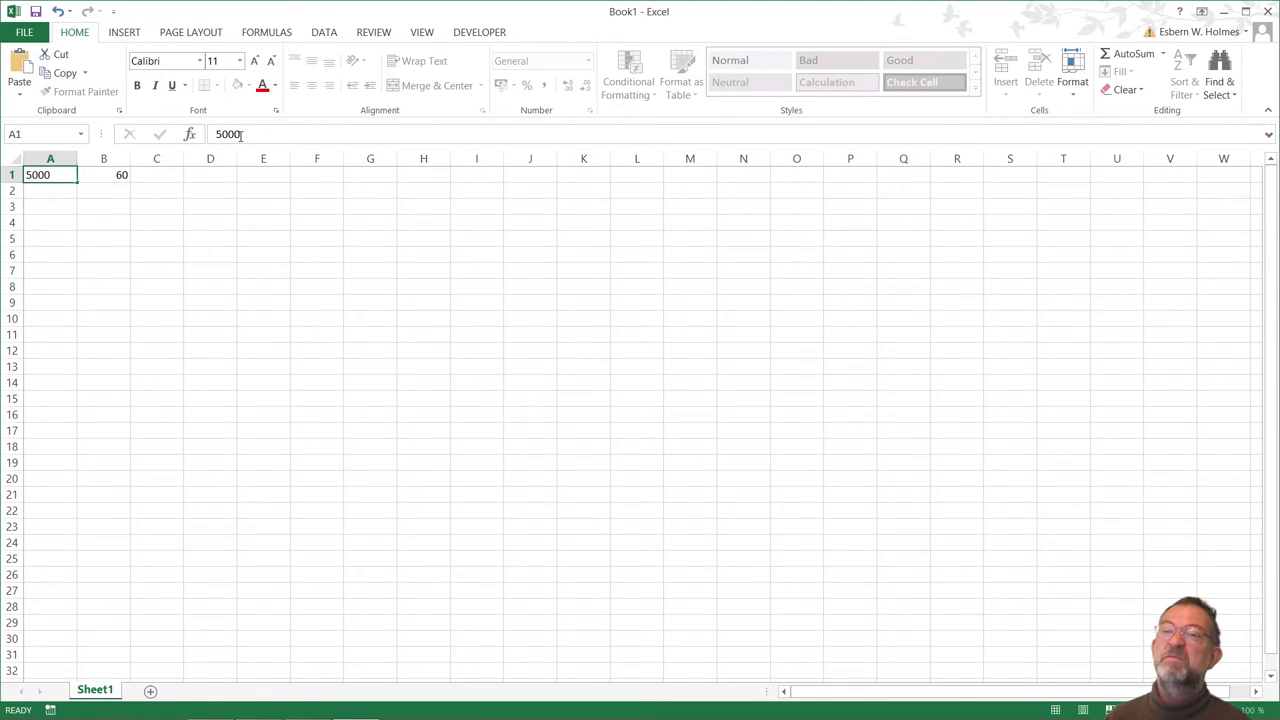
{"action": "left_click", "coordinate": [104, 174]}
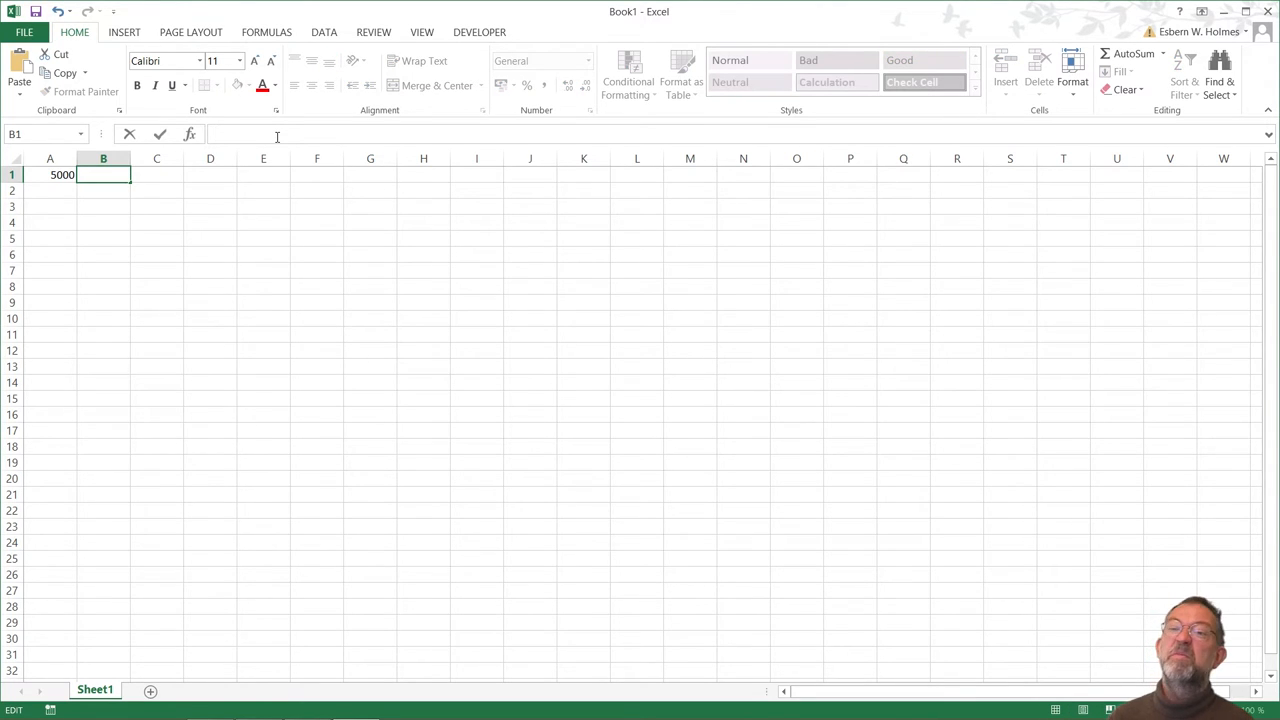
{"action": "type", "text": "="}
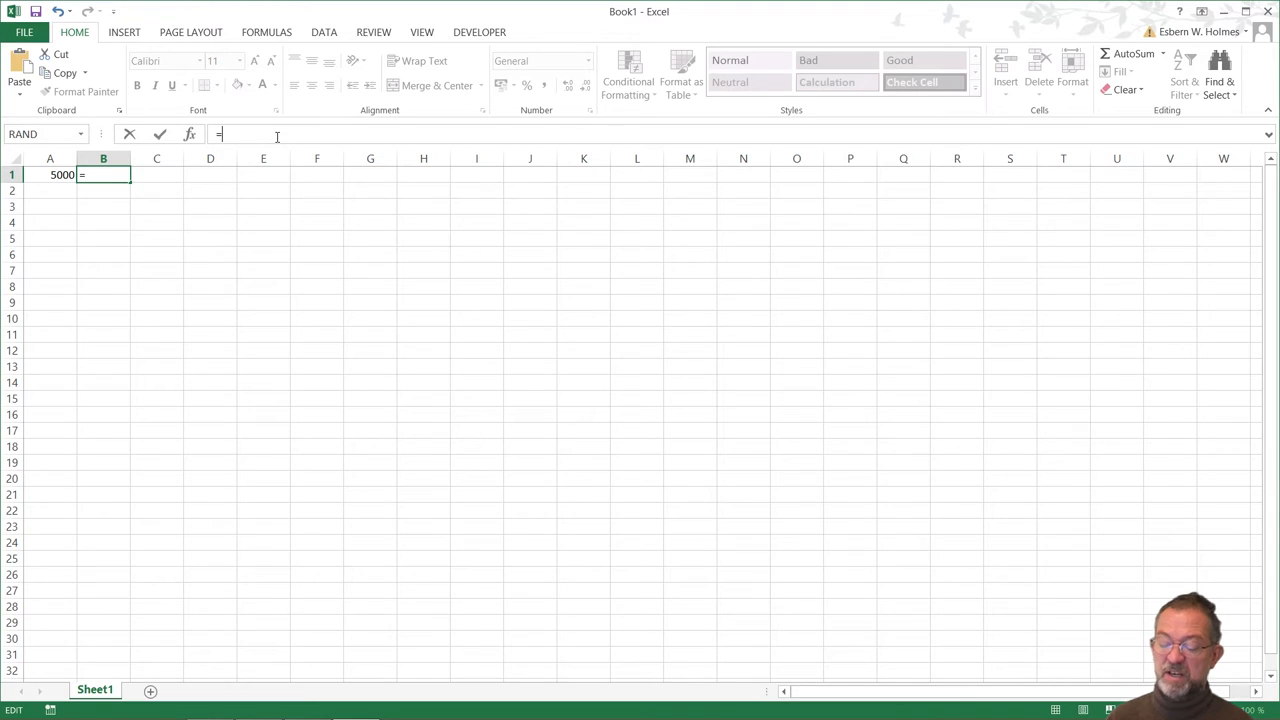
{"action": "type", "text": "60*"}
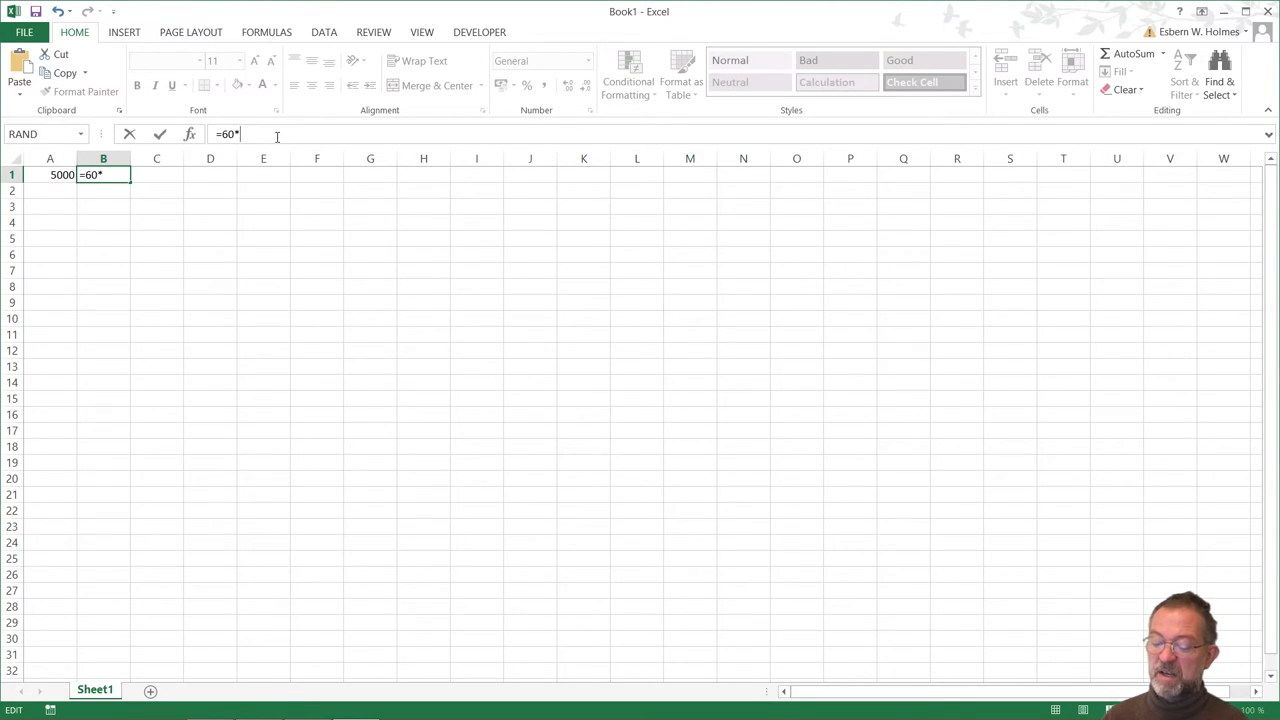
{"action": "key", "text": "Return"}
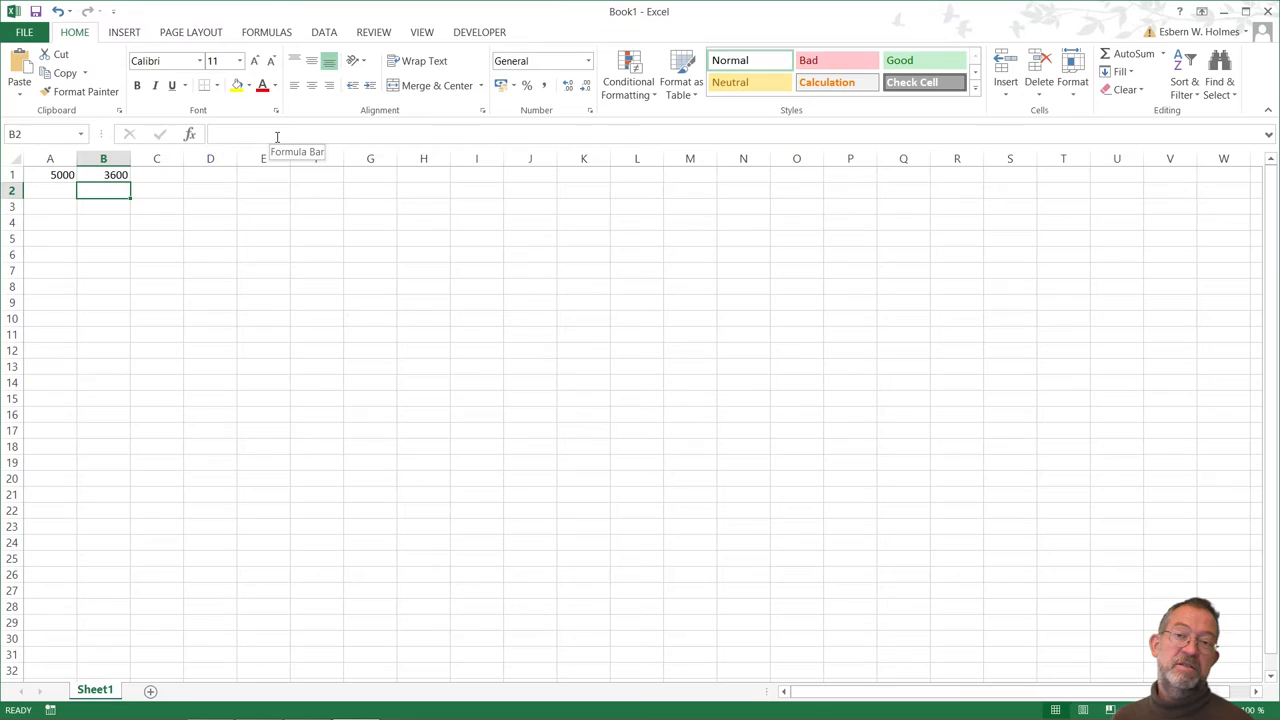
{"action": "mouse_move", "coordinate": [72, 184]}
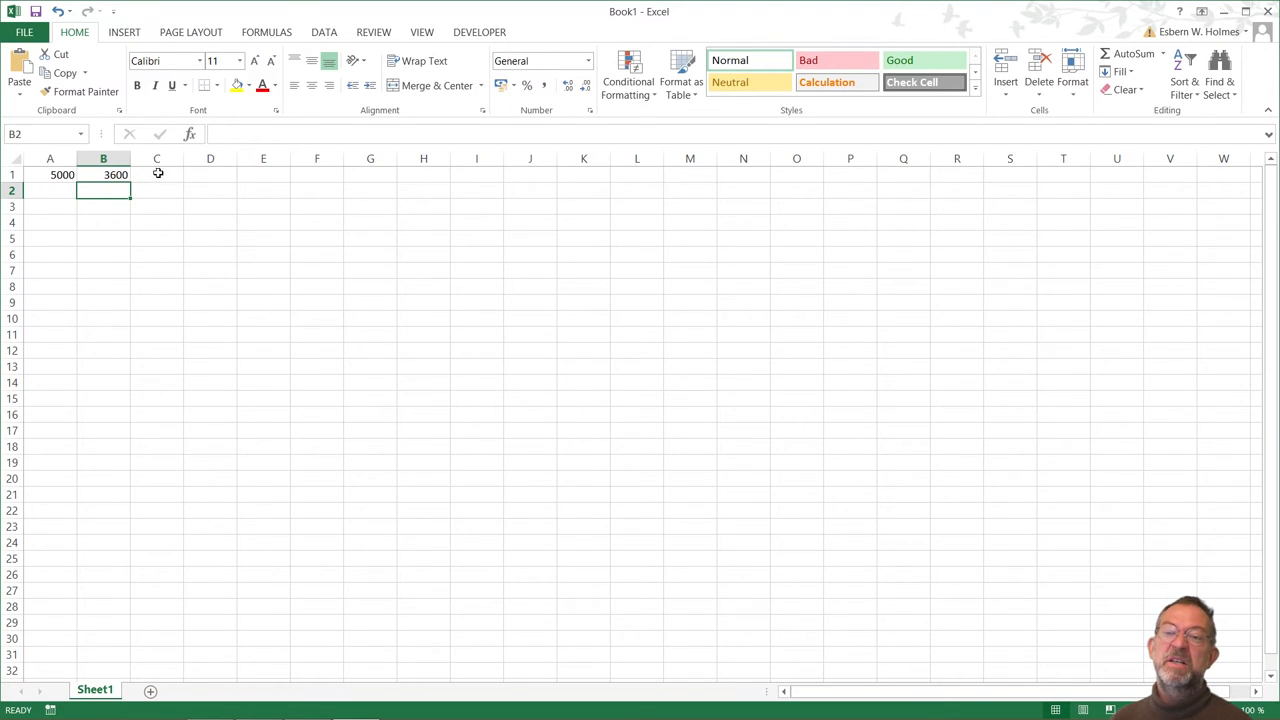
- Compute =B1/A1 (0.72) in C1 and =C1*1 in D1
{"action": "left_click", "coordinate": [156, 174]}
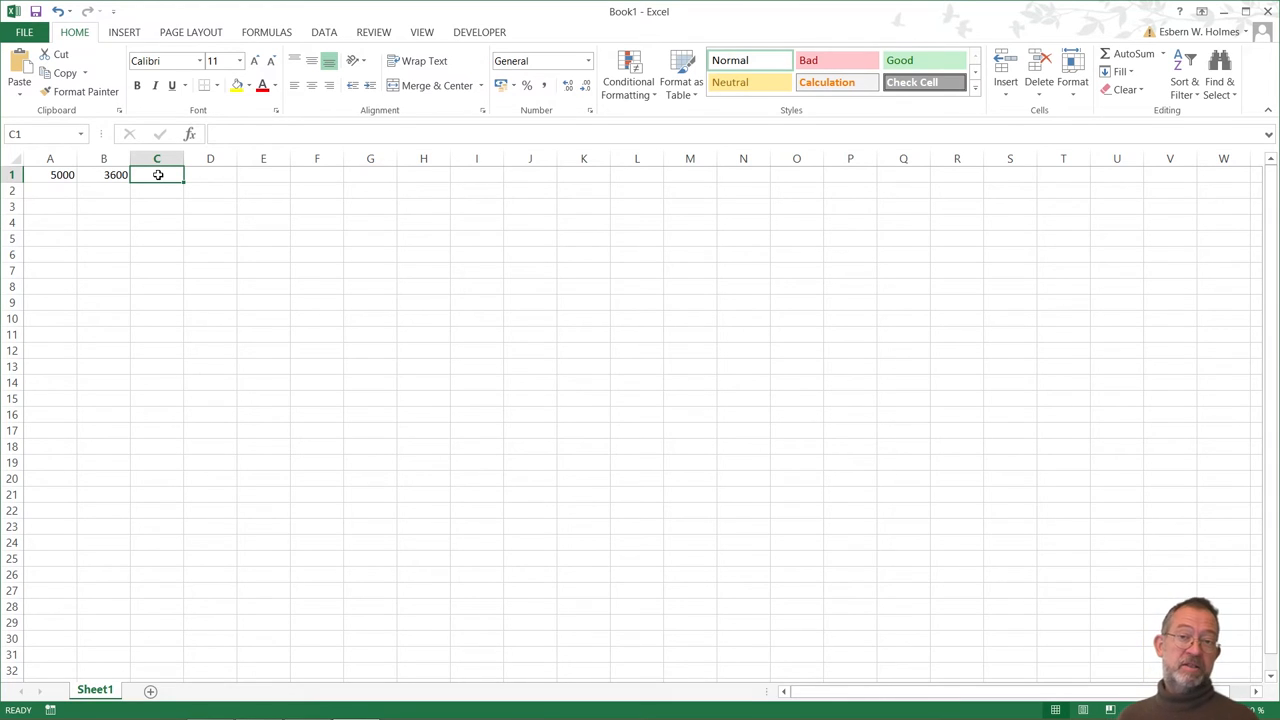
{"action": "type", "text": "=B1/"}
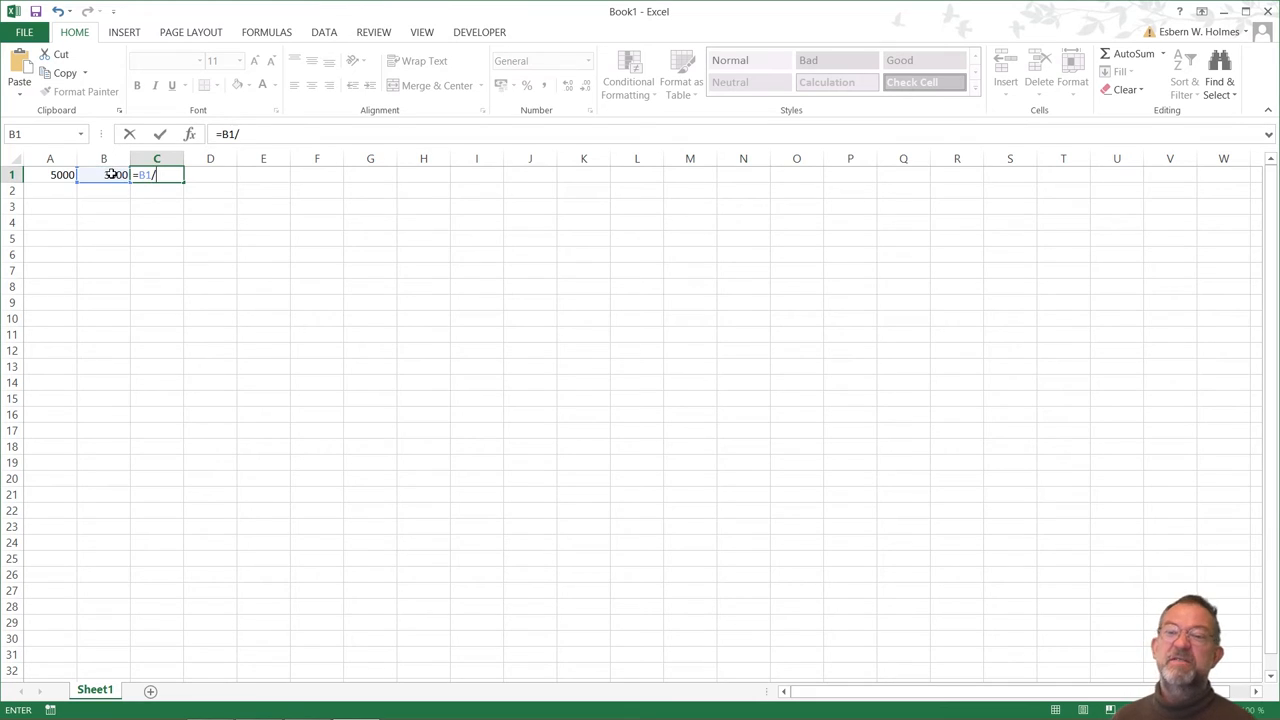
{"action": "left_click", "coordinate": [50, 176]}
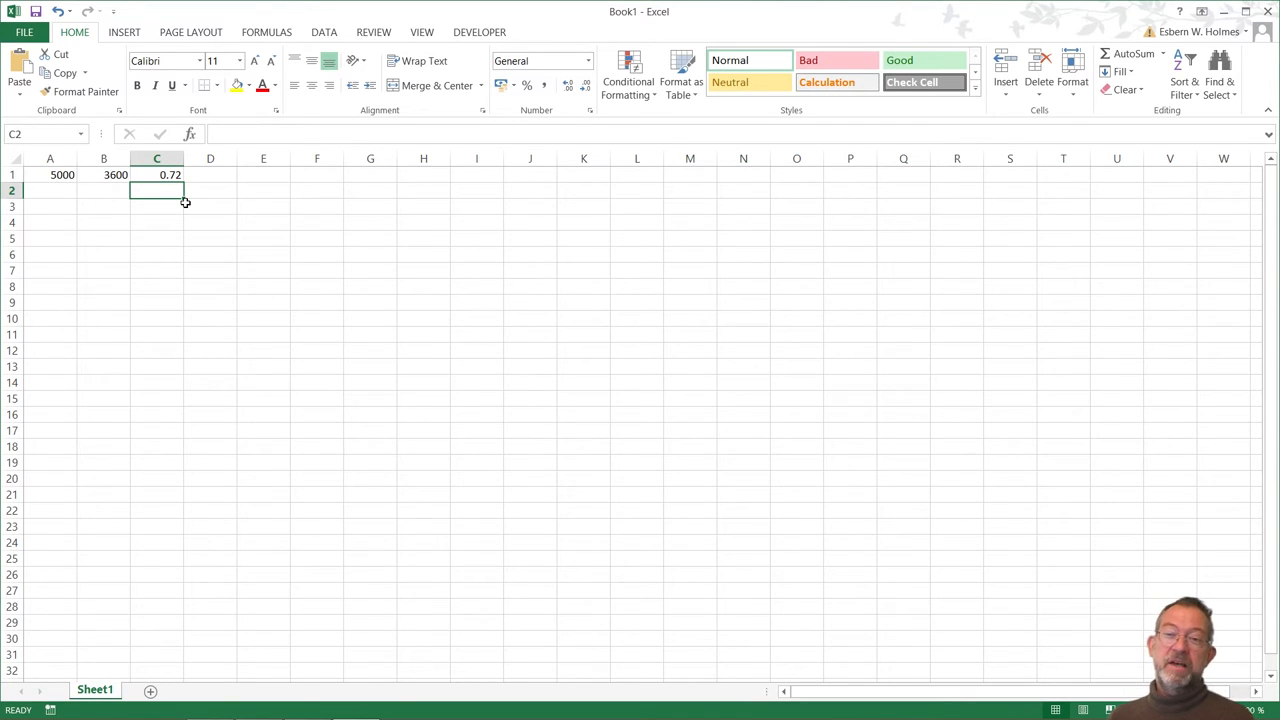
{"action": "left_click", "coordinate": [210, 174]}
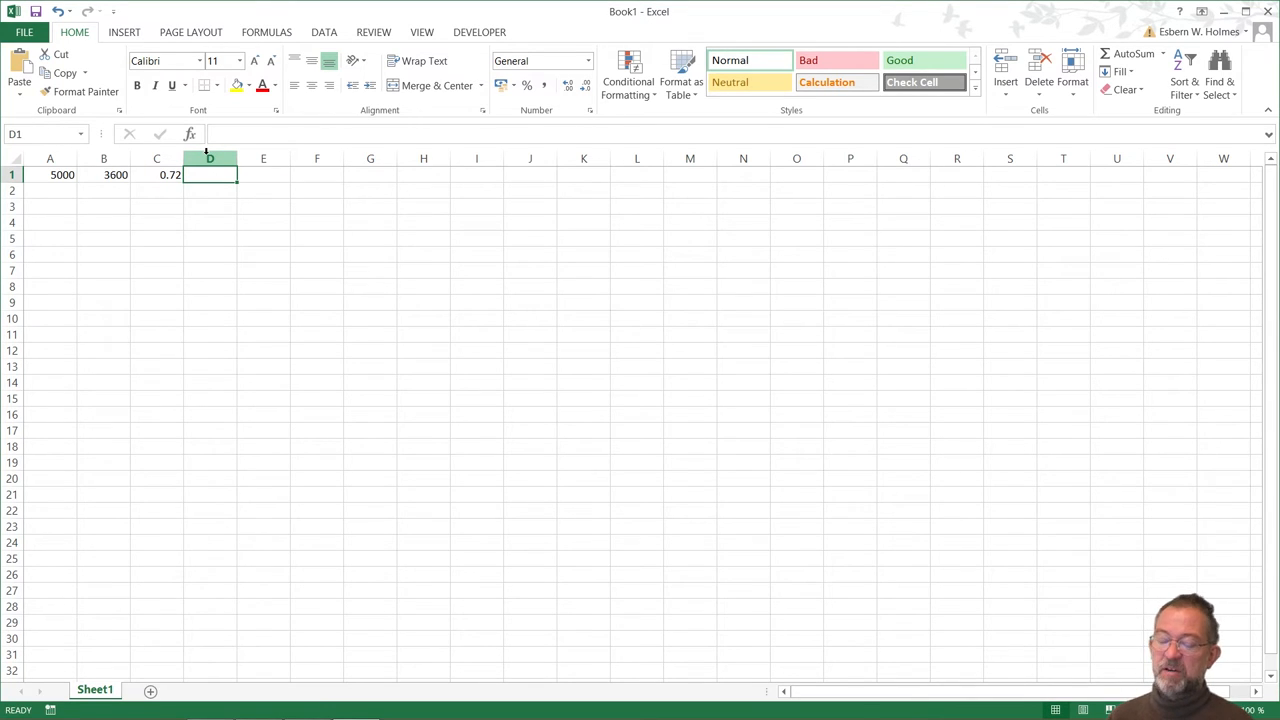
{"action": "type", "text": "="}
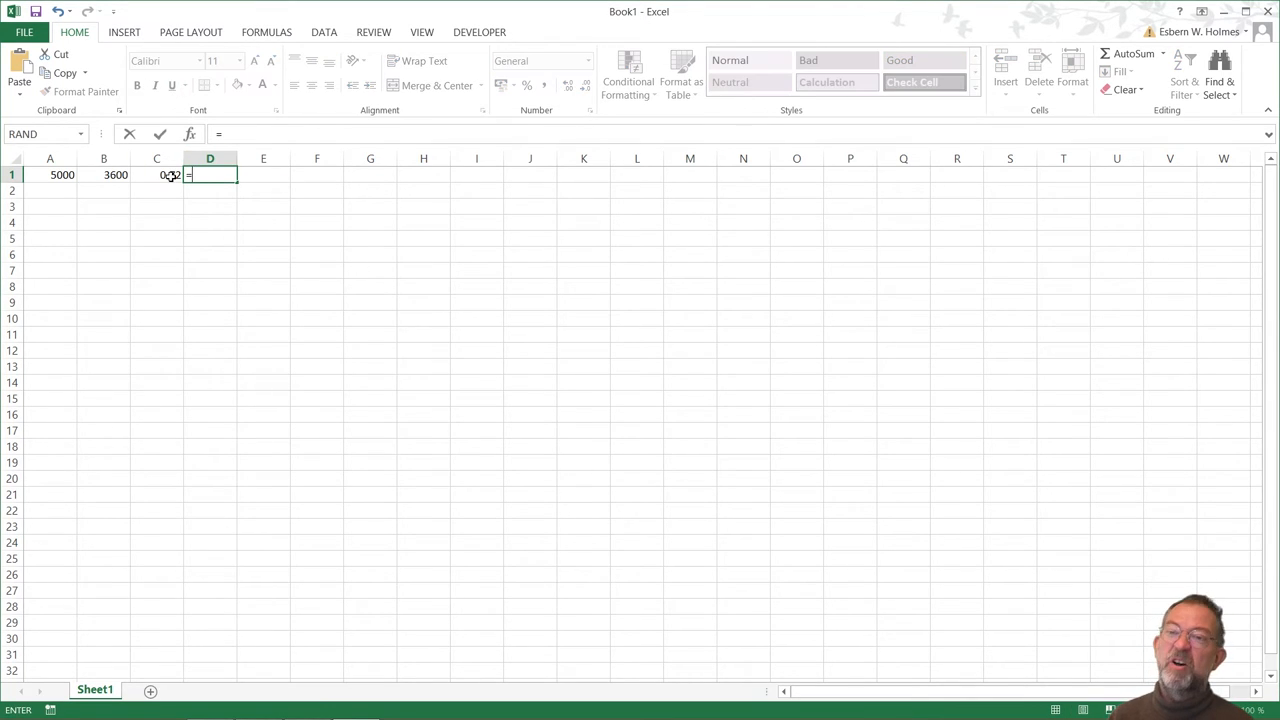
{"action": "left_click", "coordinate": [156, 176]}
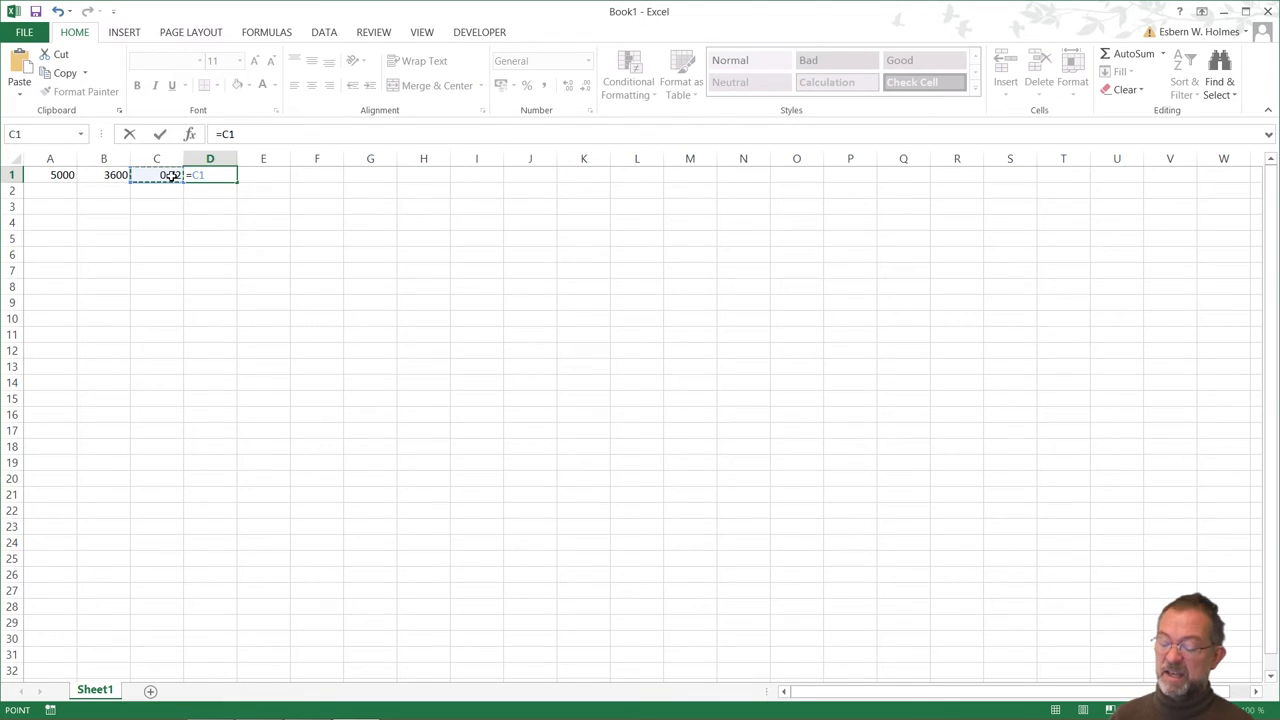
{"action": "type", "text": "*1"}
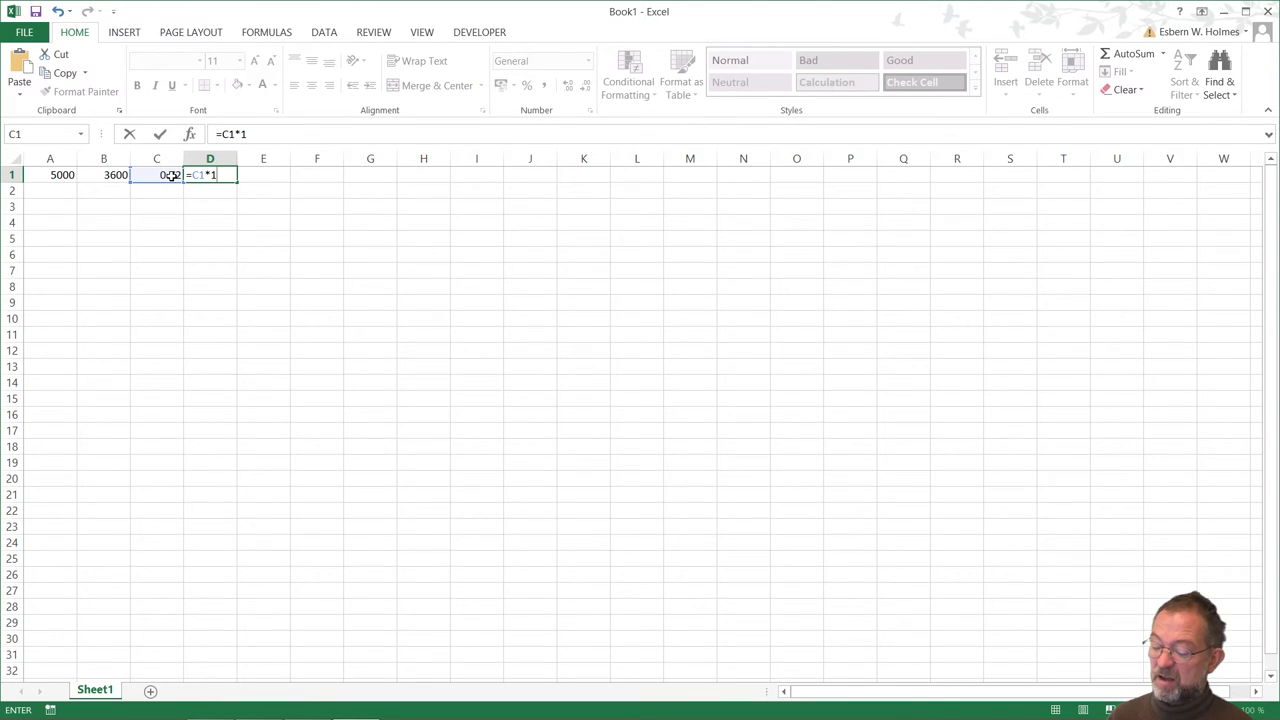
{"action": "key", "text": "Return"}
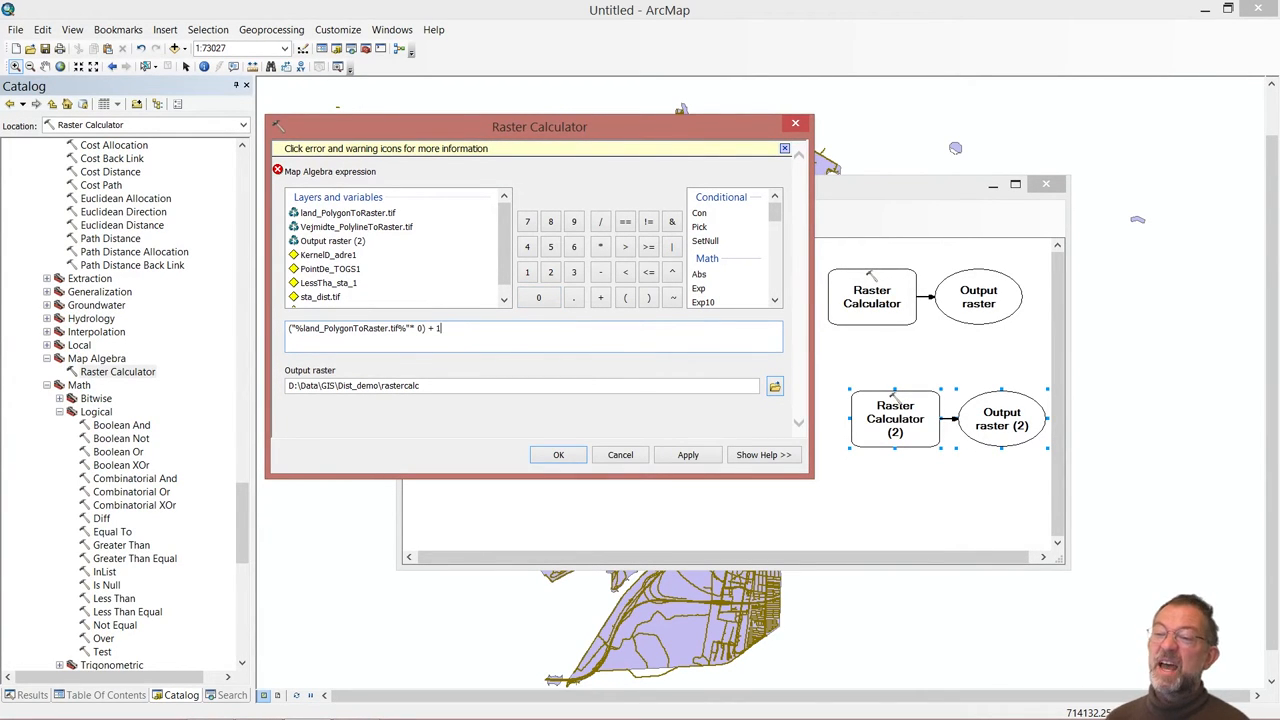
- Finish the land expression ending in + 10 and confirm the Raster Calculator
{"action": "type", "text": "0"}
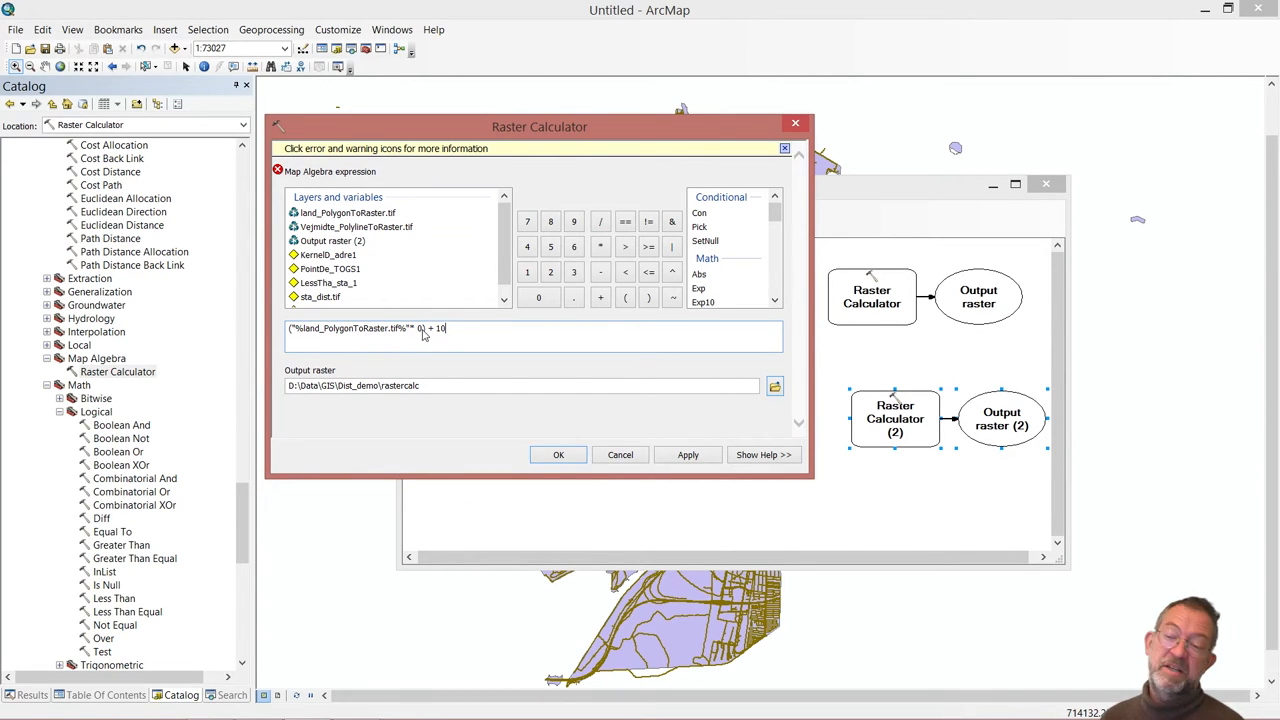
{"action": "mouse_move", "coordinate": [516, 456]}
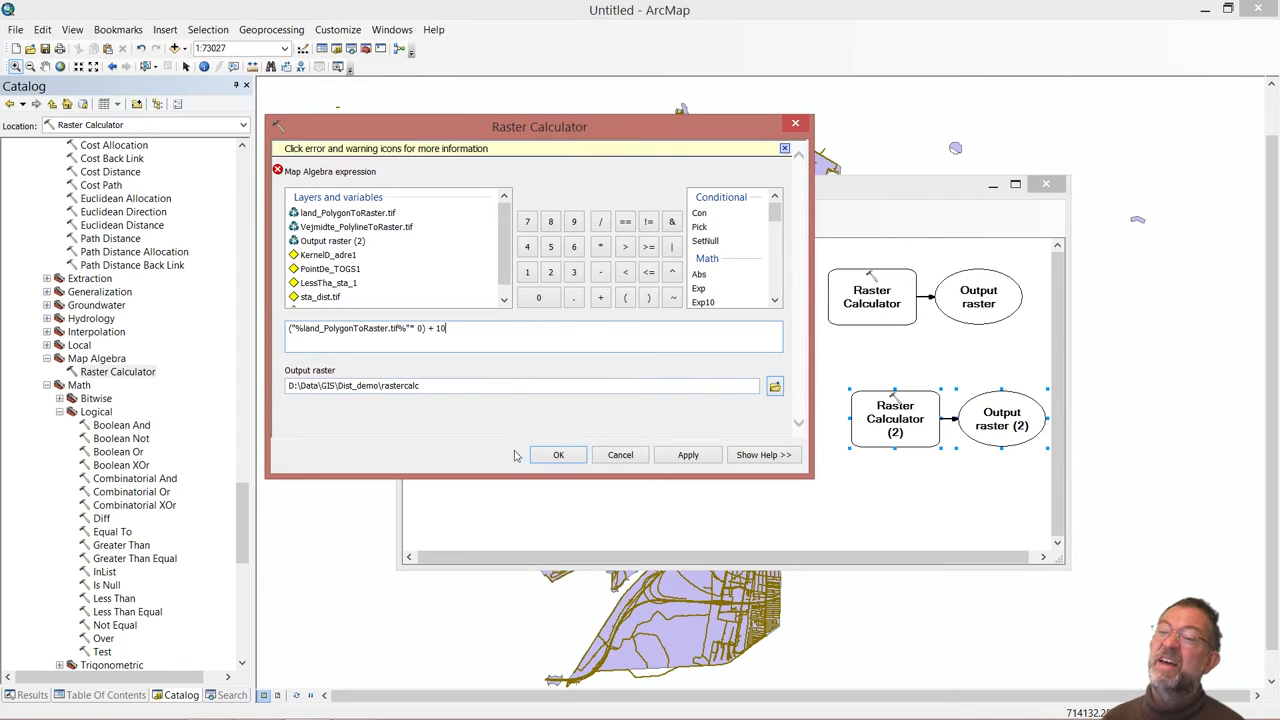
{"action": "left_click", "coordinate": [558, 456]}
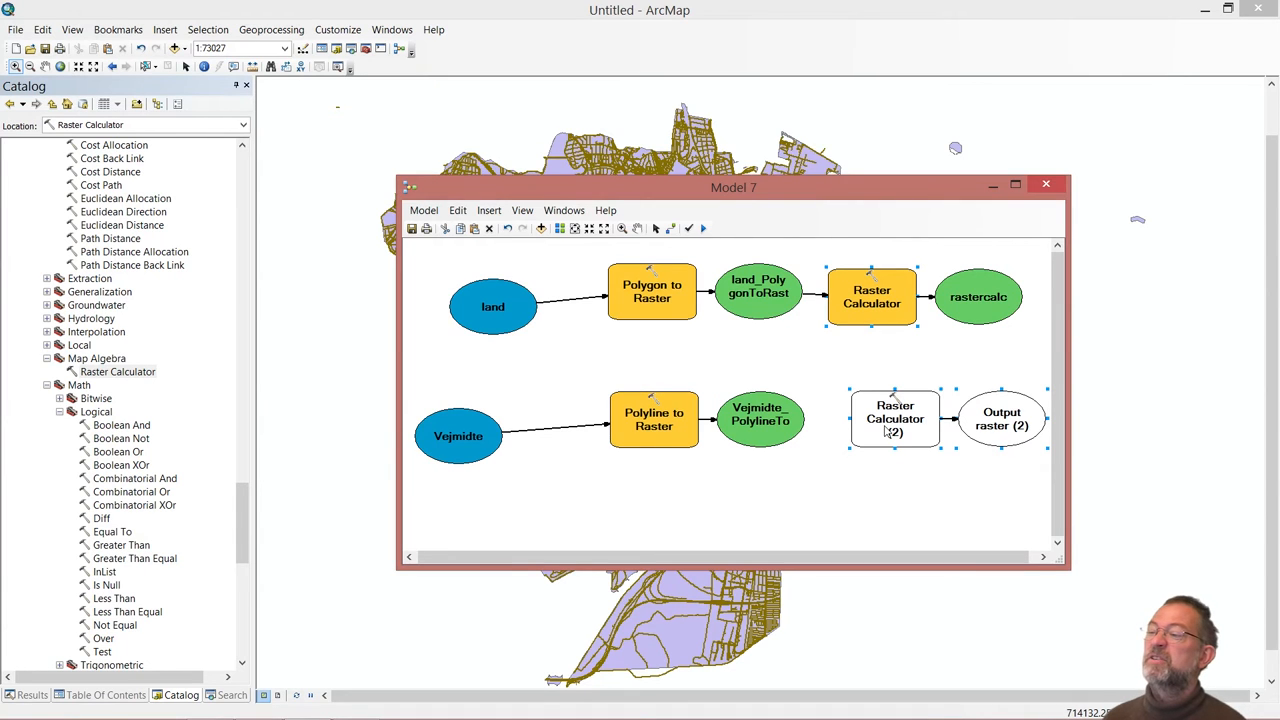
- Start the second calculator's expression with Vejmidte_PolylineToRaster.tif followed by a multiplication
{"action": "double_click", "coordinate": [896, 418]}
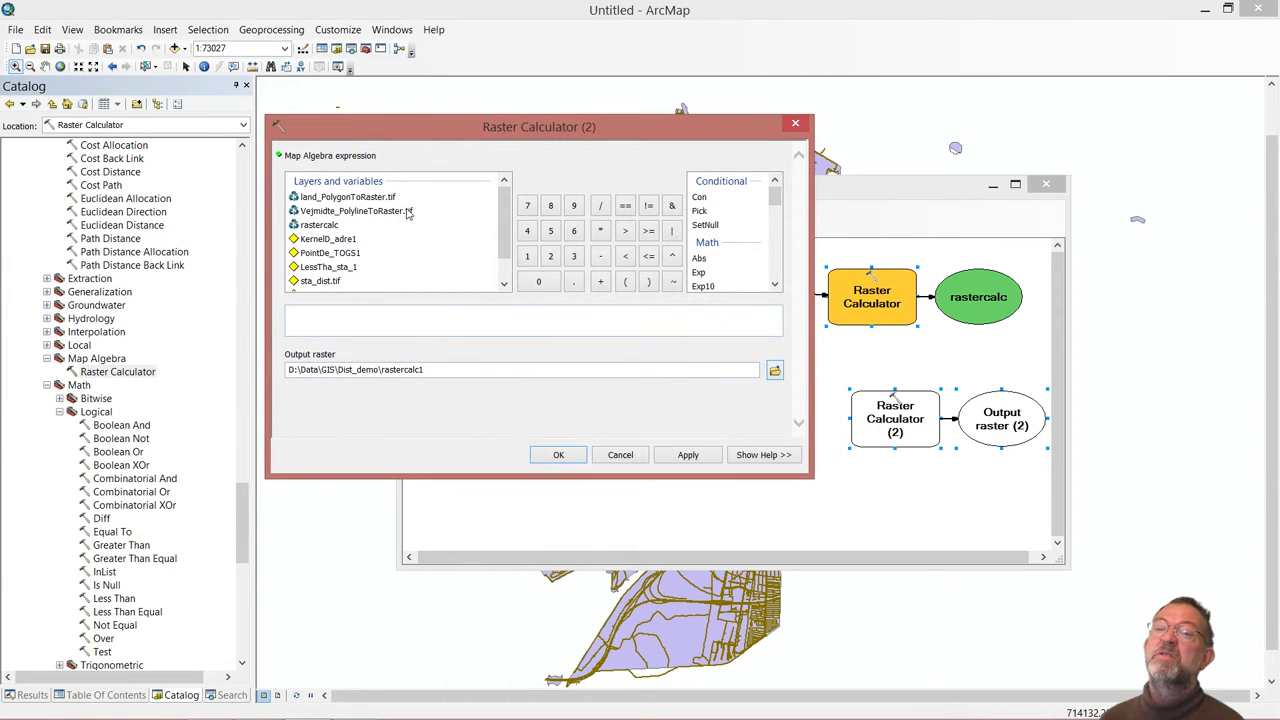
{"action": "double_click", "coordinate": [356, 210]}
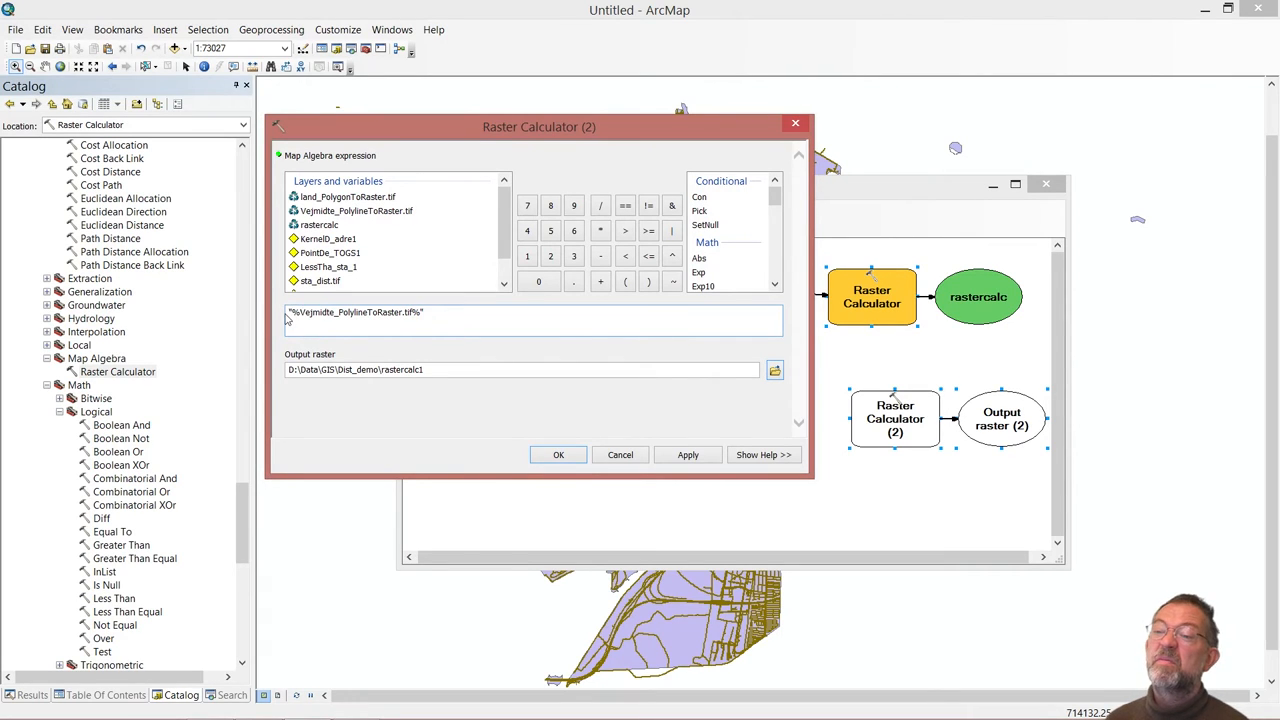
{"action": "mouse_move", "coordinate": [330, 352]}
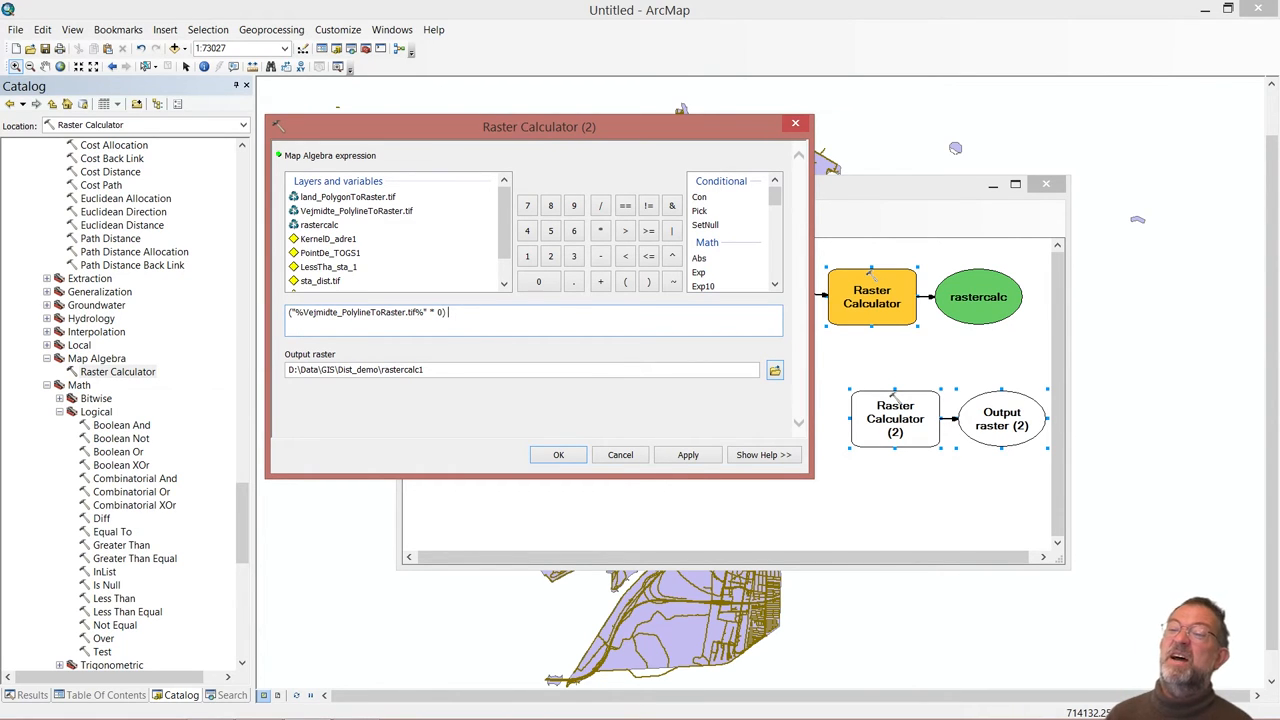
{"action": "left_click", "coordinate": [600, 280]}
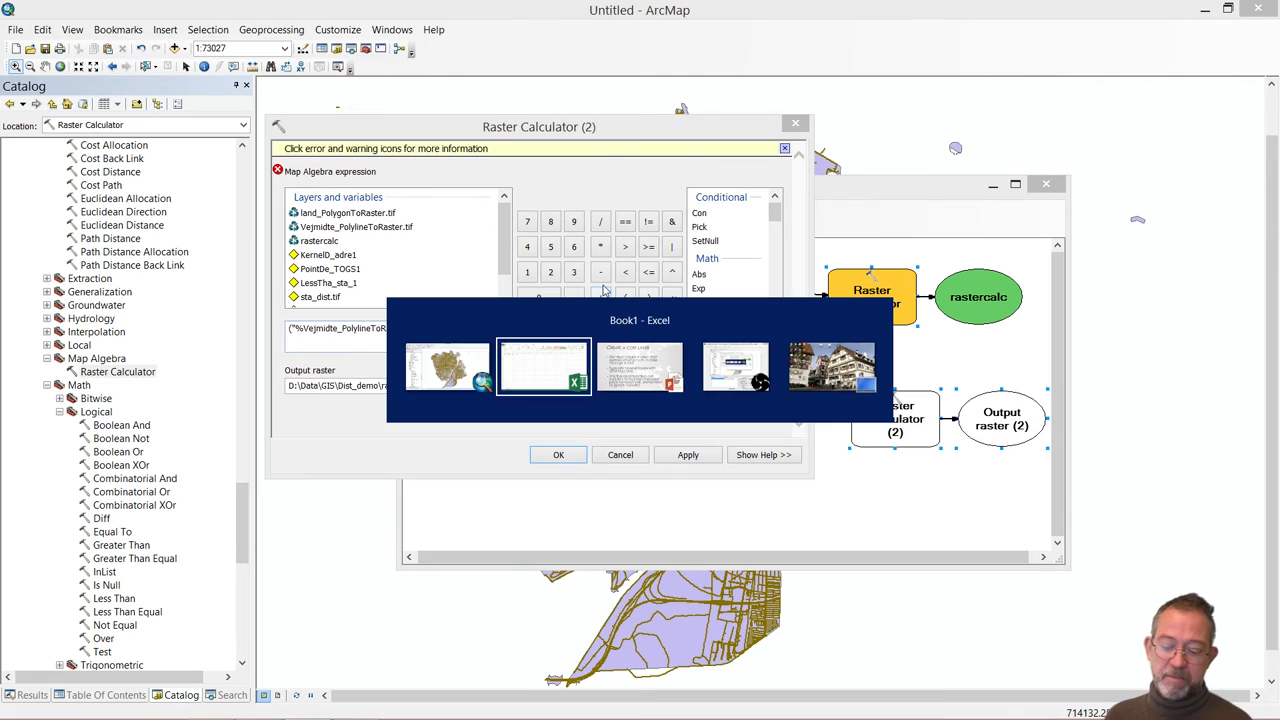
- In Excel, enter 15000 in A2 and 36000 in B2 as a second speed row
{"action": "left_click", "coordinate": [544, 368]}
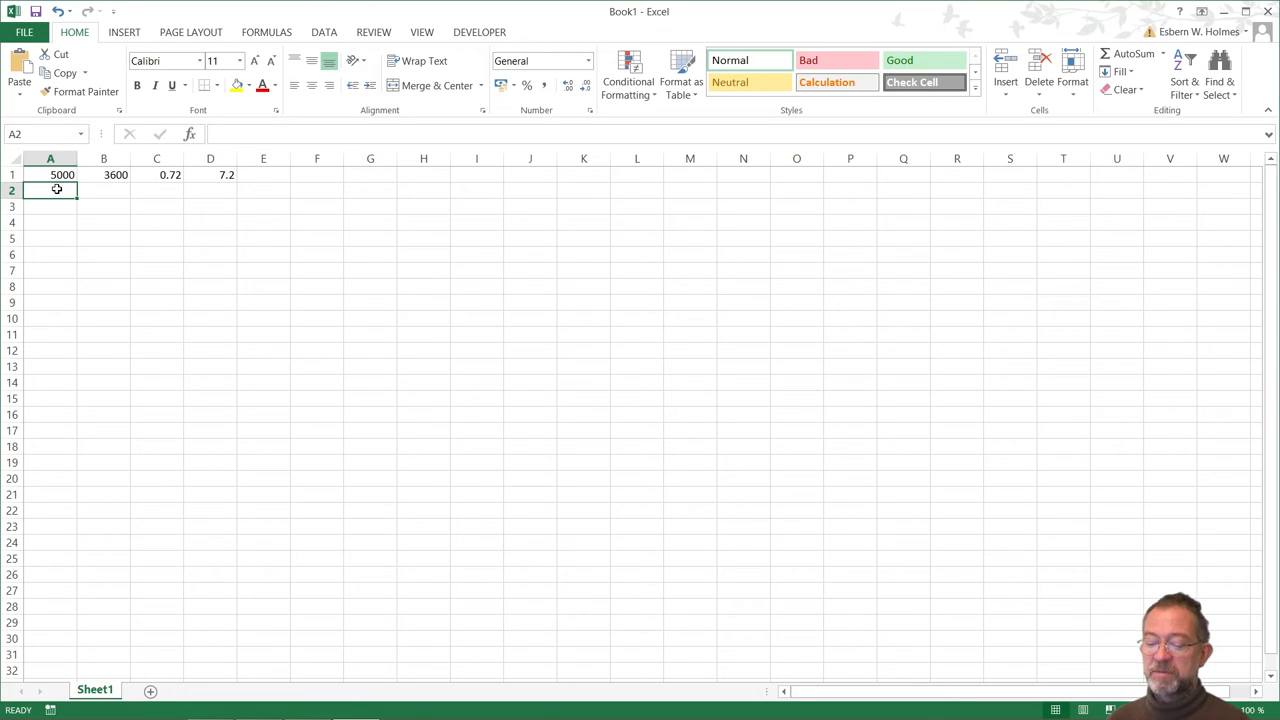
{"action": "type", "text": "15000"}
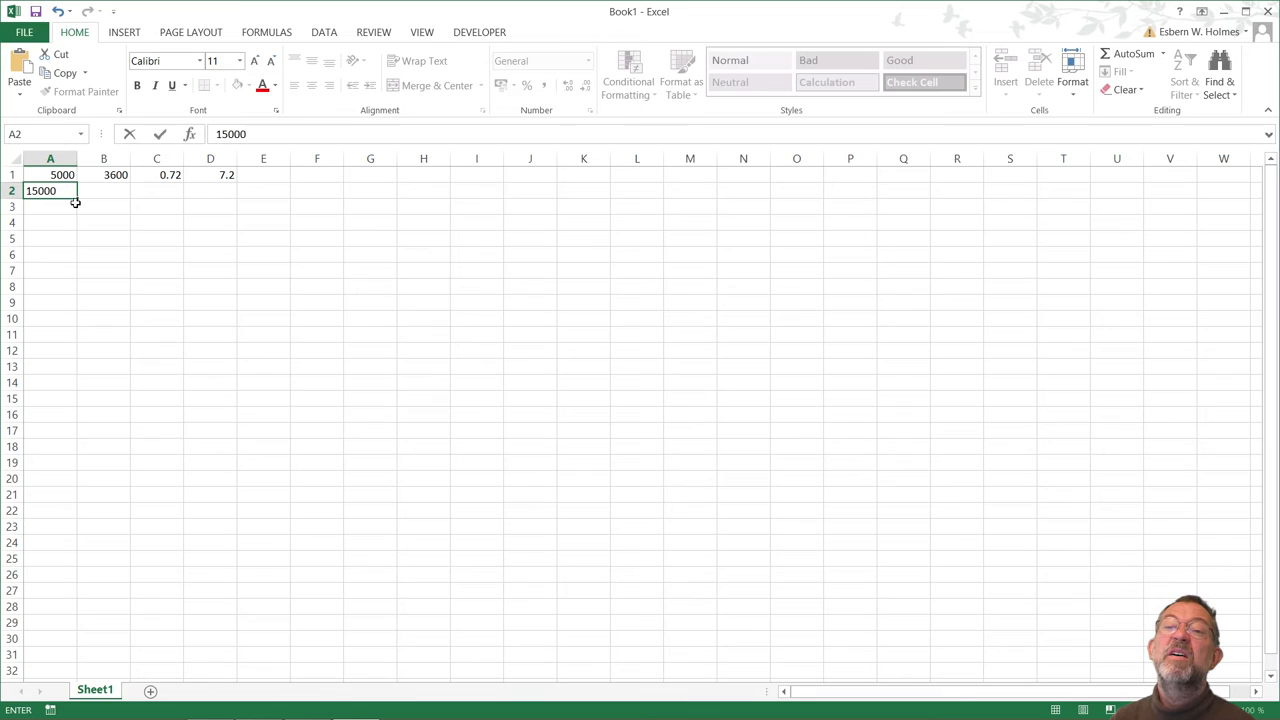
{"action": "key", "text": "Tab"}
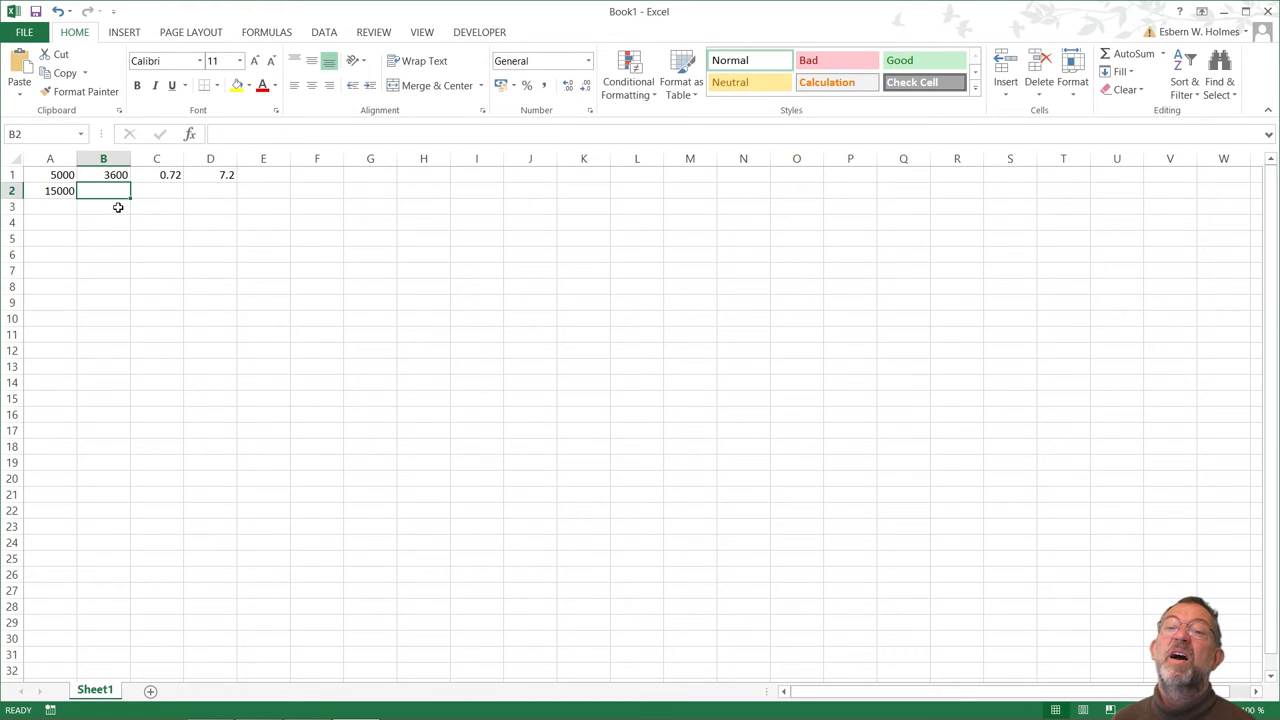
{"action": "type", "text": "3"}
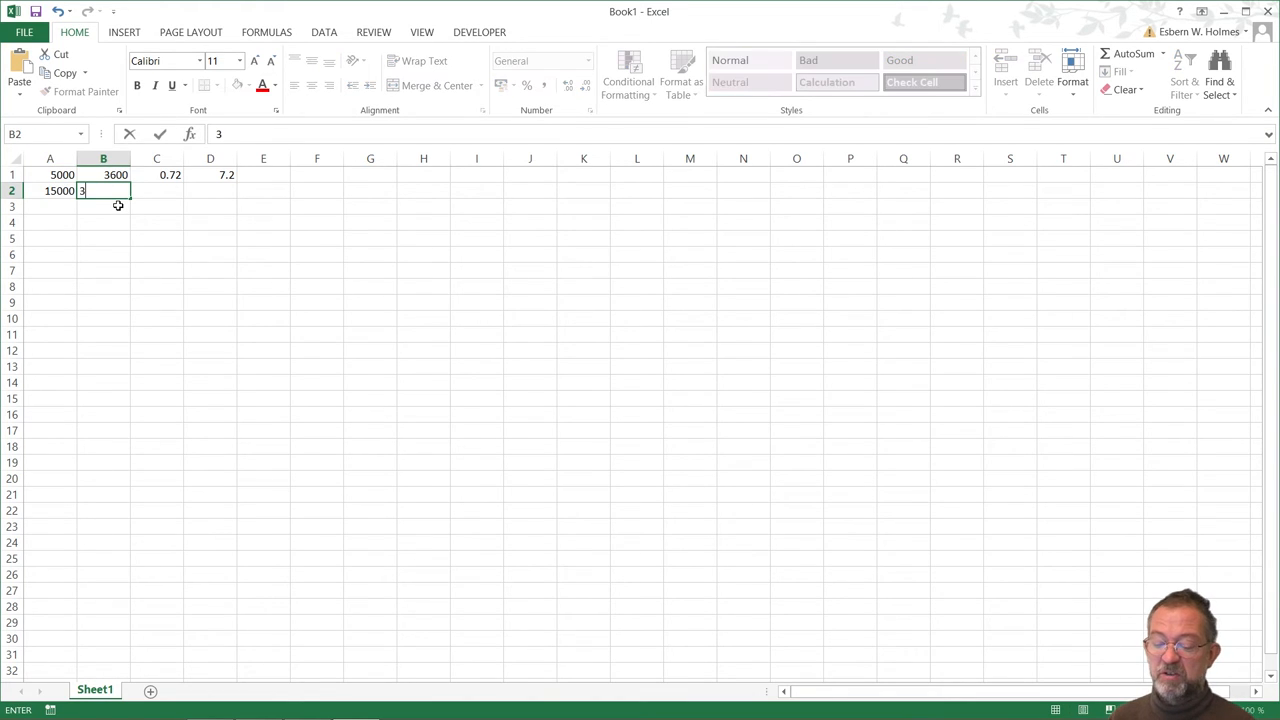
{"action": "type", "text": "6000"}
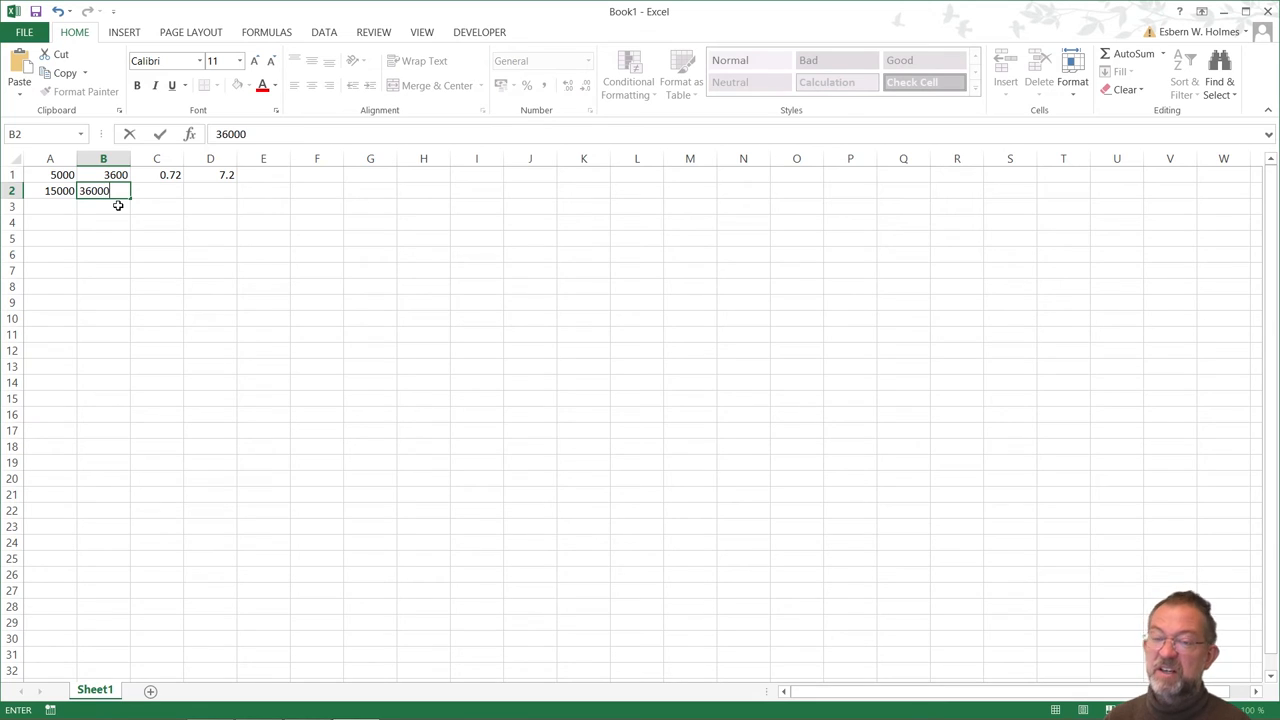
{"action": "key", "text": "Return"}
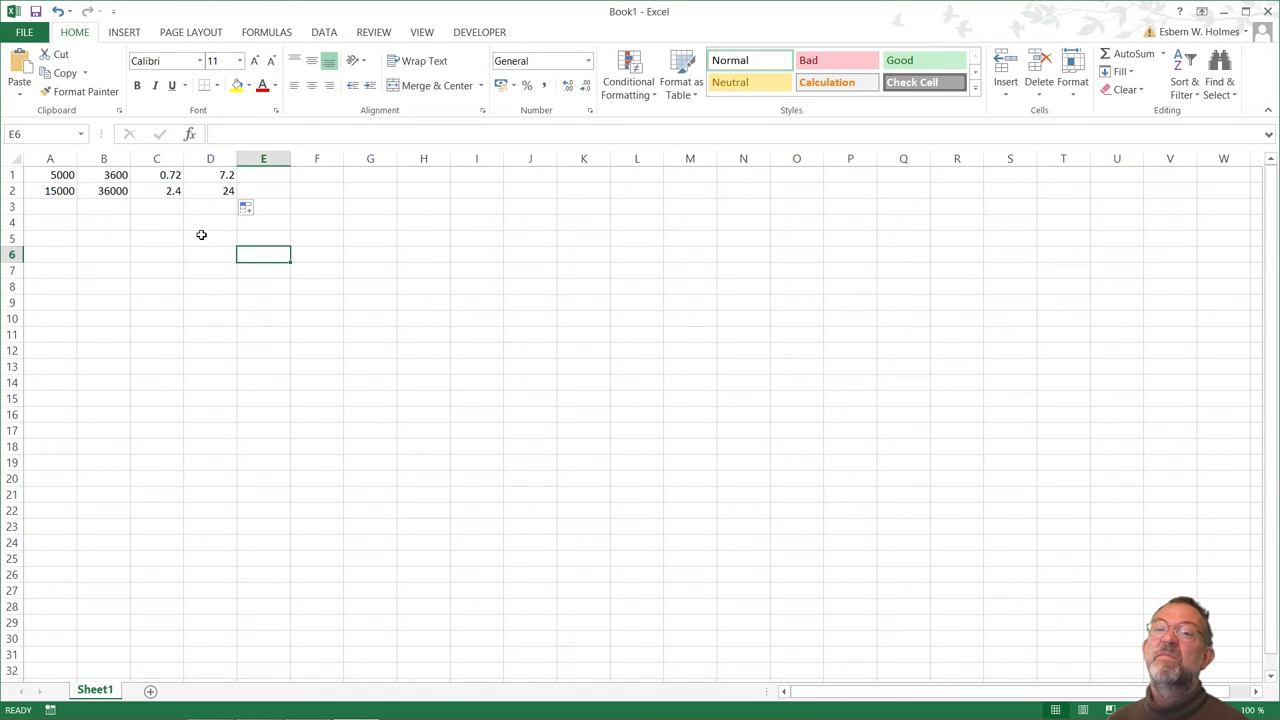
- Correct B2 from 36000 to 3600, giving per-cell time 2.4
{"action": "left_click", "coordinate": [104, 190]}
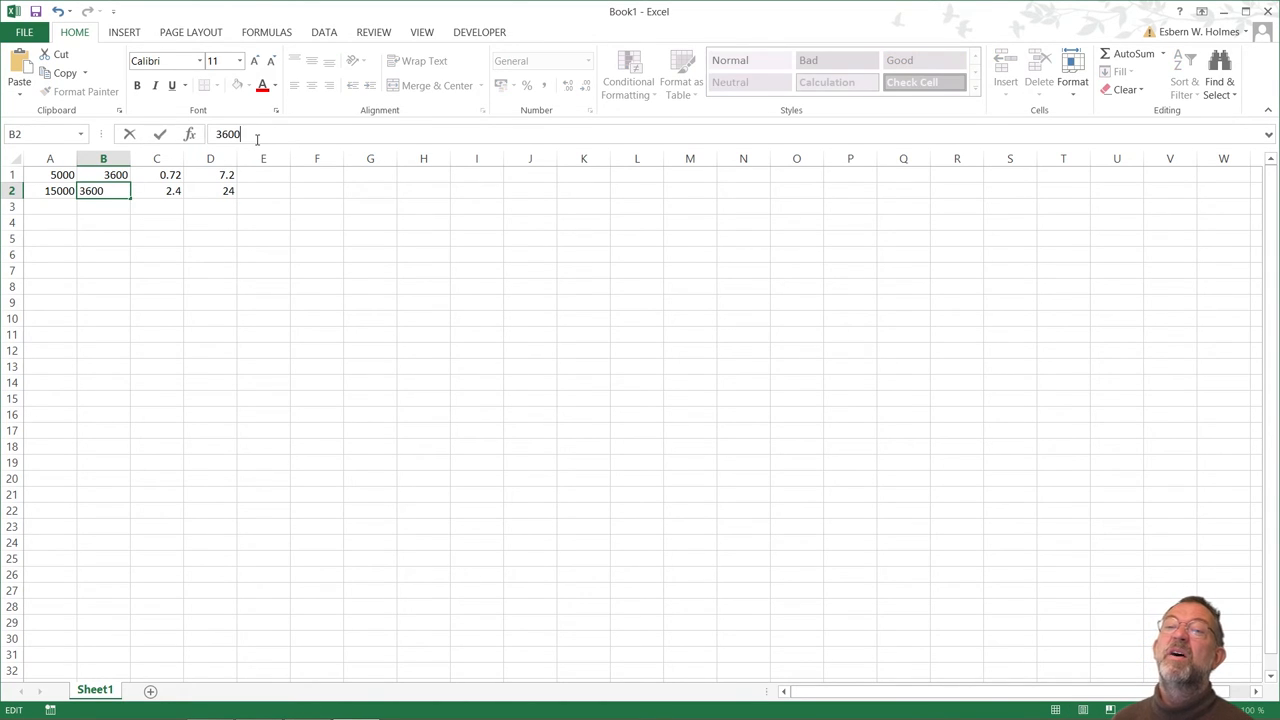
{"action": "key", "text": "Return"}
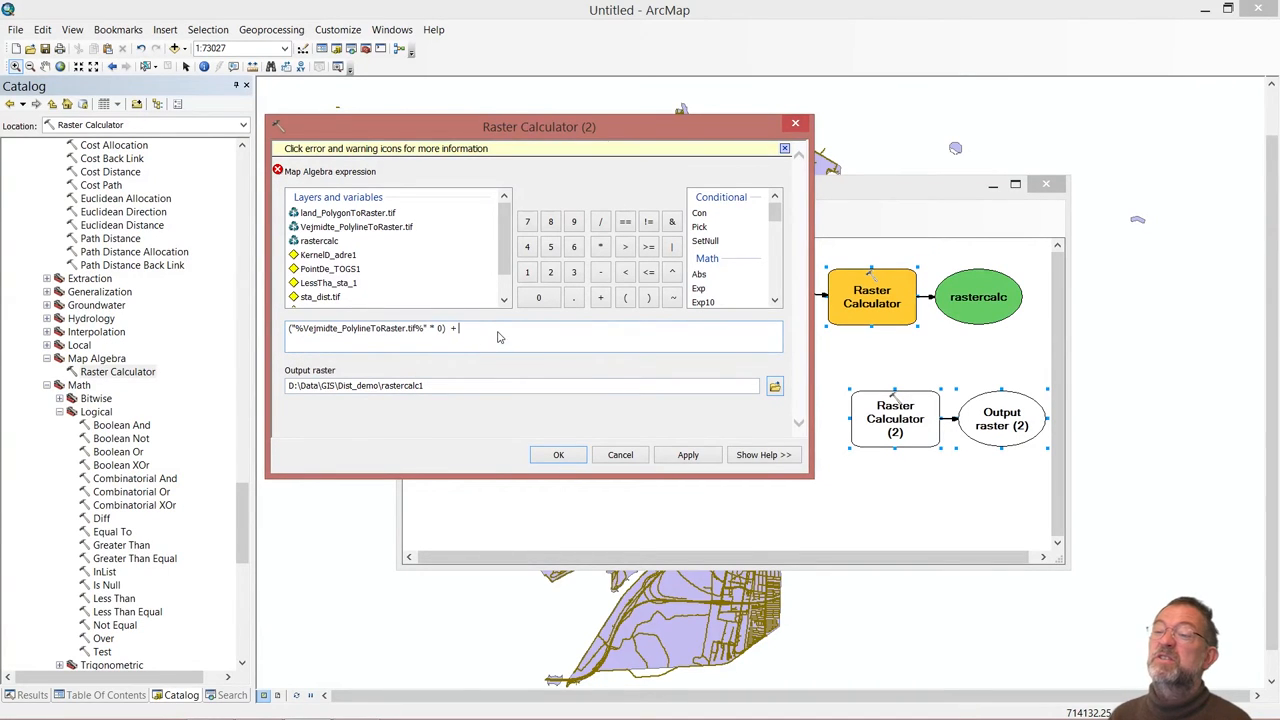
- Finish the bike expression with + 2.4 and name its output raster time_bike
{"action": "type", "text": "2"}
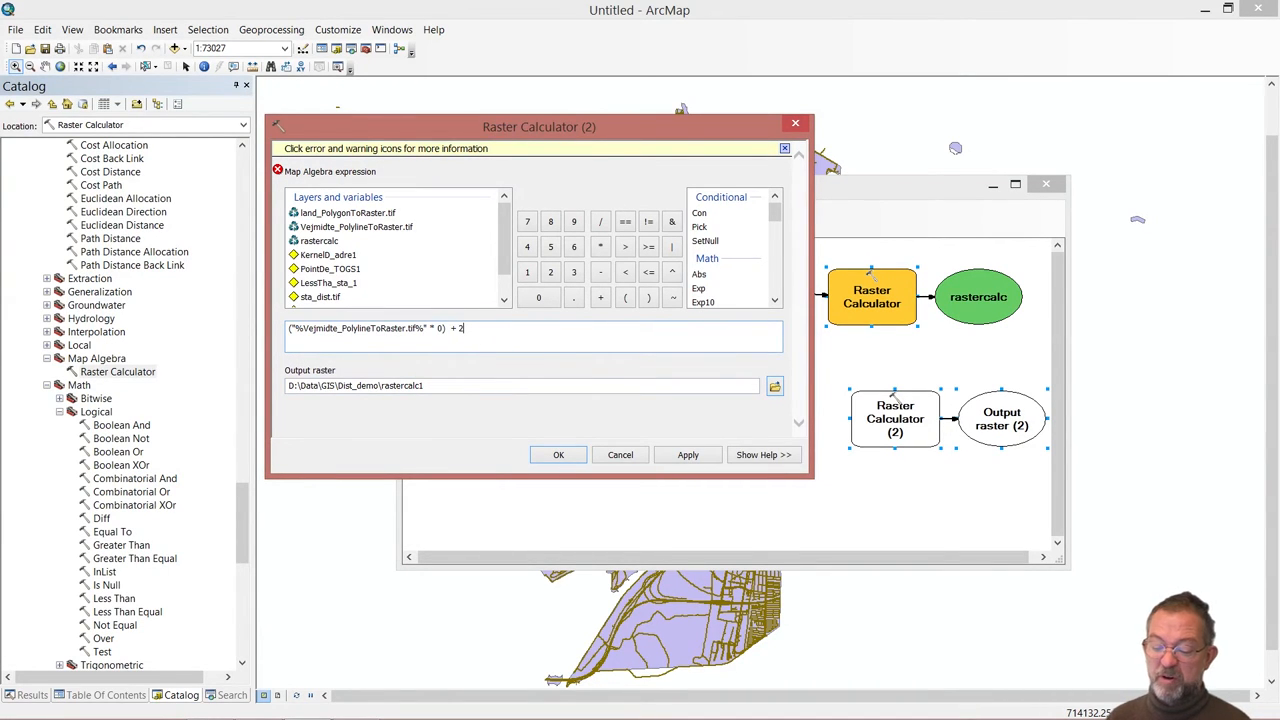
{"action": "type", "text": ".4"}
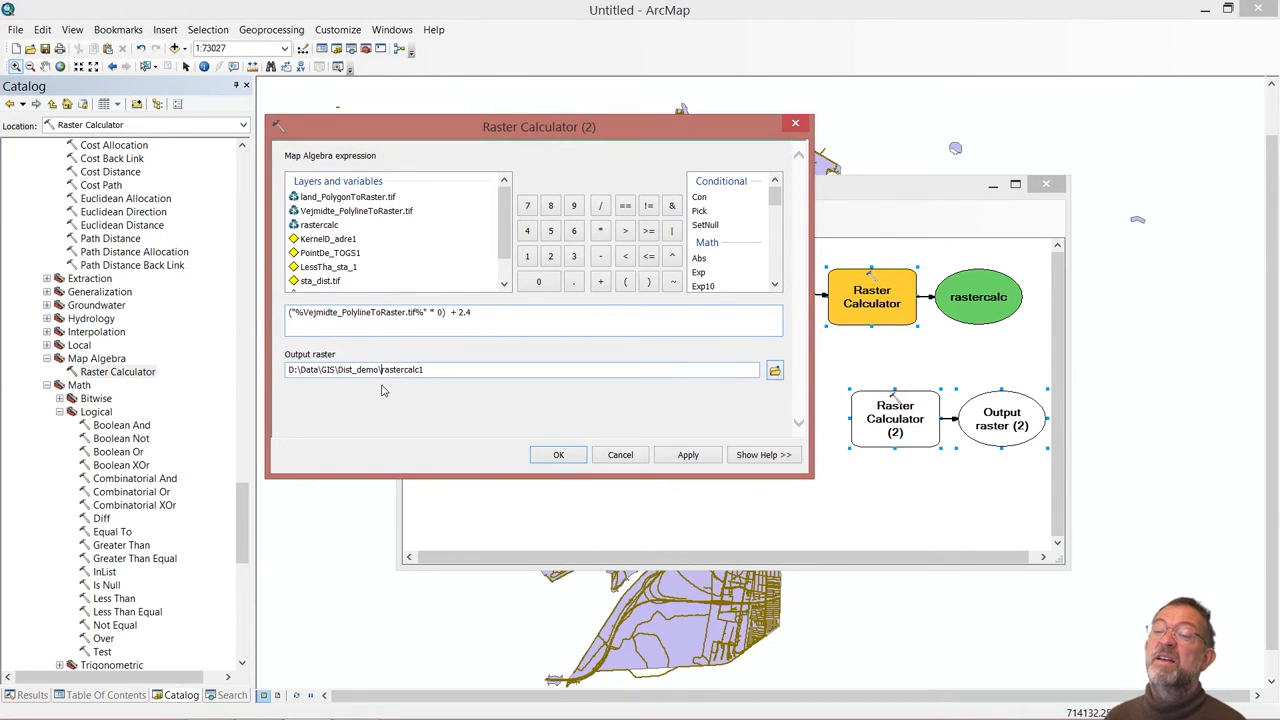
{"action": "double_click", "coordinate": [400, 368]}
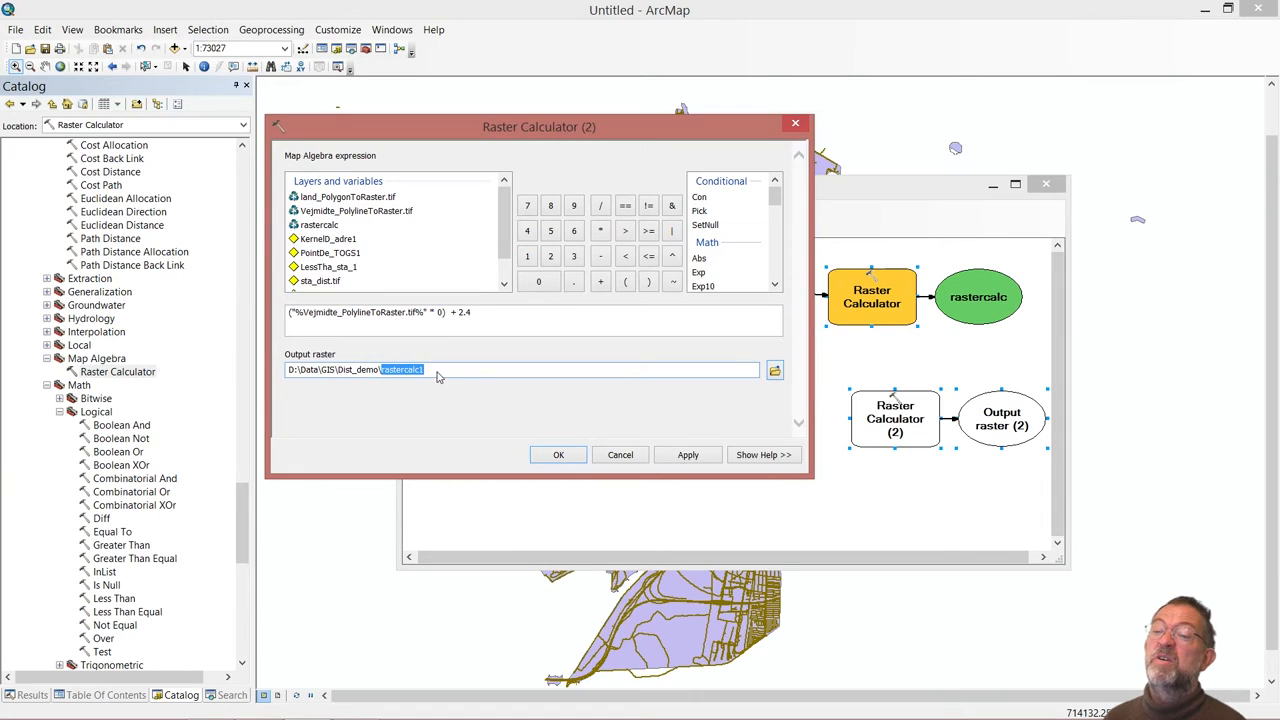
{"action": "type", "text": "raste"}
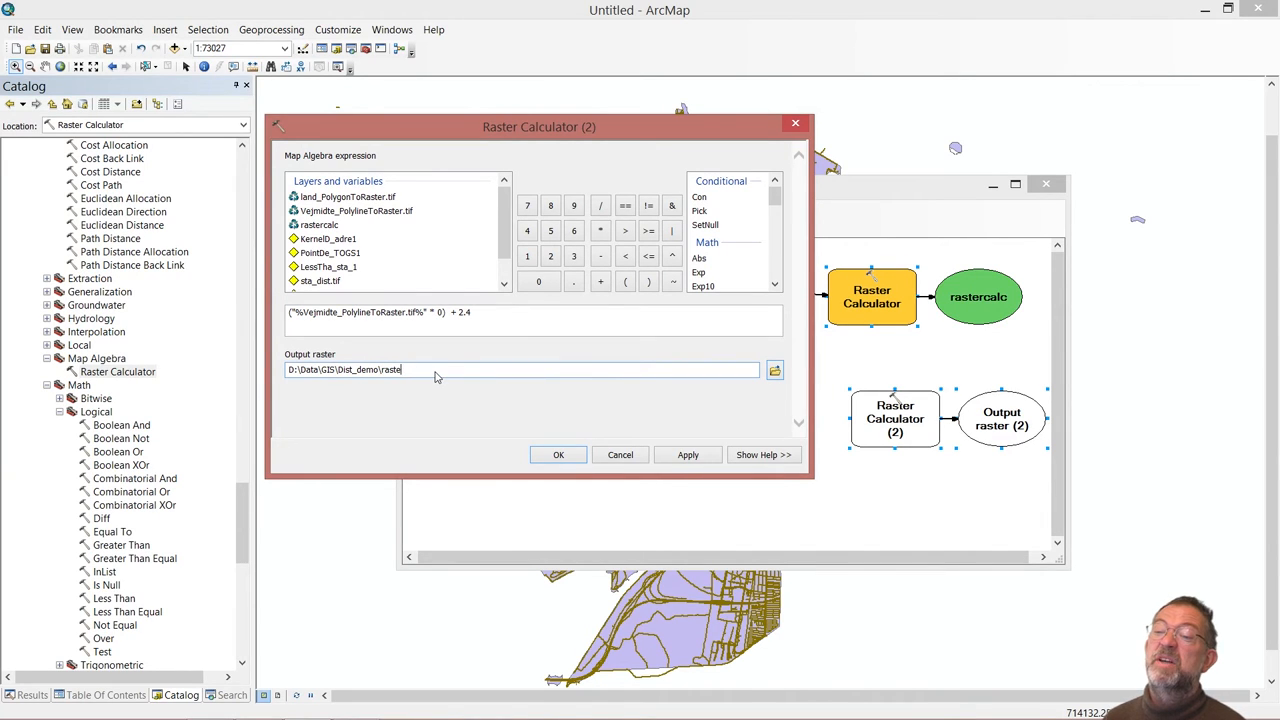
{"action": "key", "text": "Backspace"}
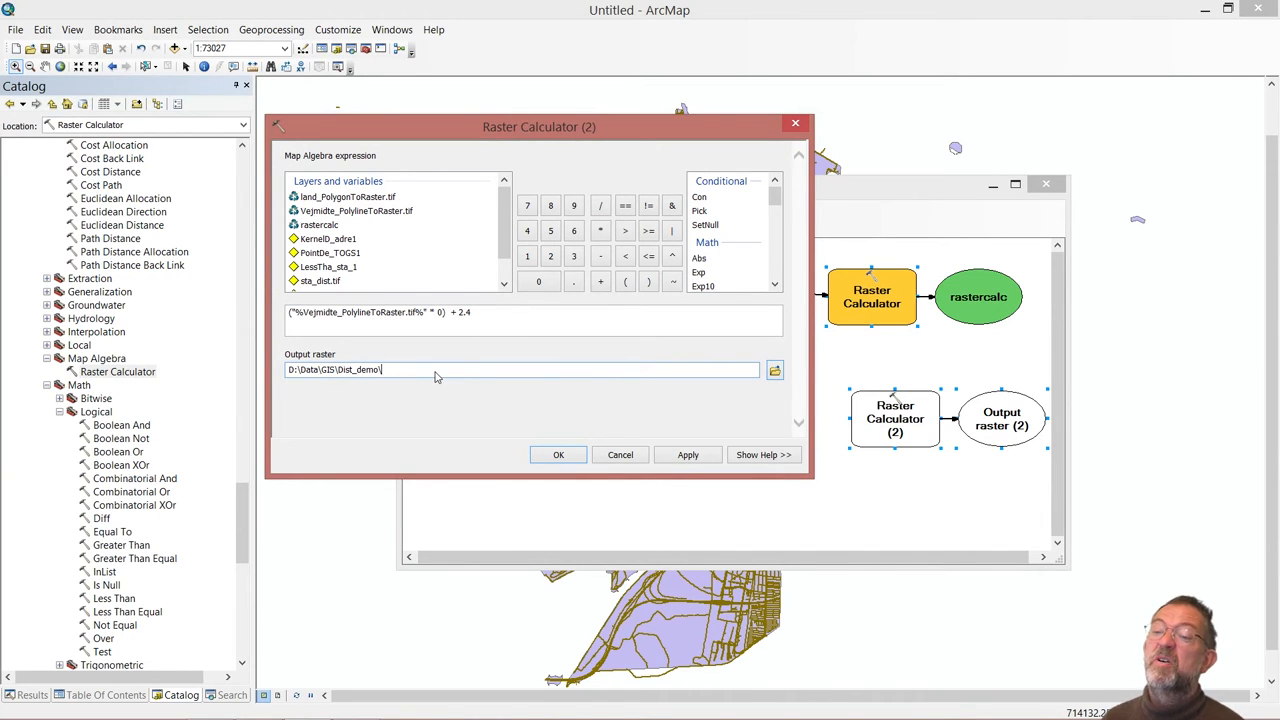
{"action": "type", "text": "time_bik"}
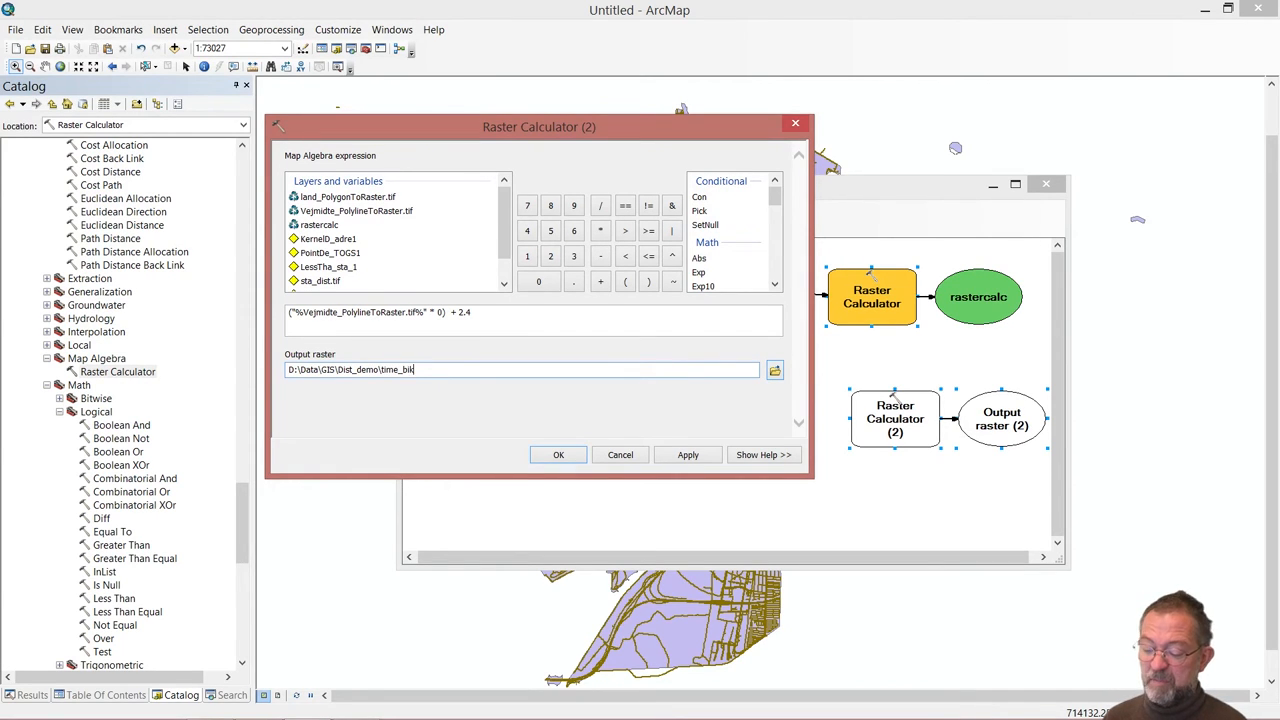
{"action": "left_click", "coordinate": [558, 454]}
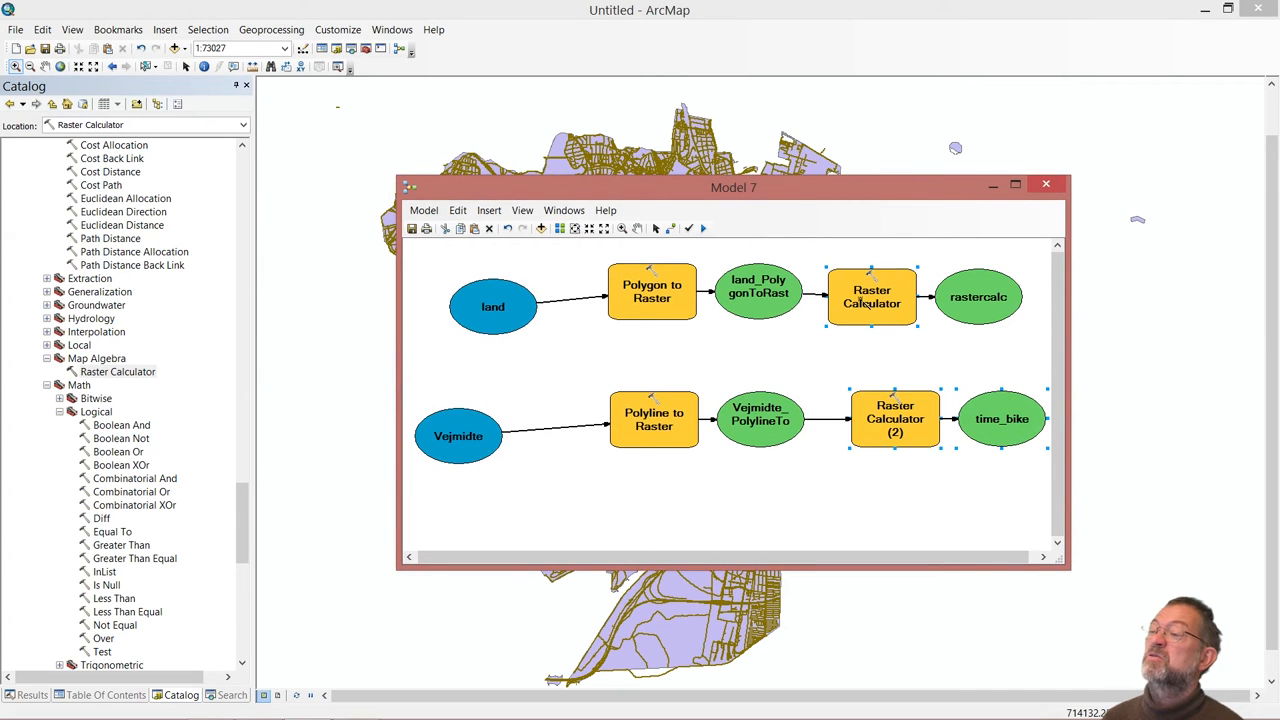
- Rename the walk Raster Calculator's output raster to time_walk
{"action": "double_click", "coordinate": [872, 296]}
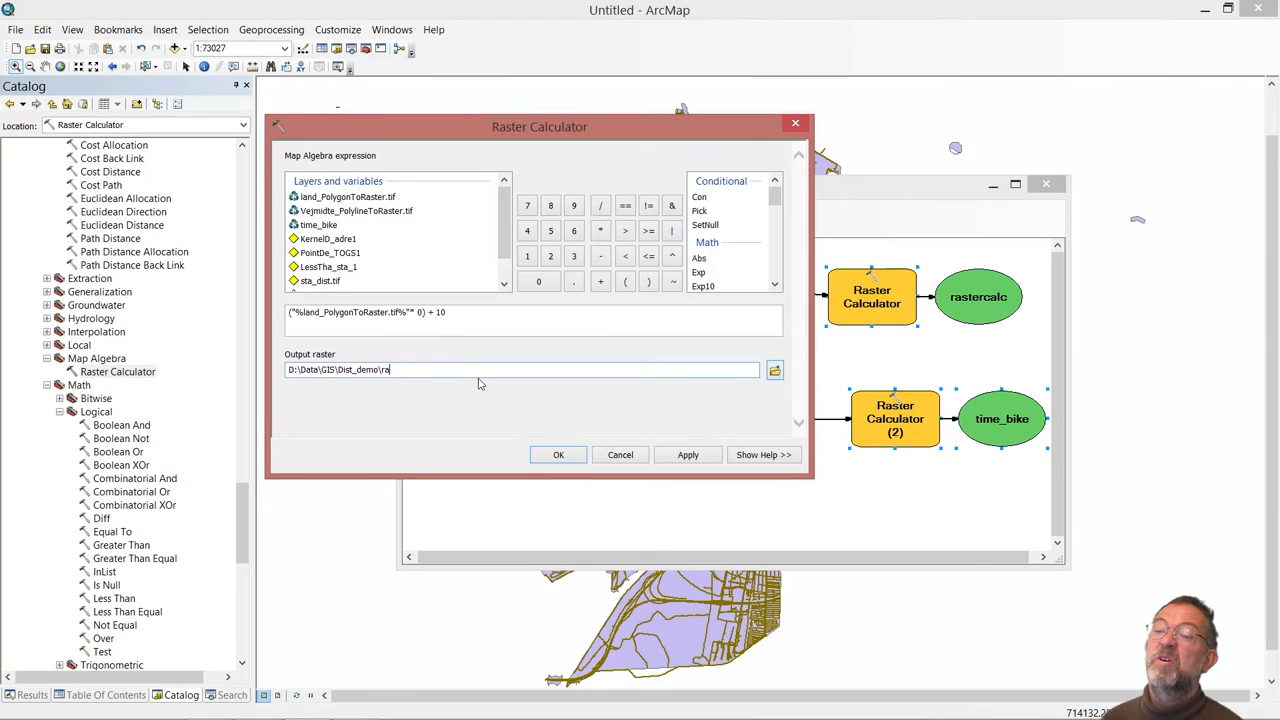
{"action": "type", "text": "time_wal"}
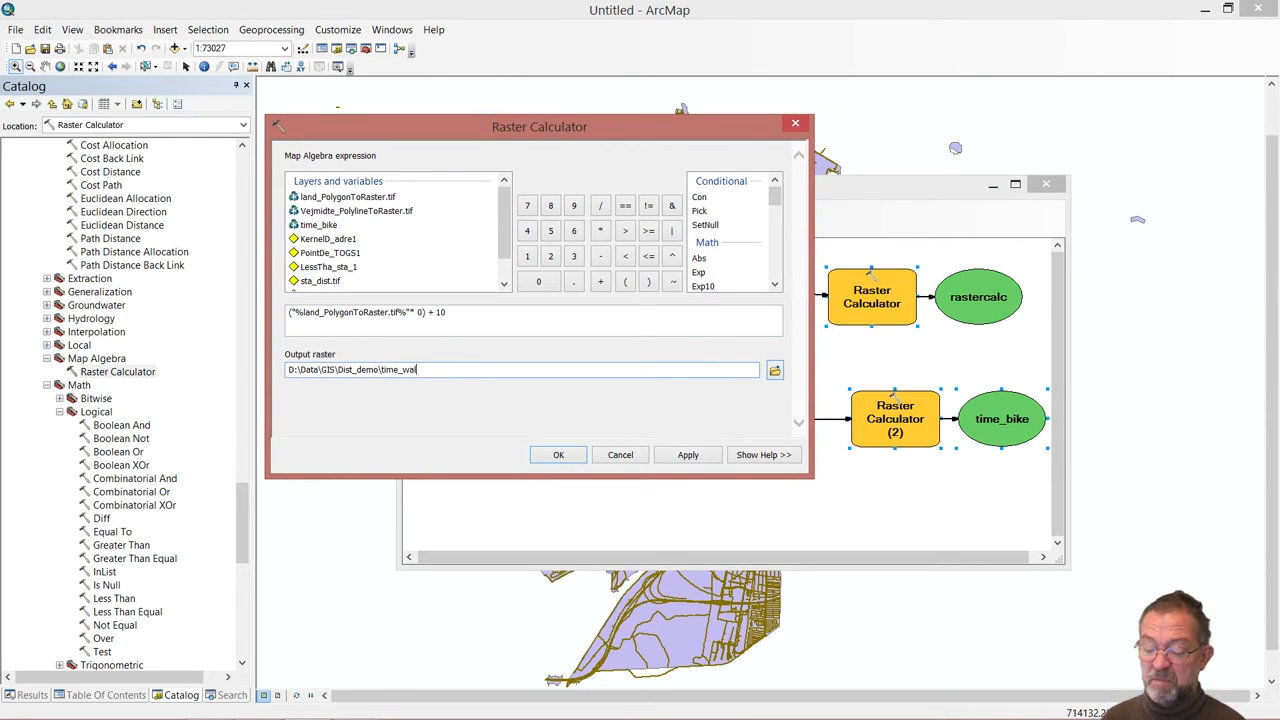
{"action": "type", "text": "k."}
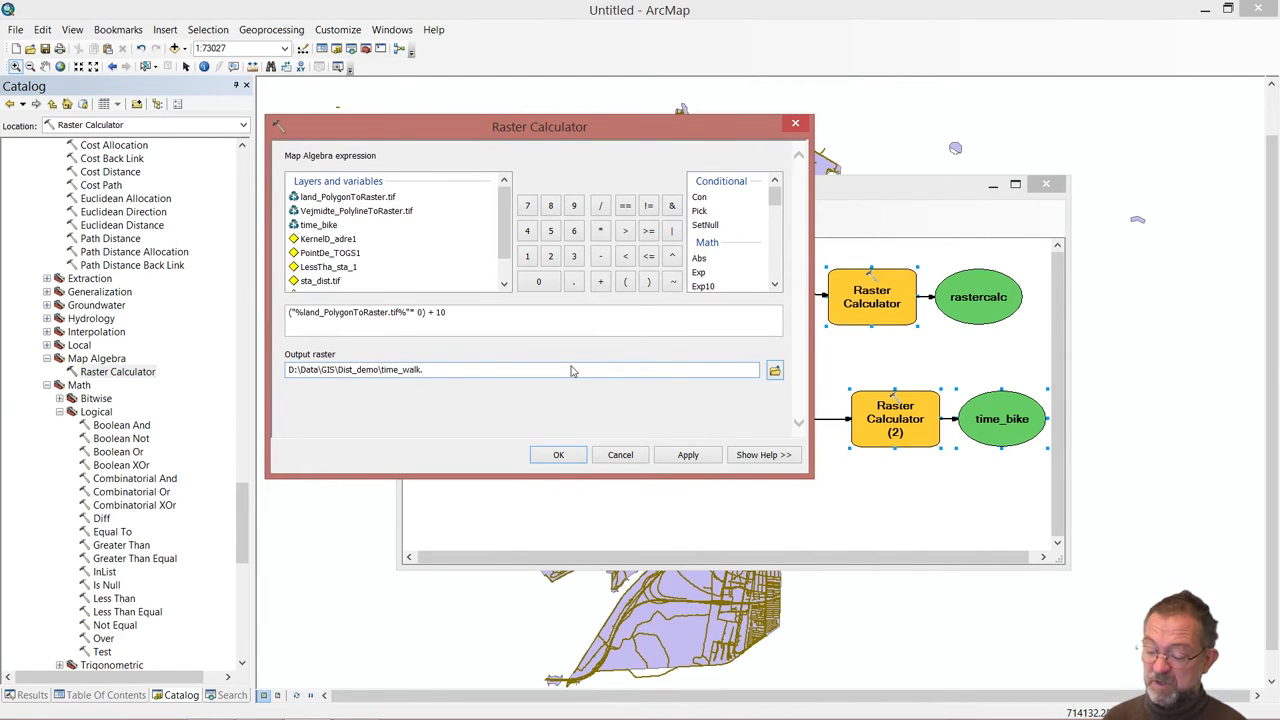
- Confirm time_walk.tif as the walk output and widen the ModelBuilder window
{"action": "left_click", "coordinate": [558, 456]}
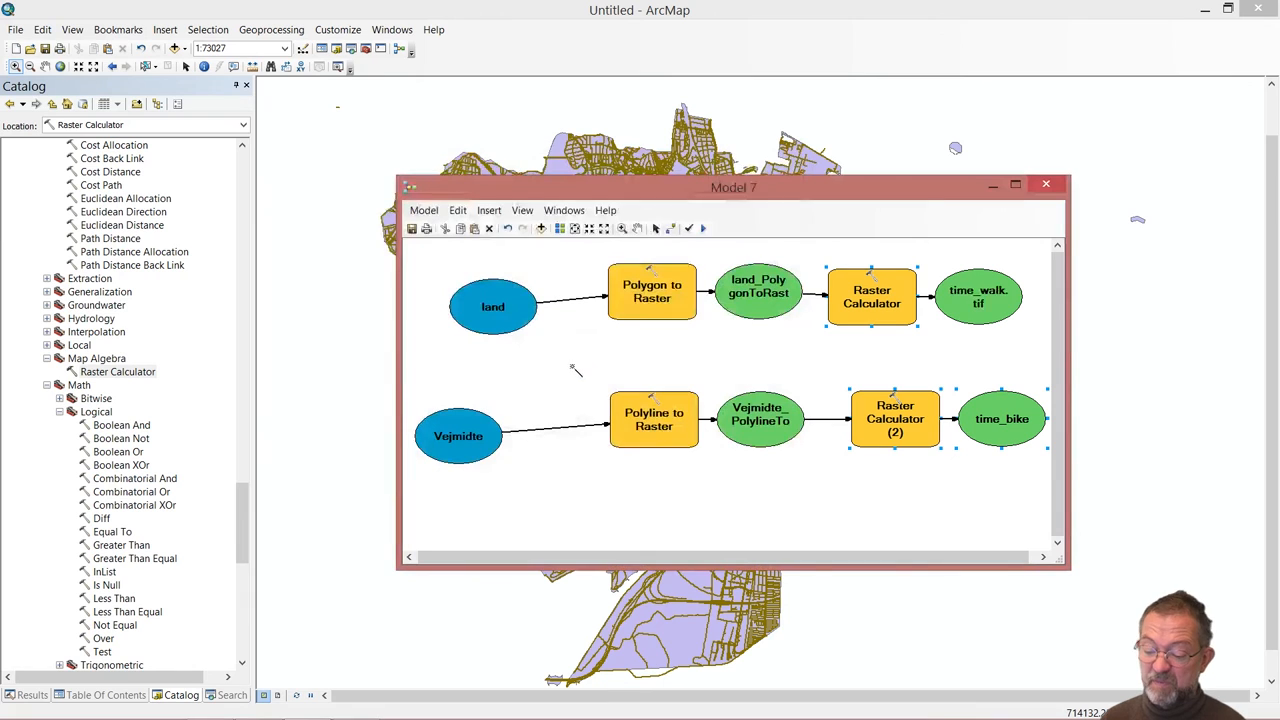
{"action": "mouse_move", "coordinate": [928, 216]}
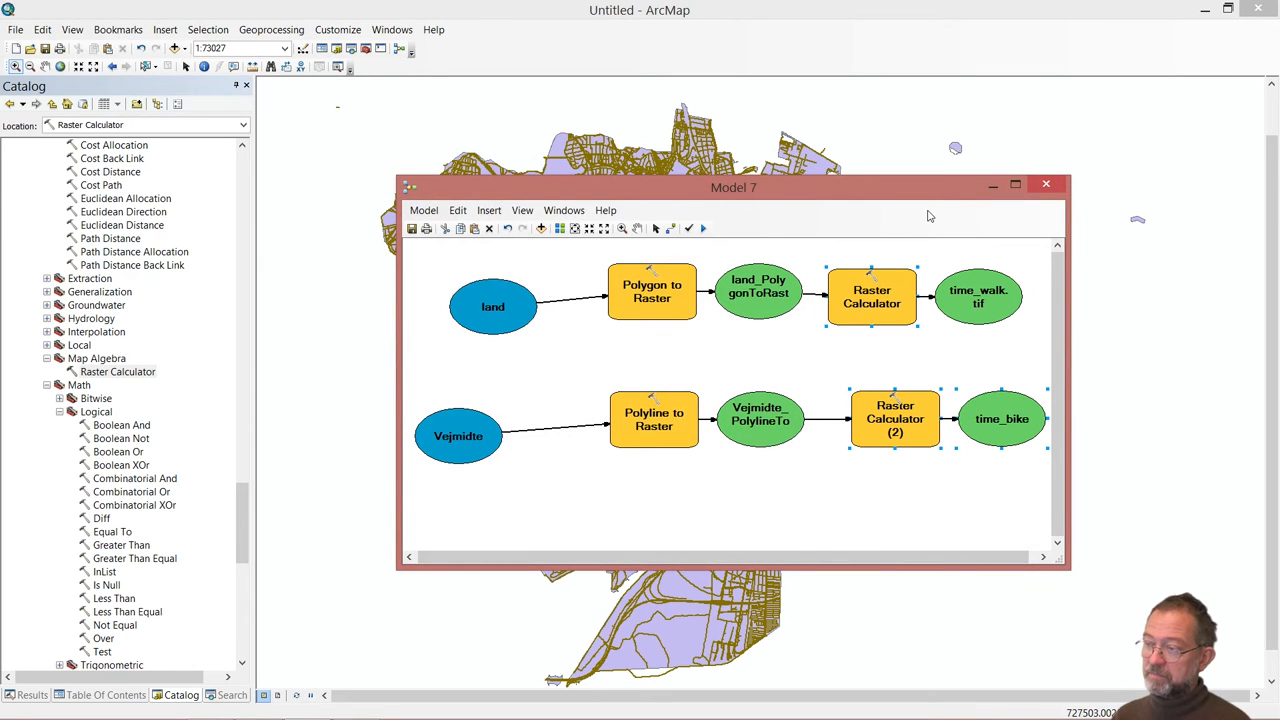
{"action": "left_click_drag", "start_coordinate": [732, 188], "coordinate": [580, 150]}
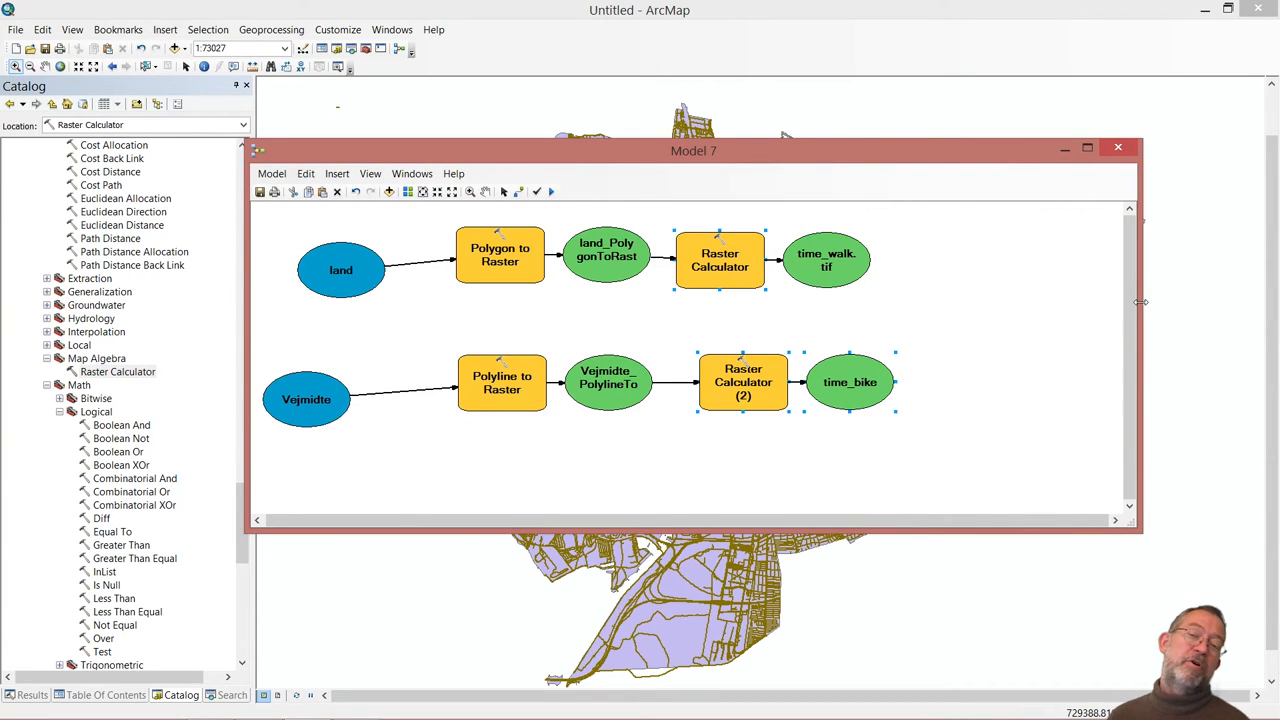
{"action": "mouse_move", "coordinate": [304, 368]}
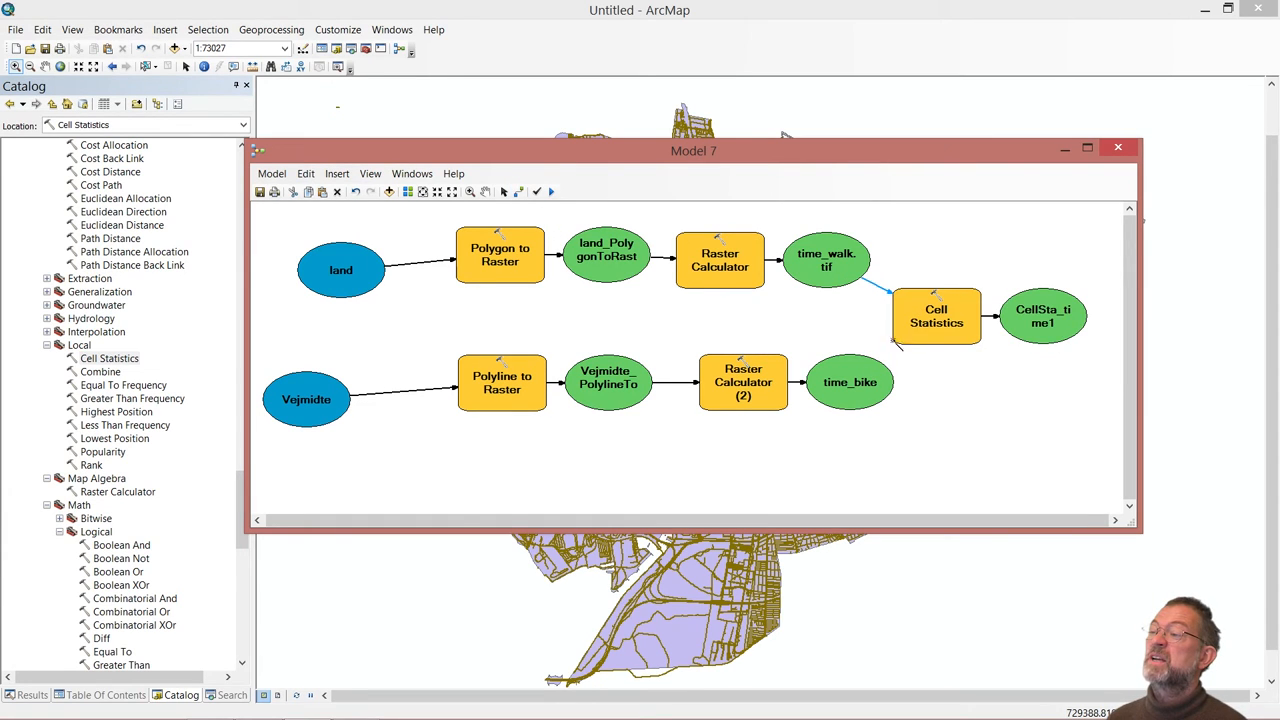
- Set Cell Statistics to MINIMUM overlay statistic with output raster t_time.tif
{"action": "double_click", "coordinate": [936, 316]}
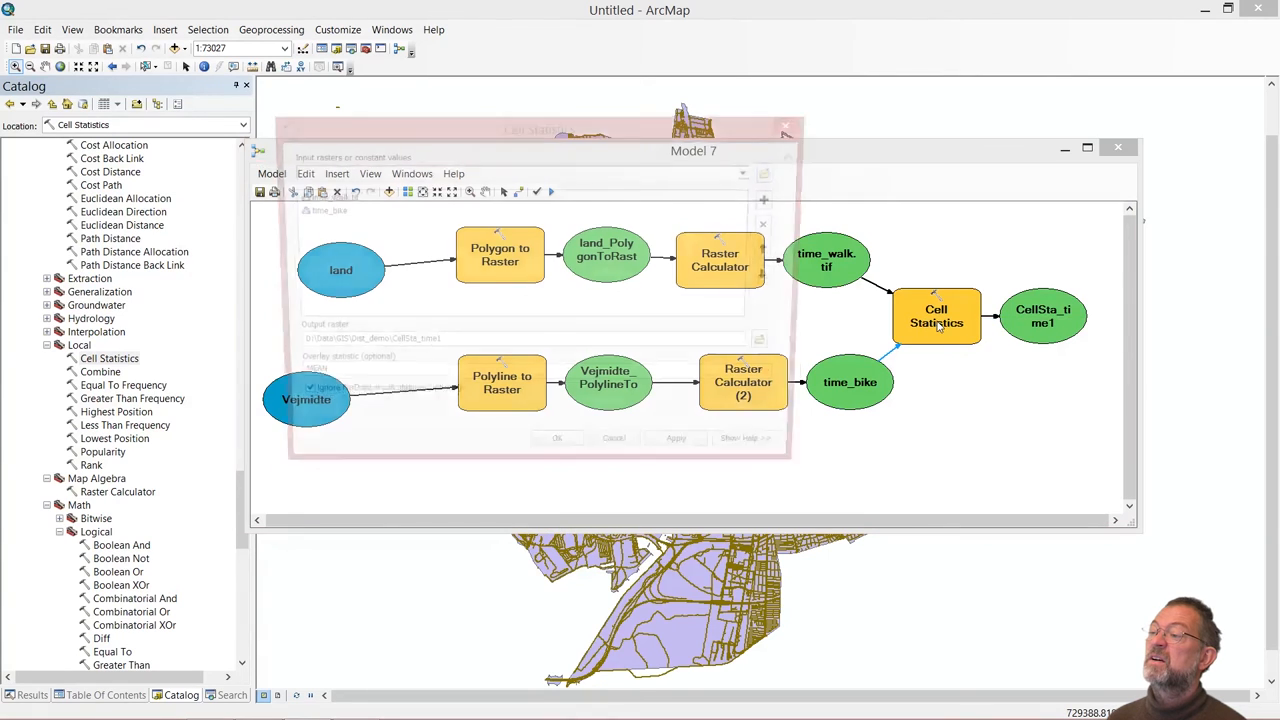
{"action": "double_click", "coordinate": [936, 316]}
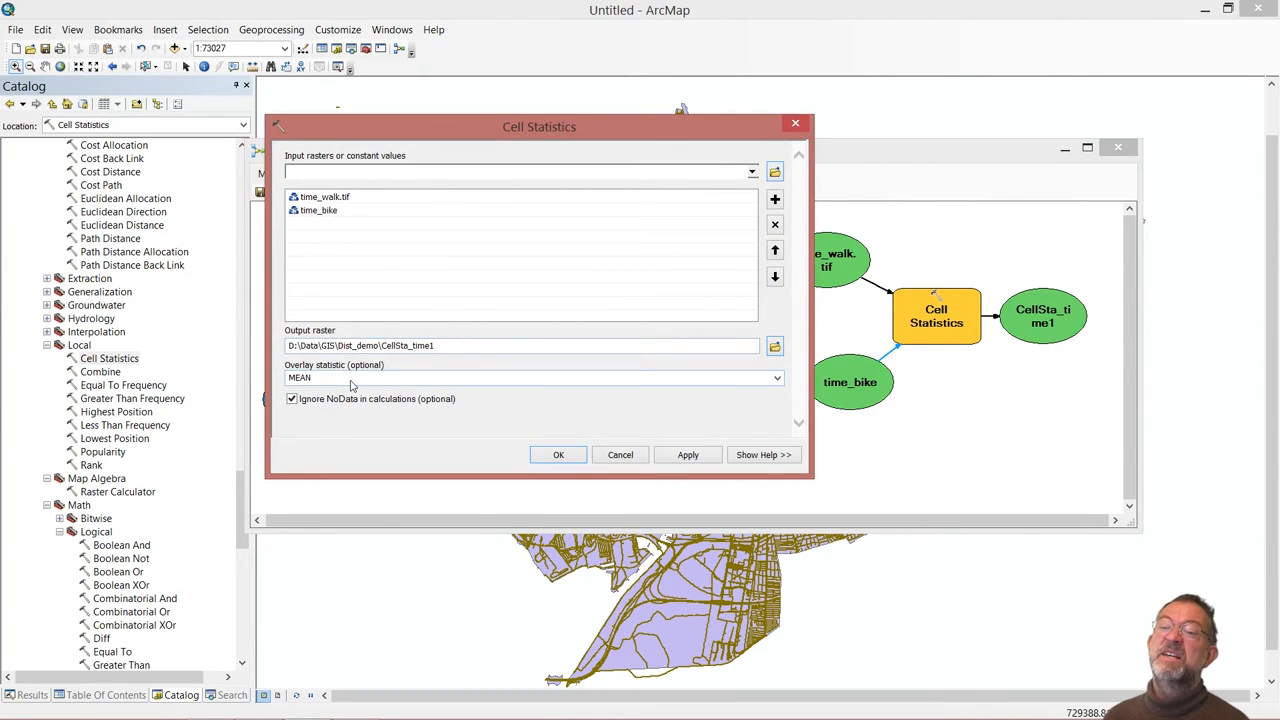
{"action": "left_click", "coordinate": [776, 378]}
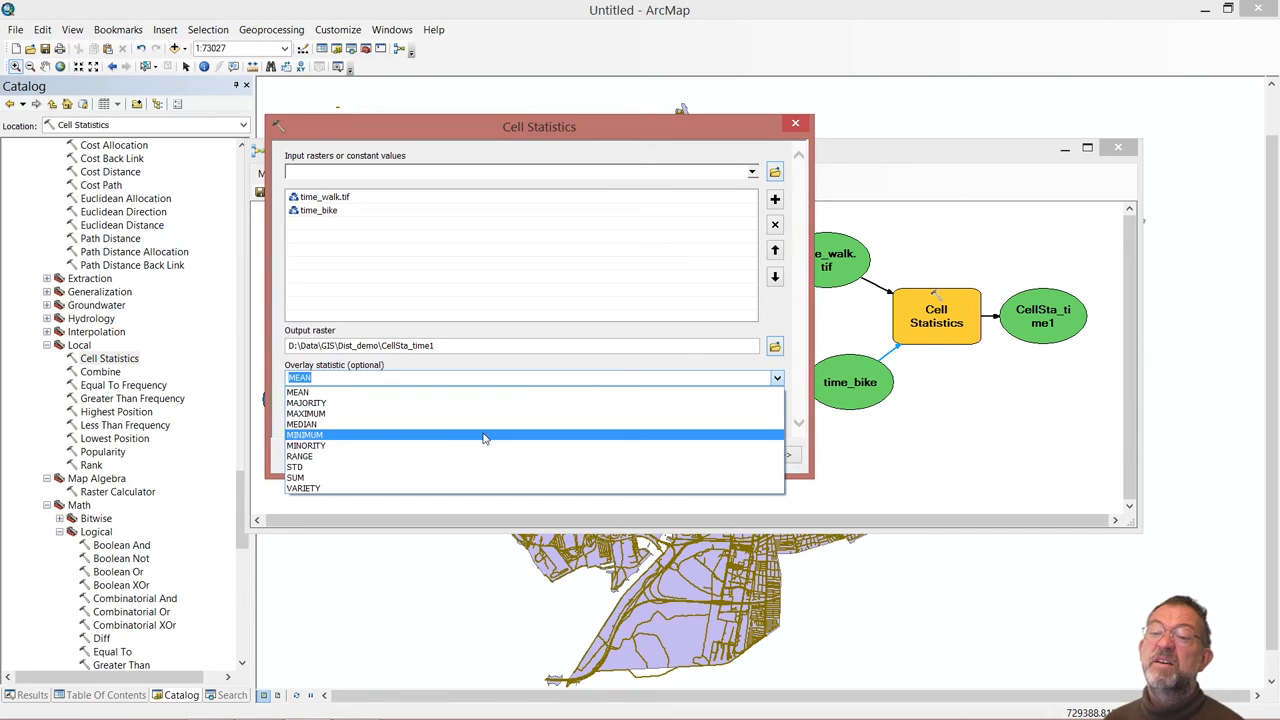
{"action": "left_click", "coordinate": [304, 434]}
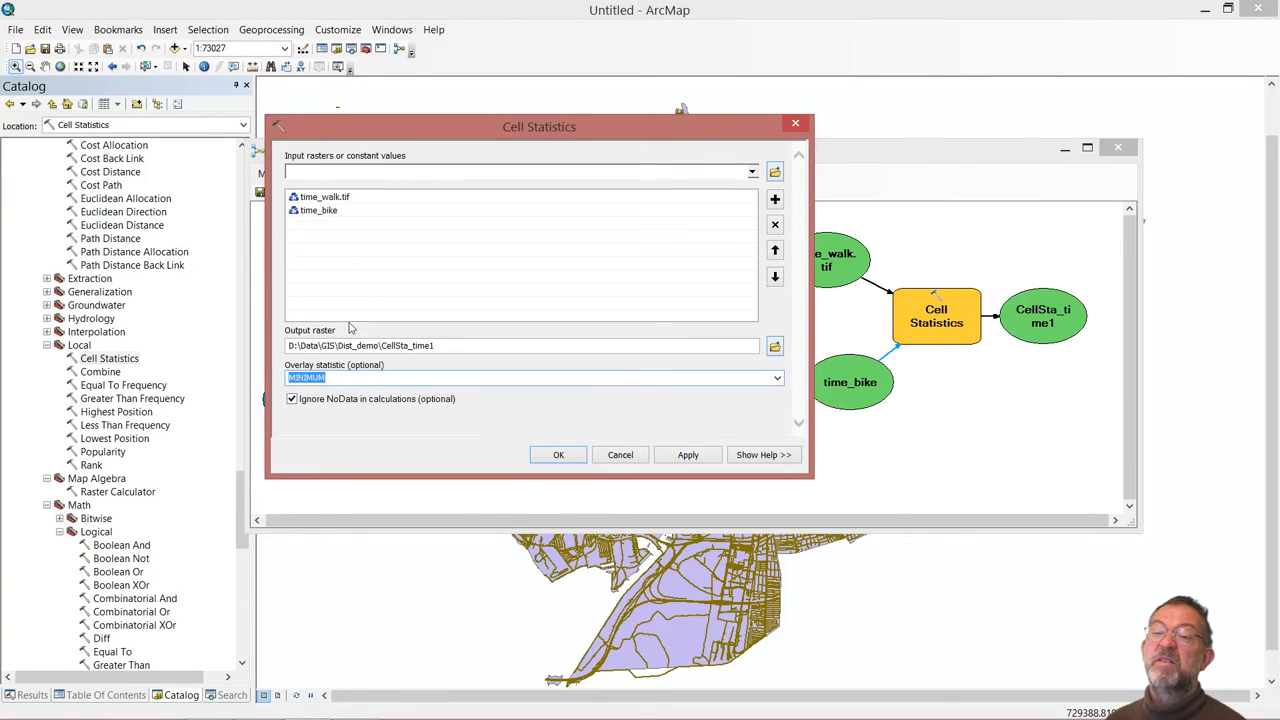
{"action": "left_click", "coordinate": [390, 344]}
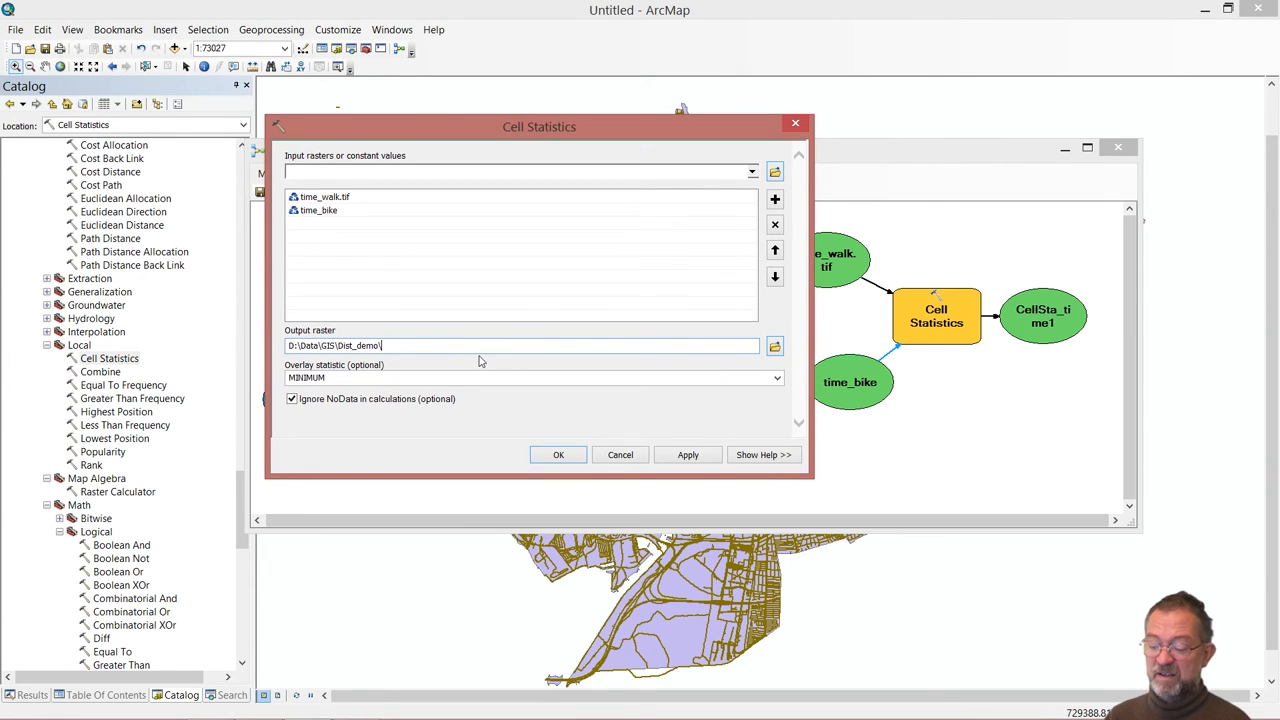
{"action": "type", "text": "ttime"}
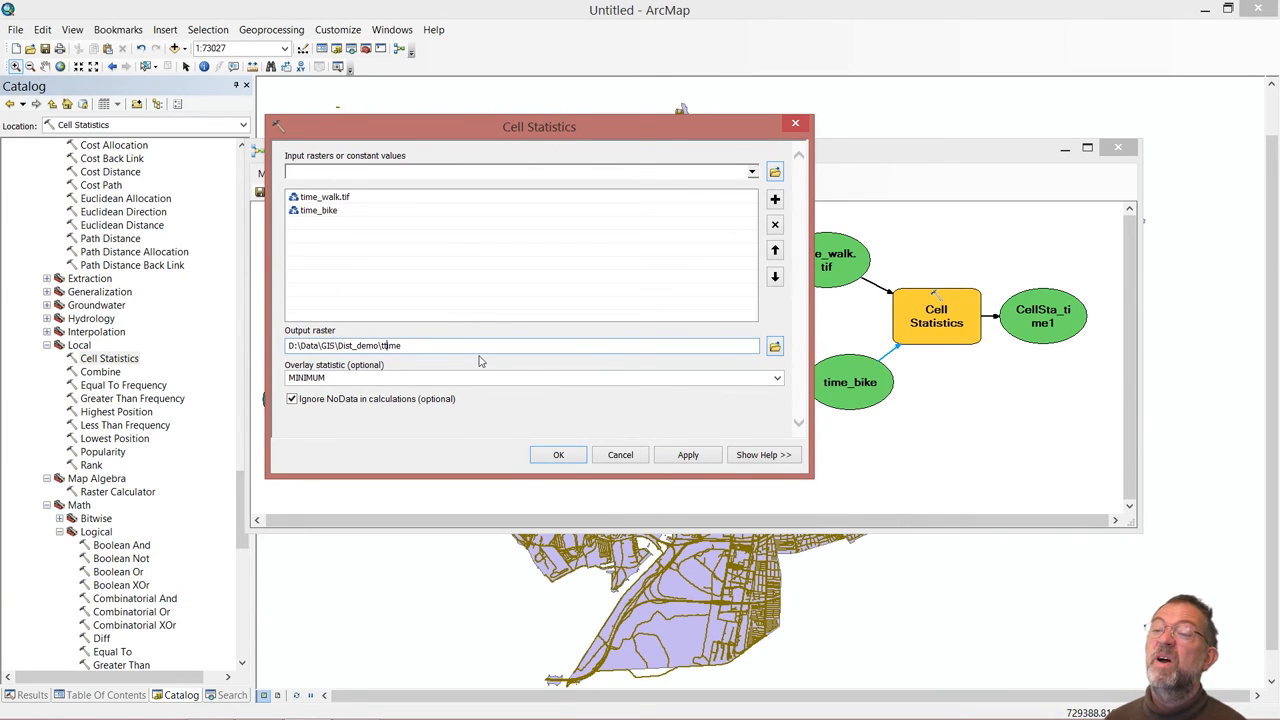
{"action": "type", "text": "t_time"}
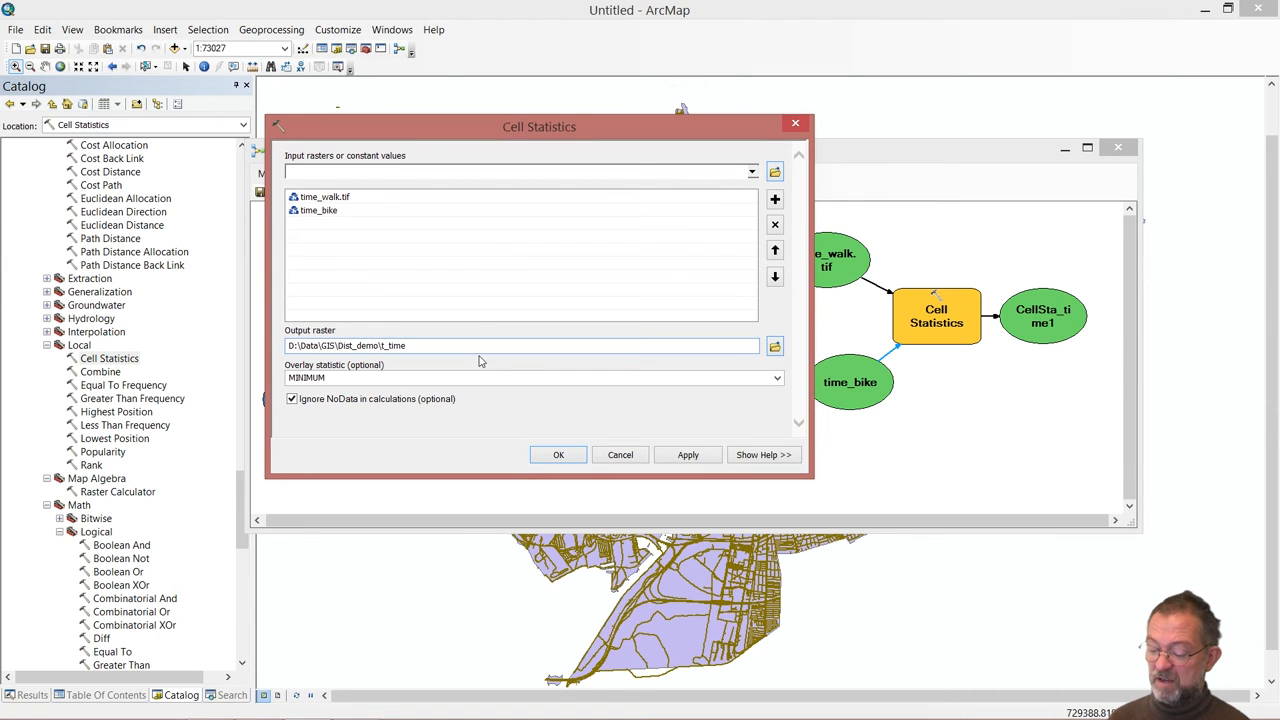
{"action": "left_click", "coordinate": [520, 344]}
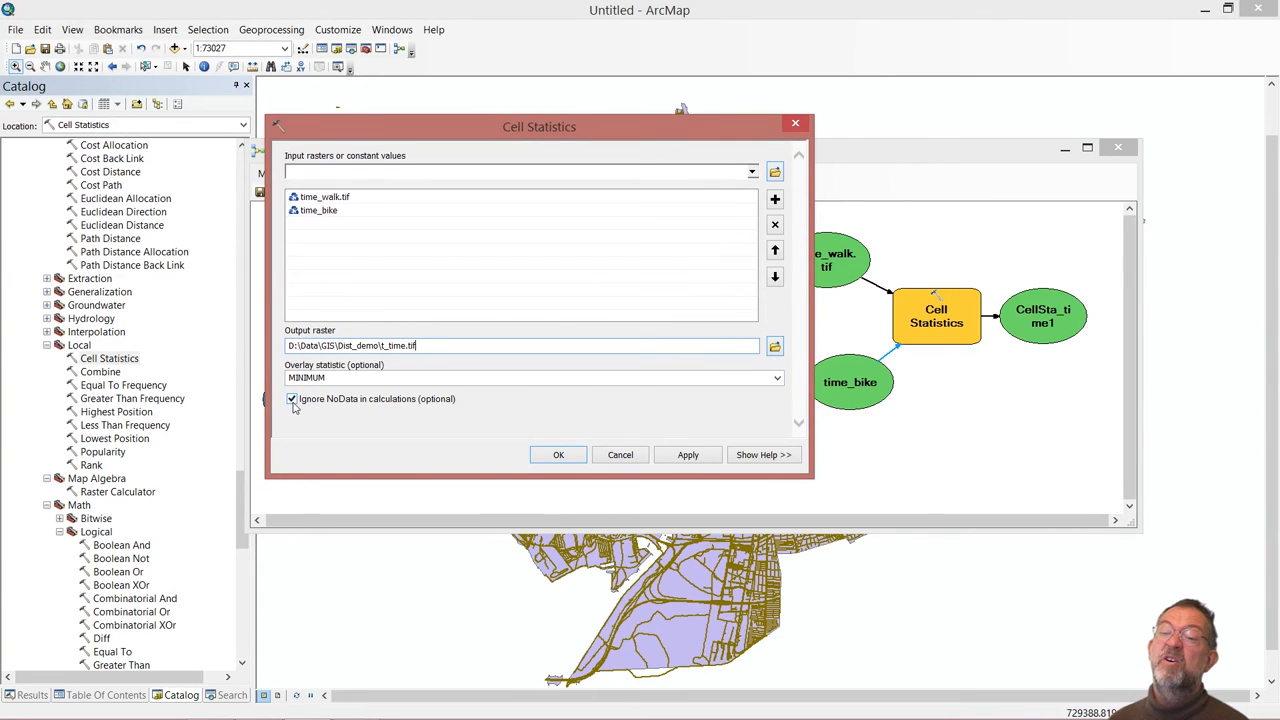
{"action": "mouse_move", "coordinate": [484, 460]}
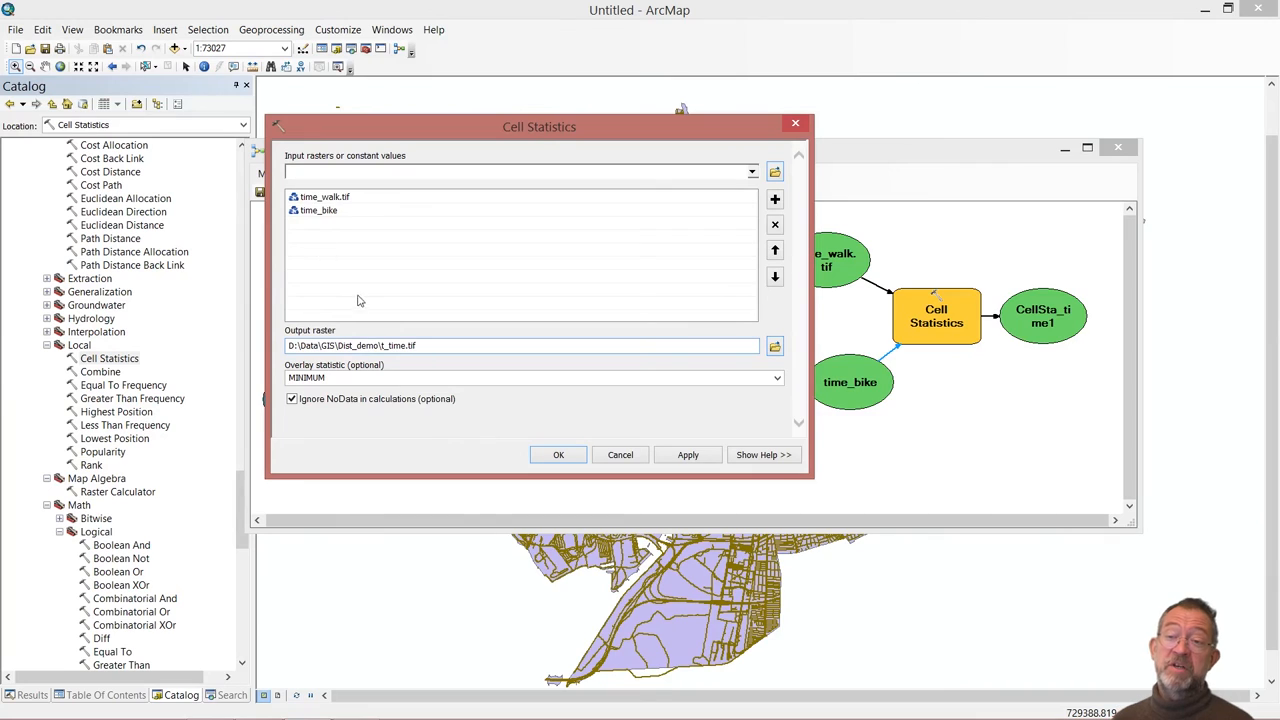
{"action": "mouse_move", "coordinate": [332, 210]}
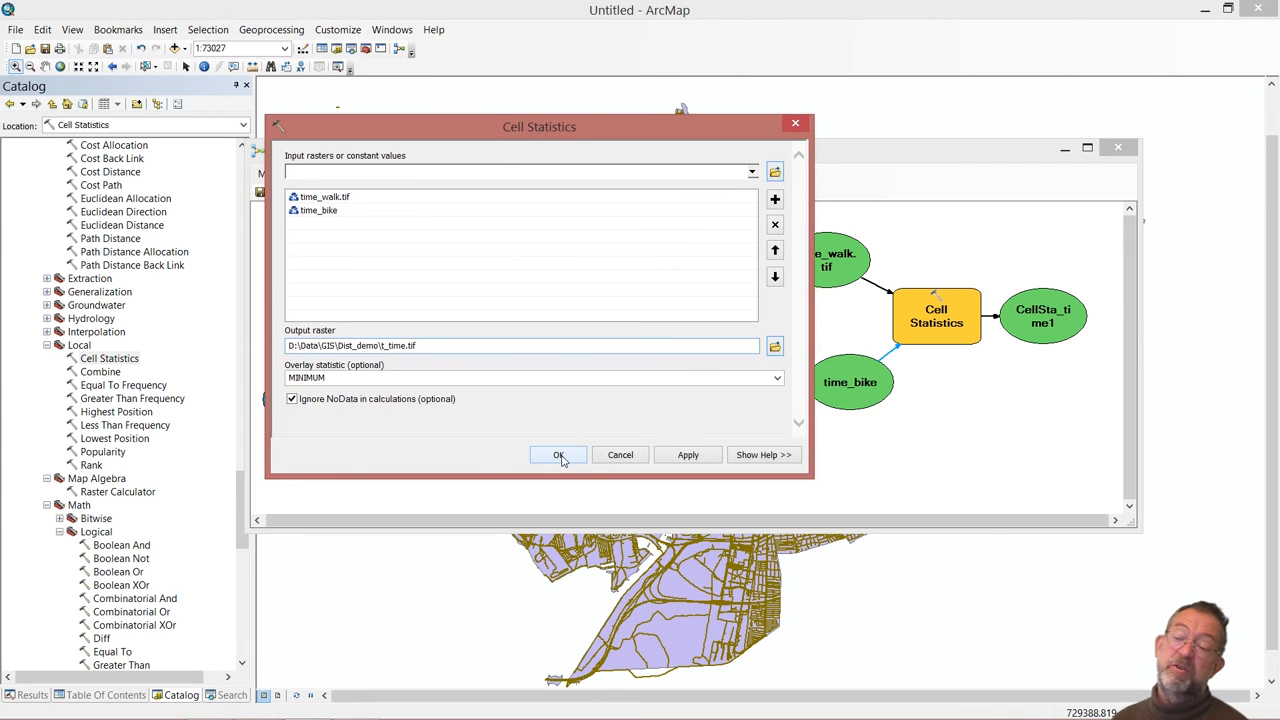
- Mark t_time.tif Add To Display, run the model, and close it at the save prompt
{"action": "left_click", "coordinate": [558, 456]}
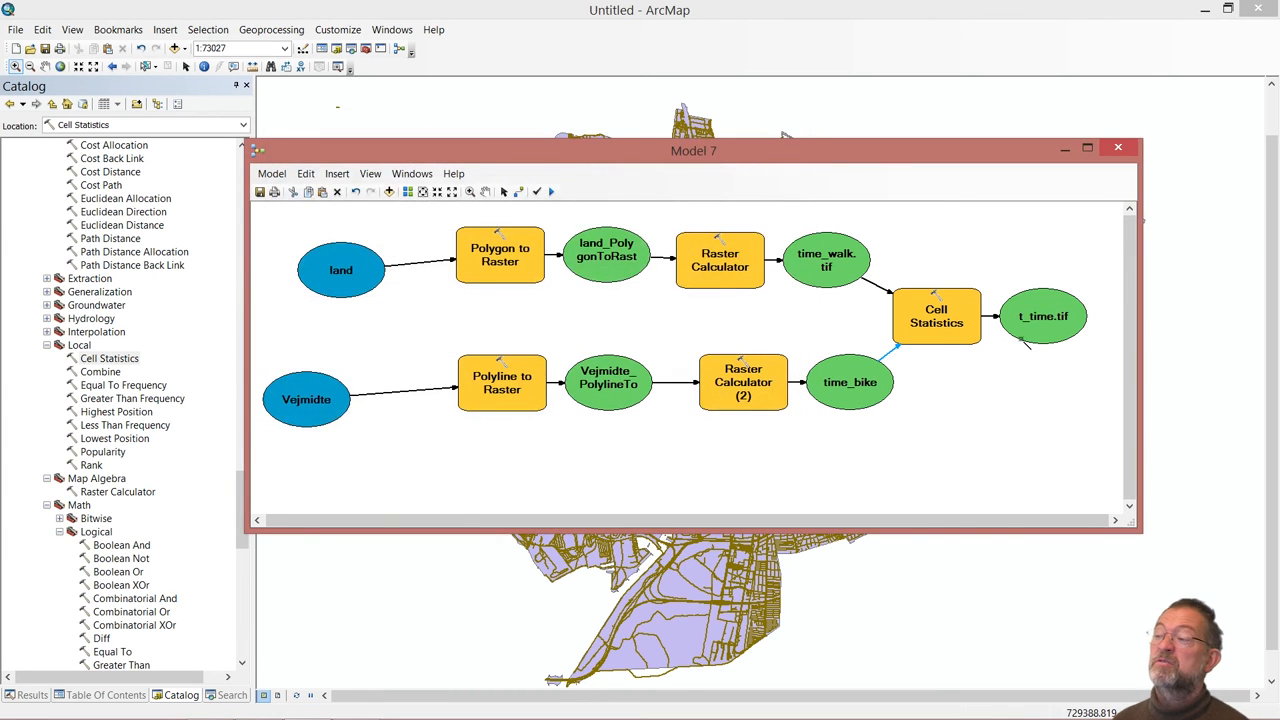
{"action": "right_click", "coordinate": [1044, 316]}
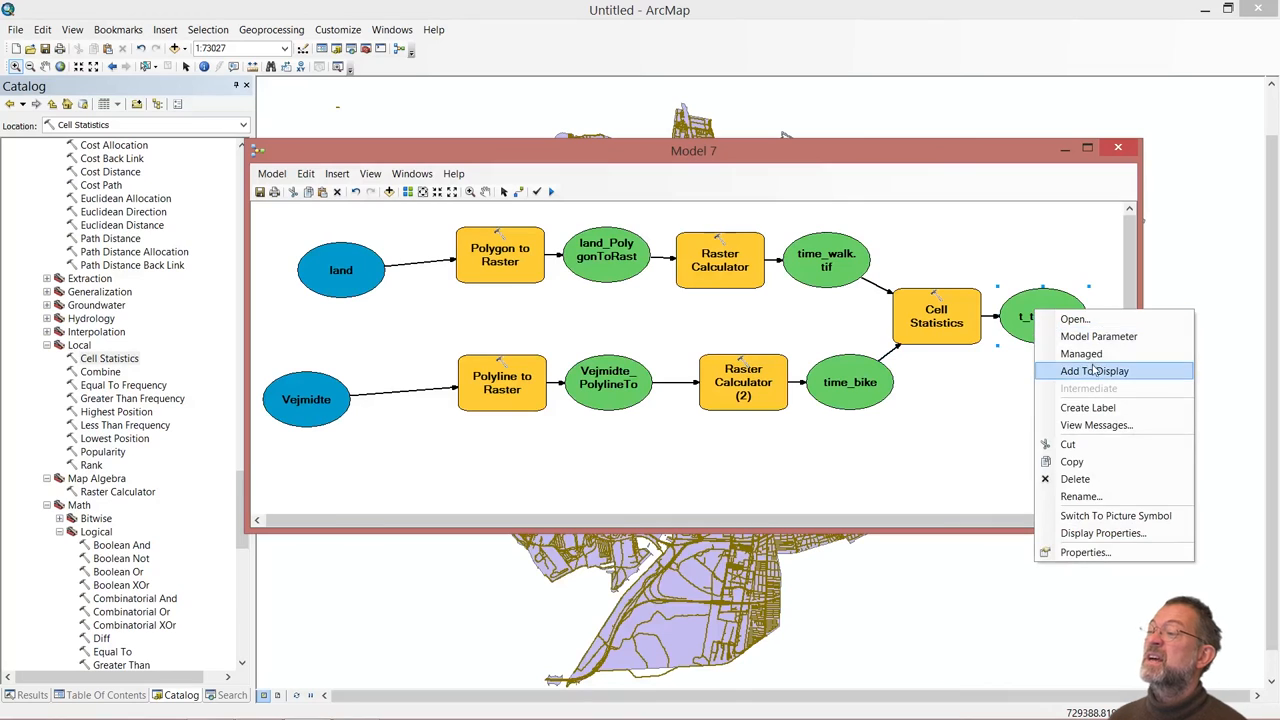
{"action": "left_click", "coordinate": [1094, 370]}
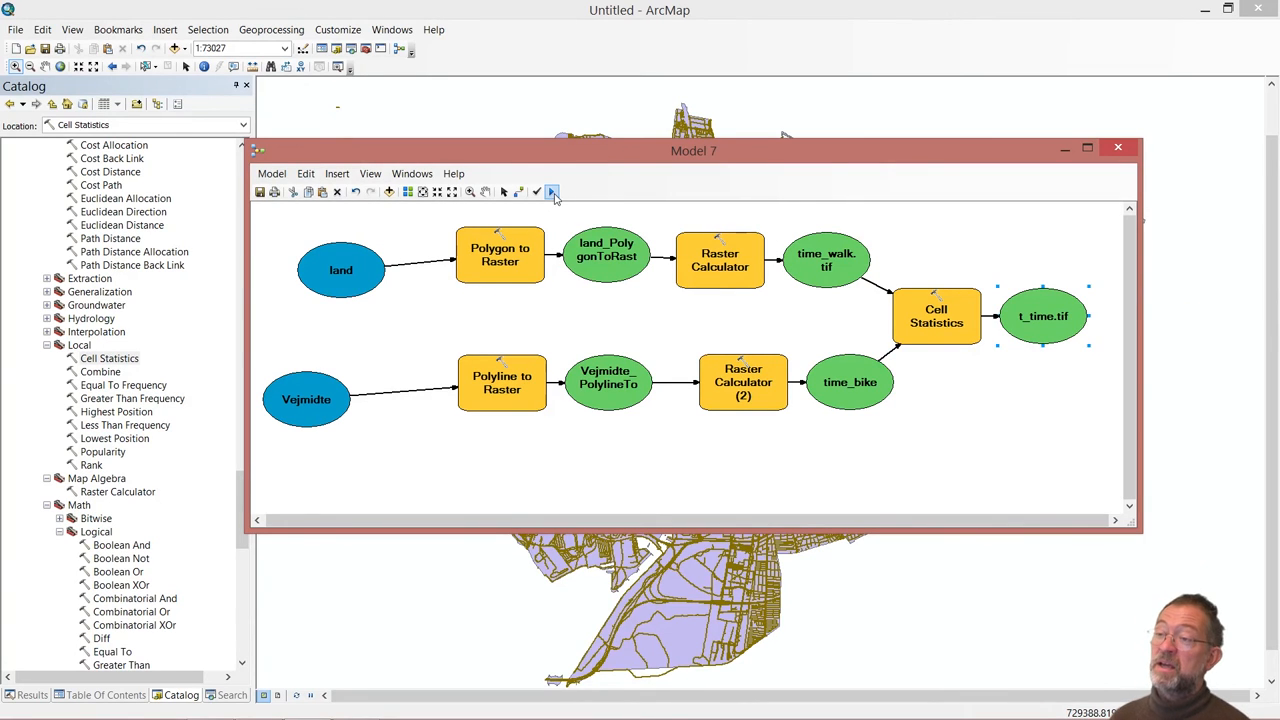
{"action": "left_click", "coordinate": [552, 192]}
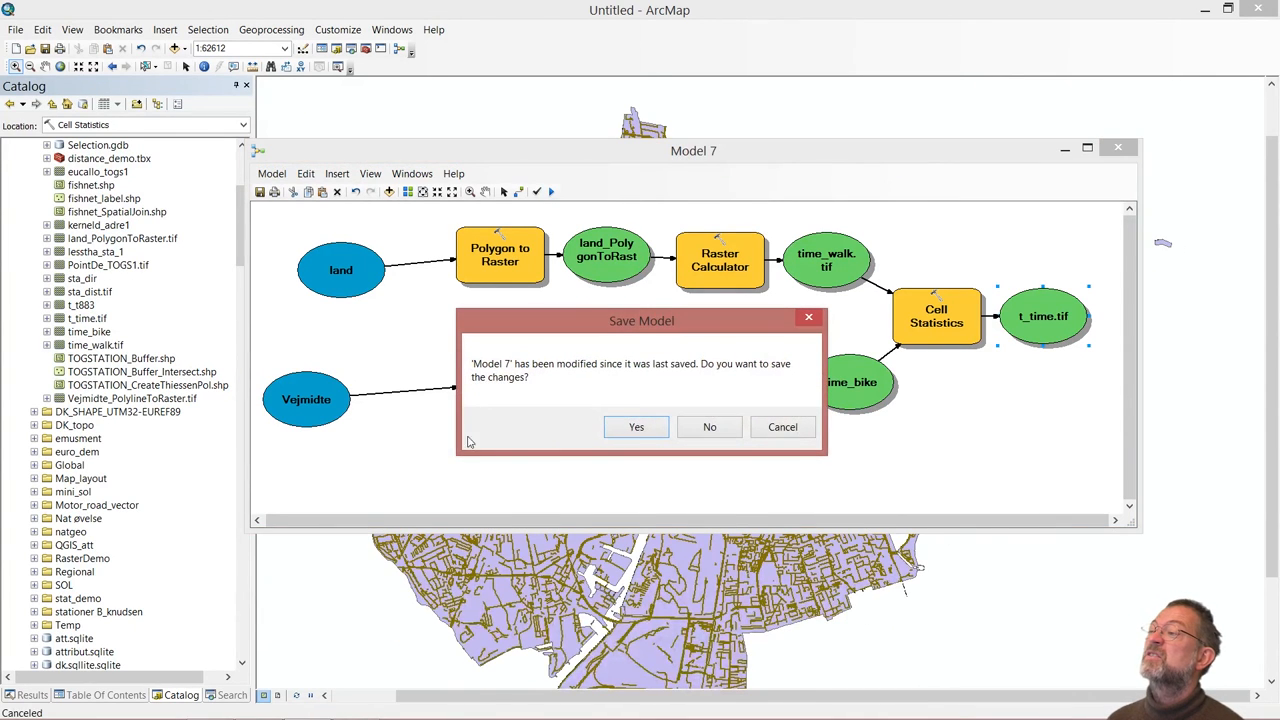
{"action": "left_click", "coordinate": [708, 428]}
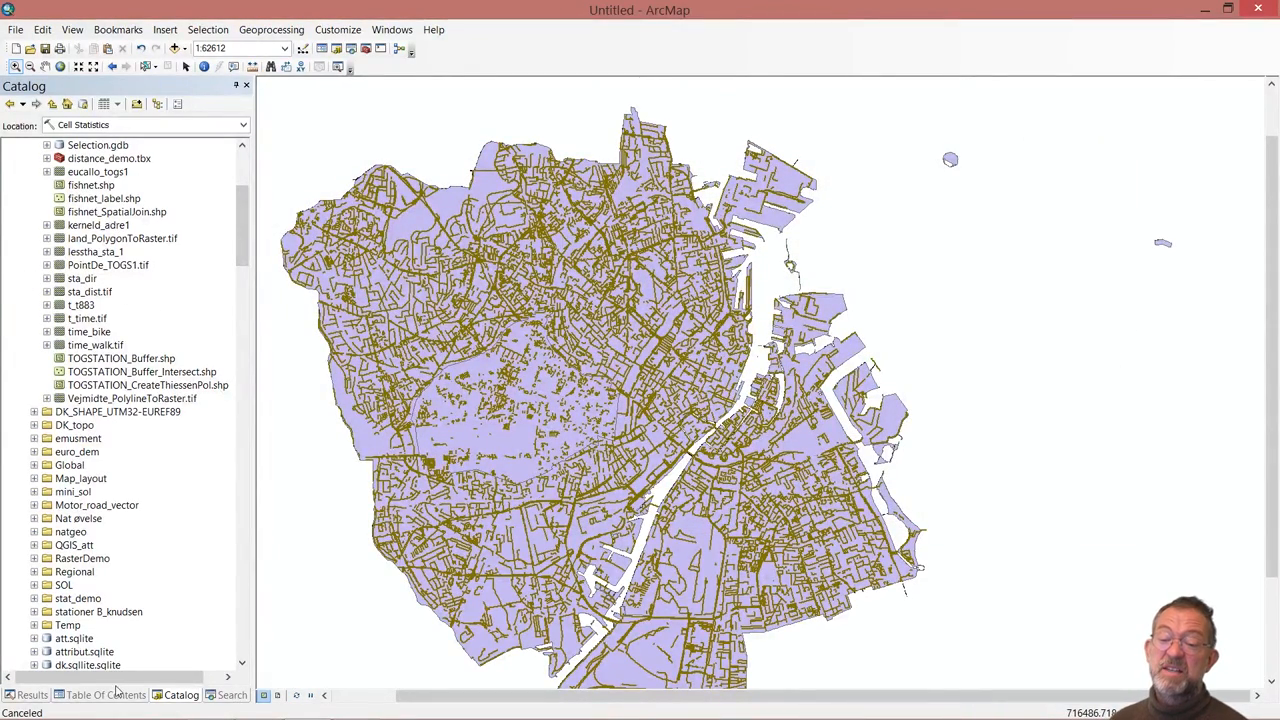
- Show the Table Of Contents and locate the new t_time layer (2.4 to 10)
{"action": "left_click", "coordinate": [104, 696]}
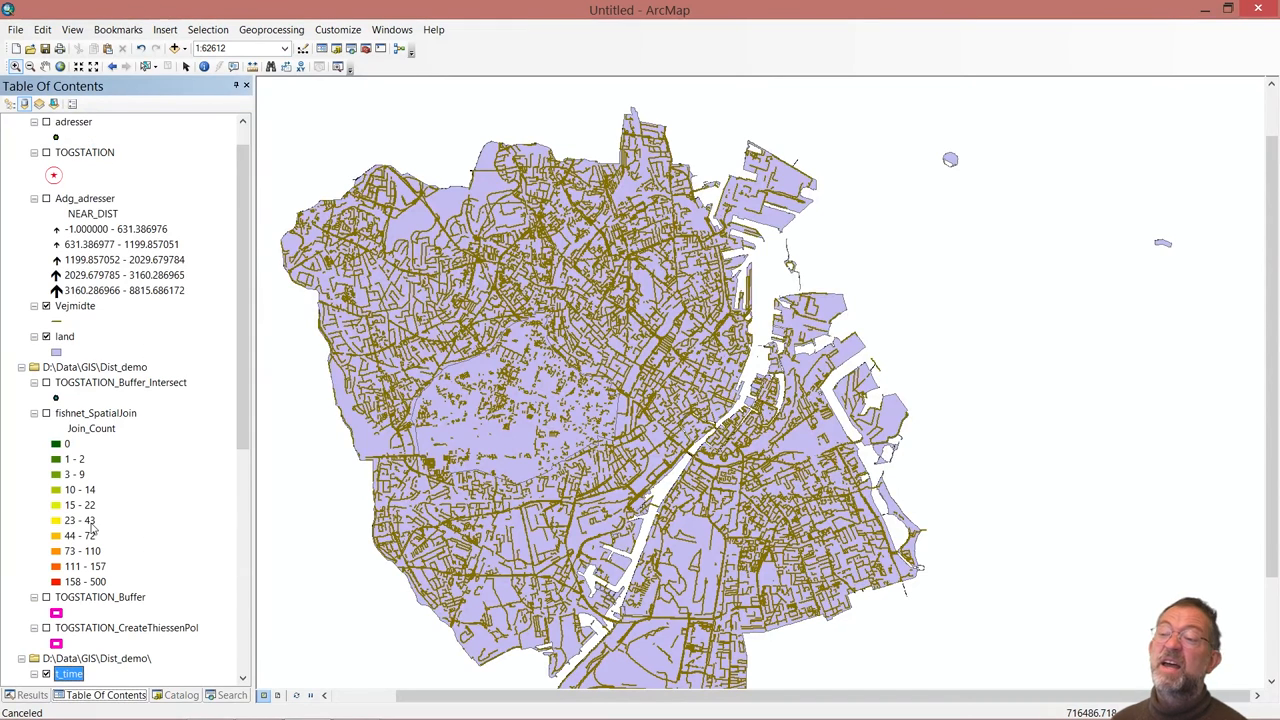
{"action": "mouse_move", "coordinate": [248, 388]}
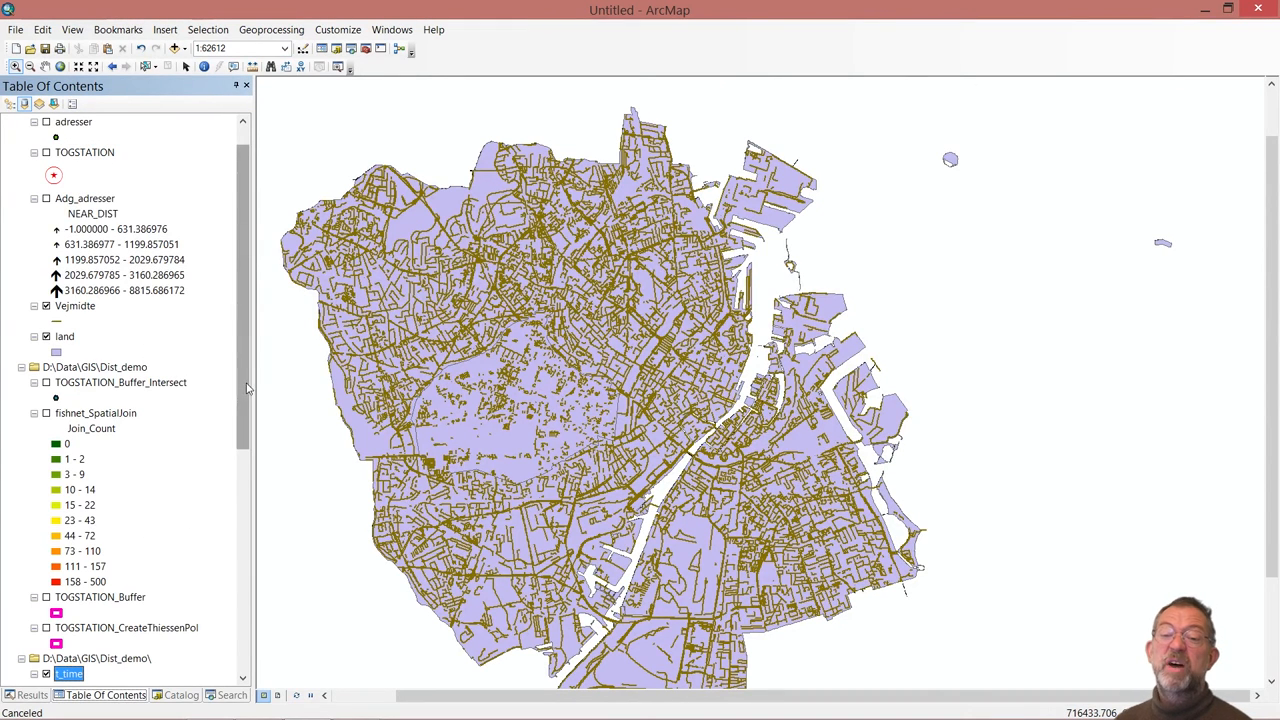
{"action": "scroll", "scroll_direction": "down", "scroll_amount": 3}
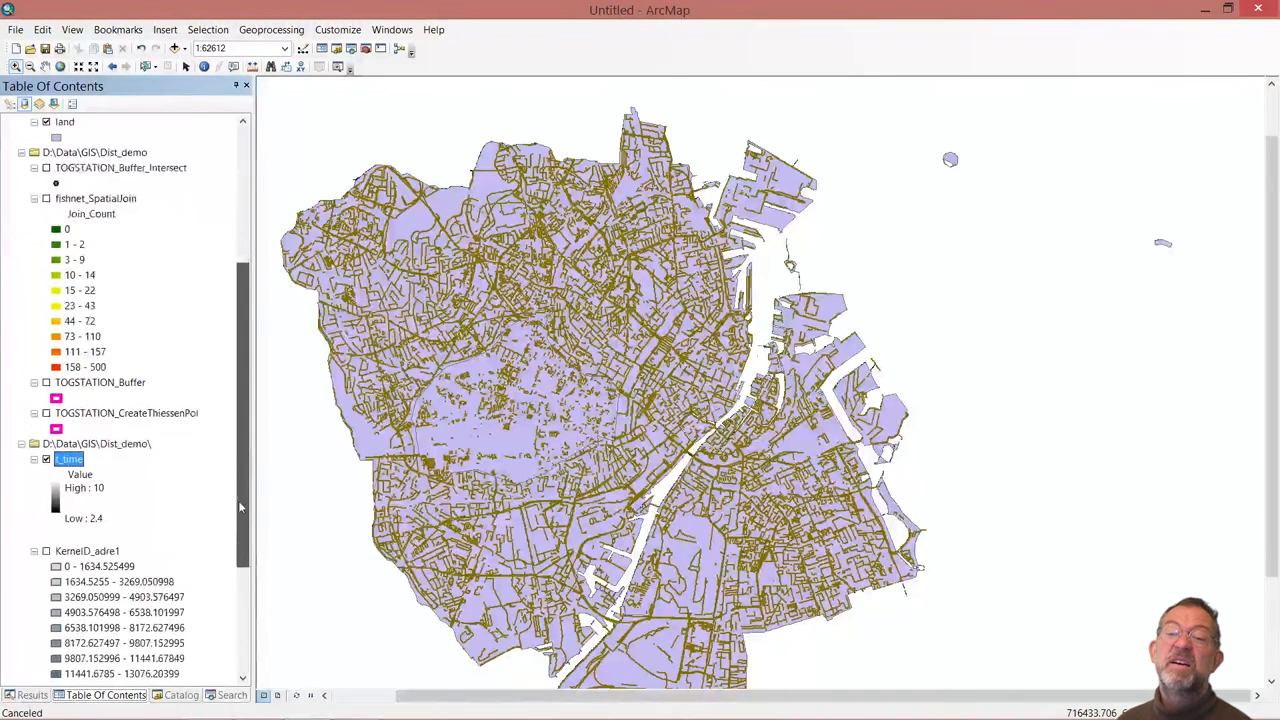
{"action": "scroll", "scroll_direction": "up", "scroll_amount": 3}
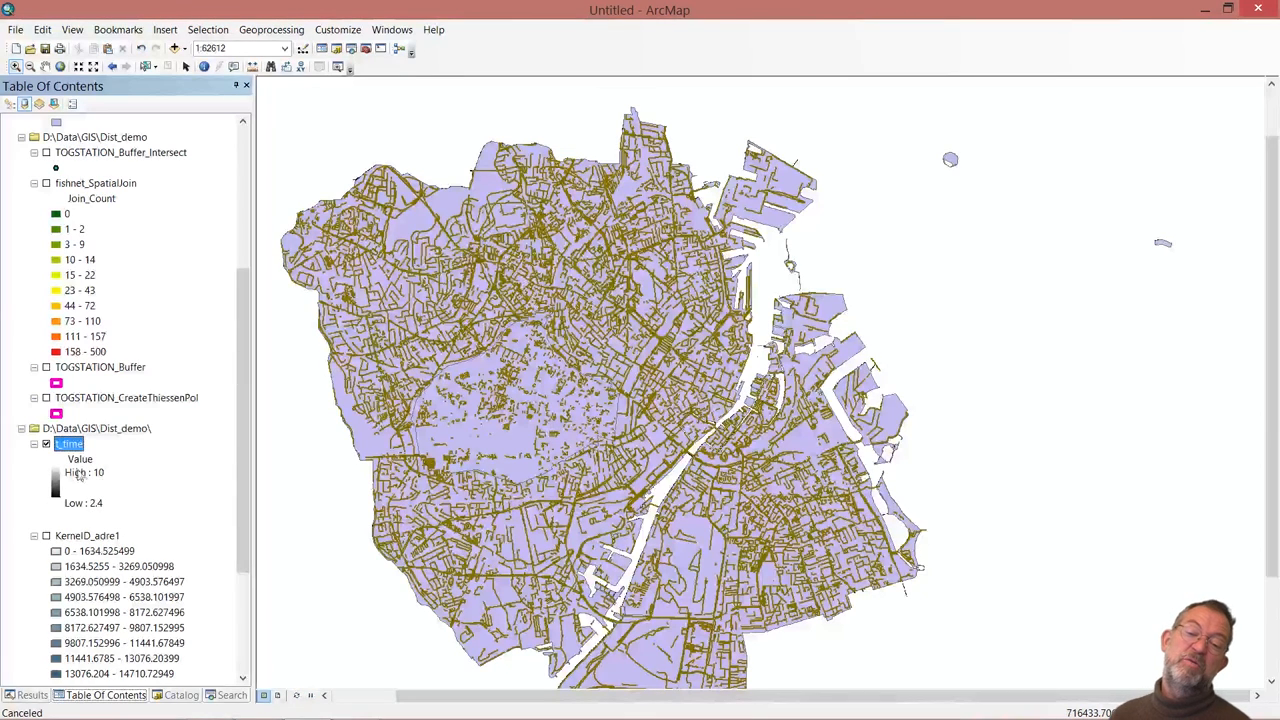
{"action": "right_click", "coordinate": [68, 444]}
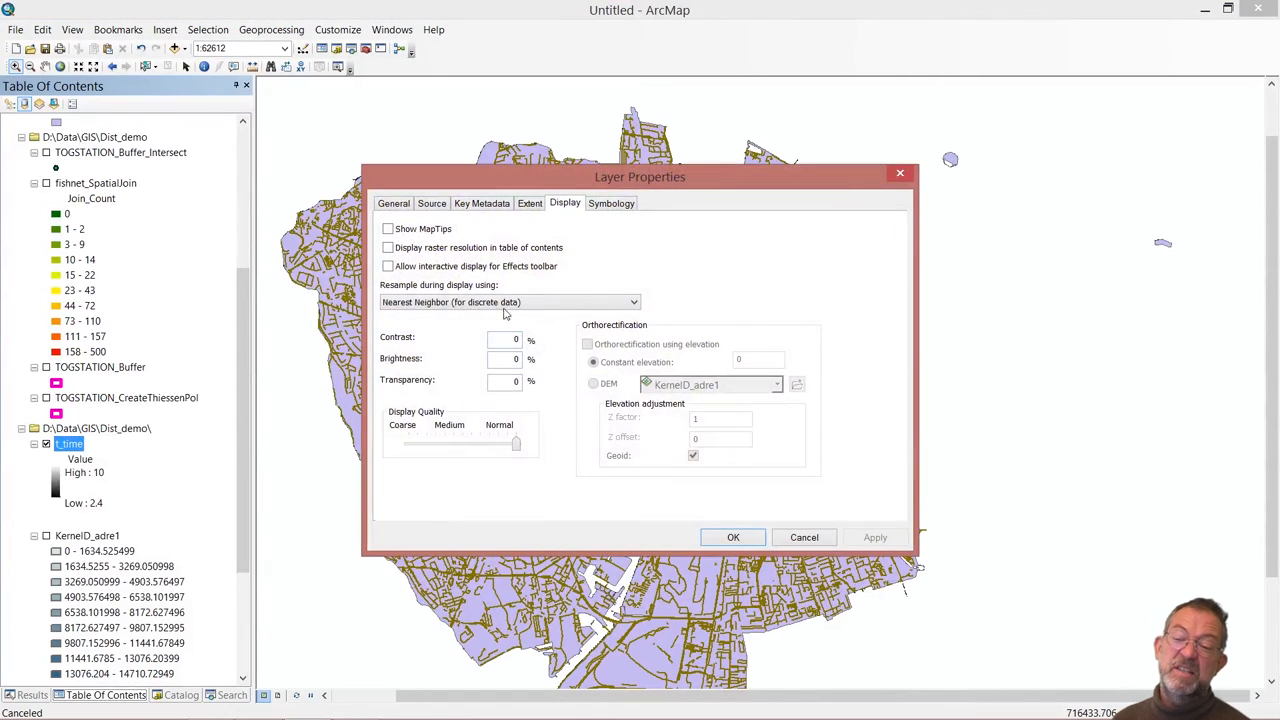
- Apply Unique Values symbology to t_time with classes 10 and 2.4
{"action": "left_click", "coordinate": [612, 204]}
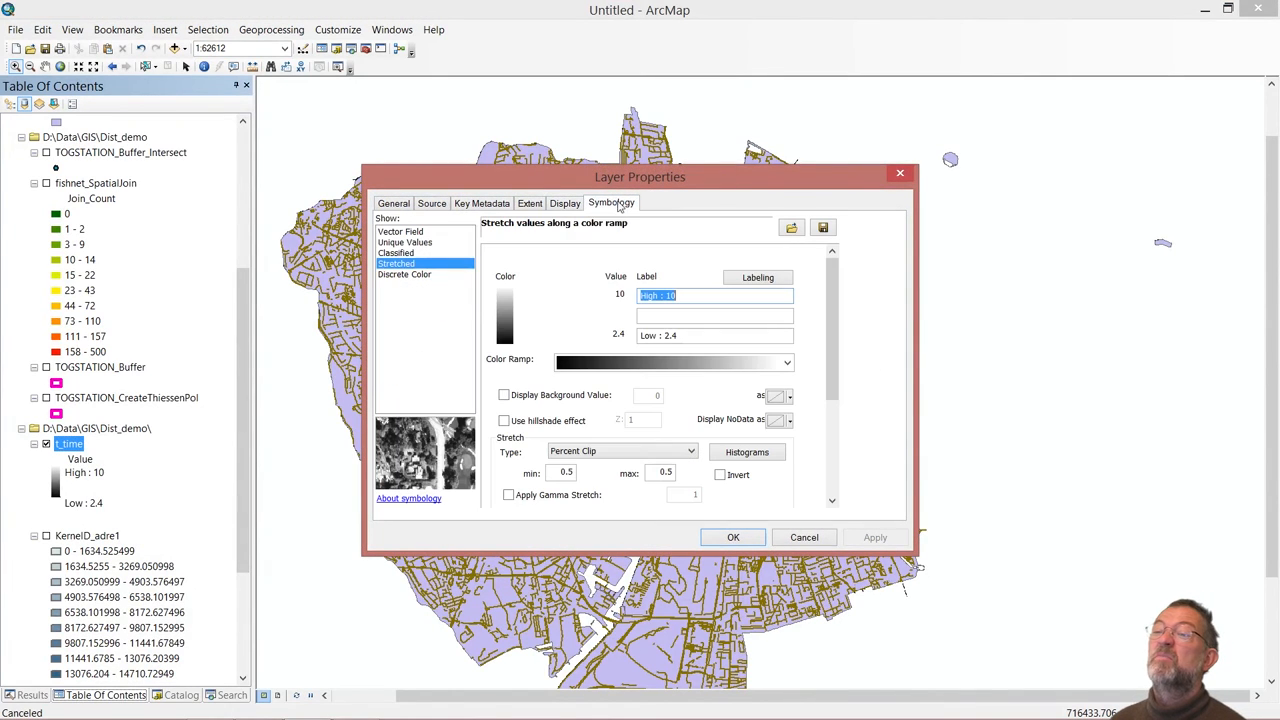
{"action": "left_click", "coordinate": [404, 242]}
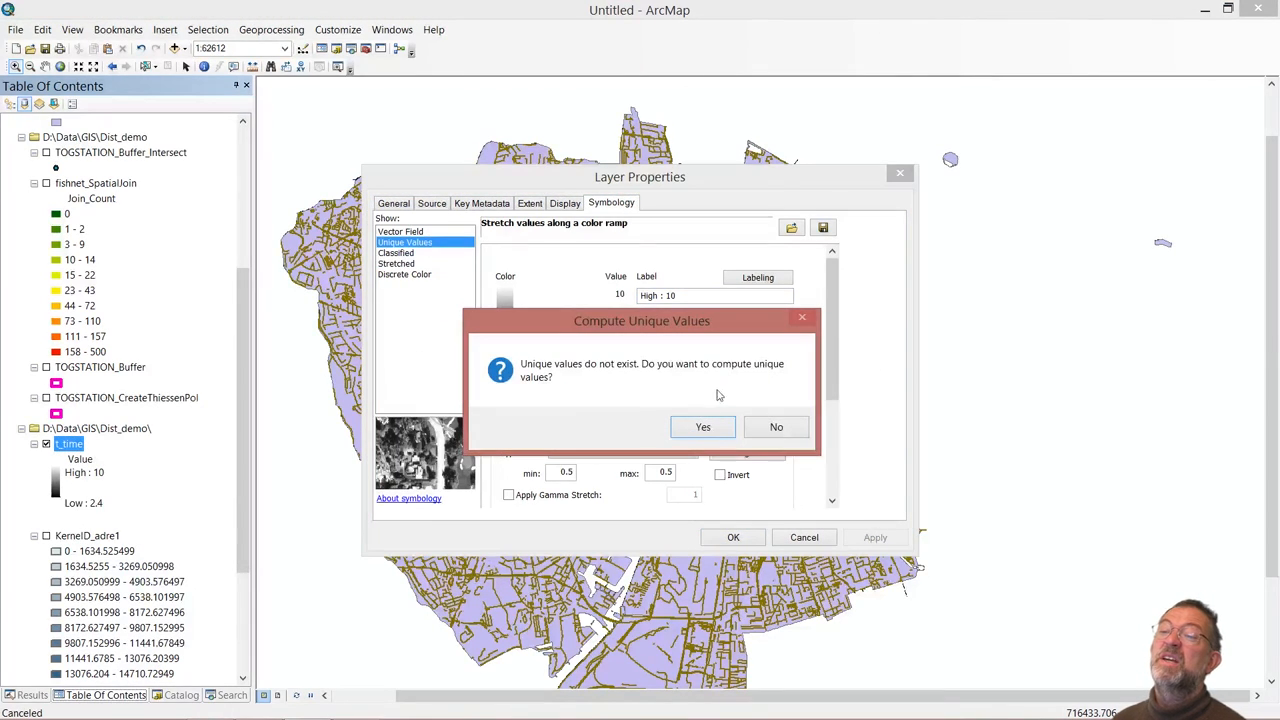
{"action": "left_click", "coordinate": [702, 428]}
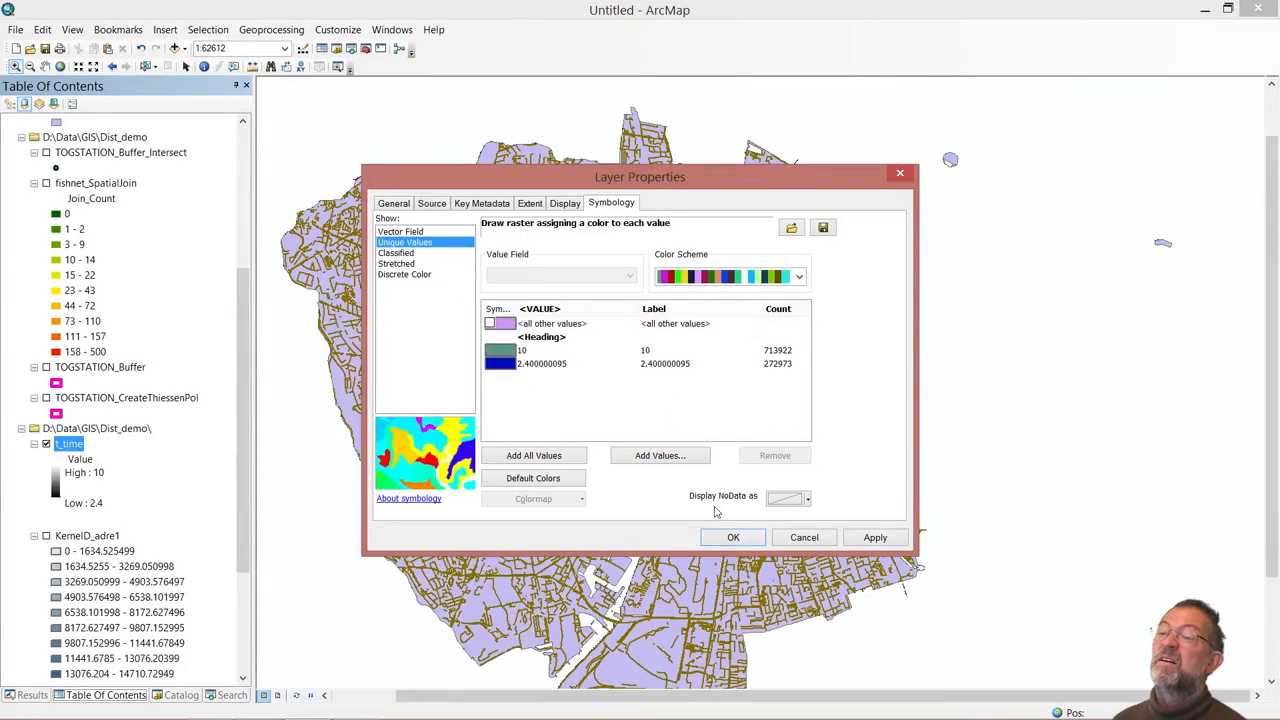
{"action": "left_click", "coordinate": [732, 536]}
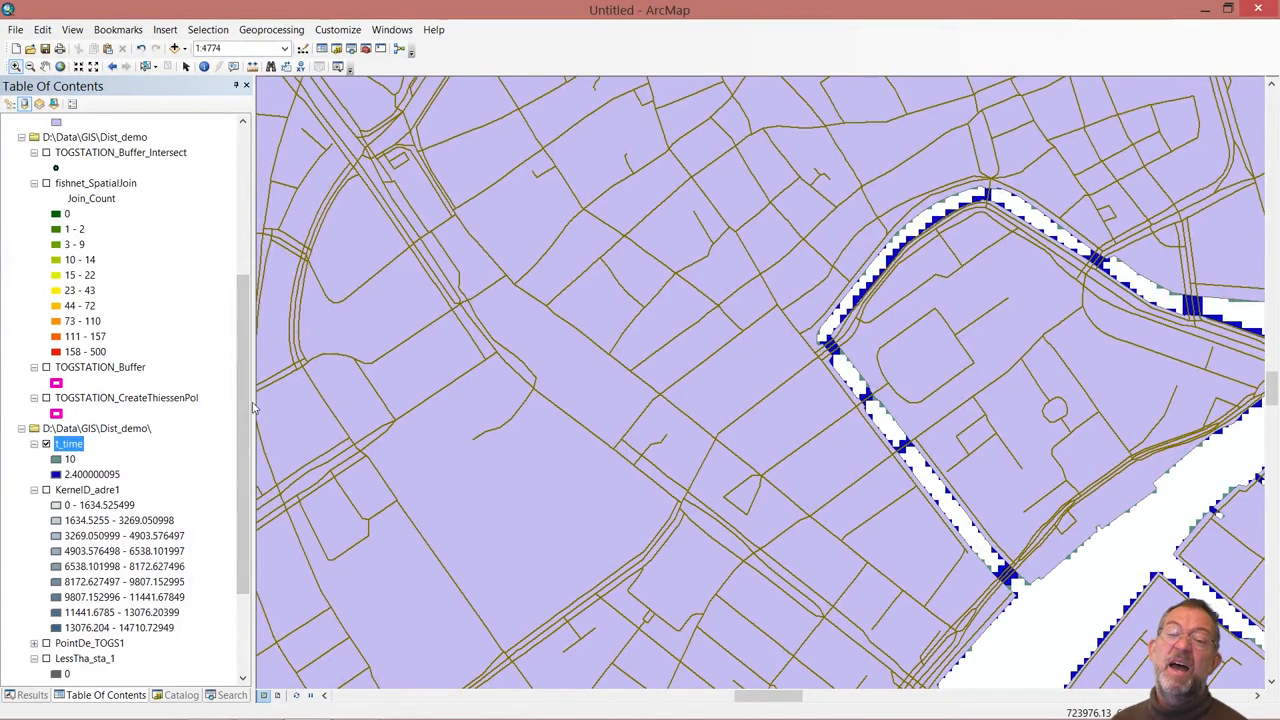
{"action": "mouse_move", "coordinate": [200, 438]}
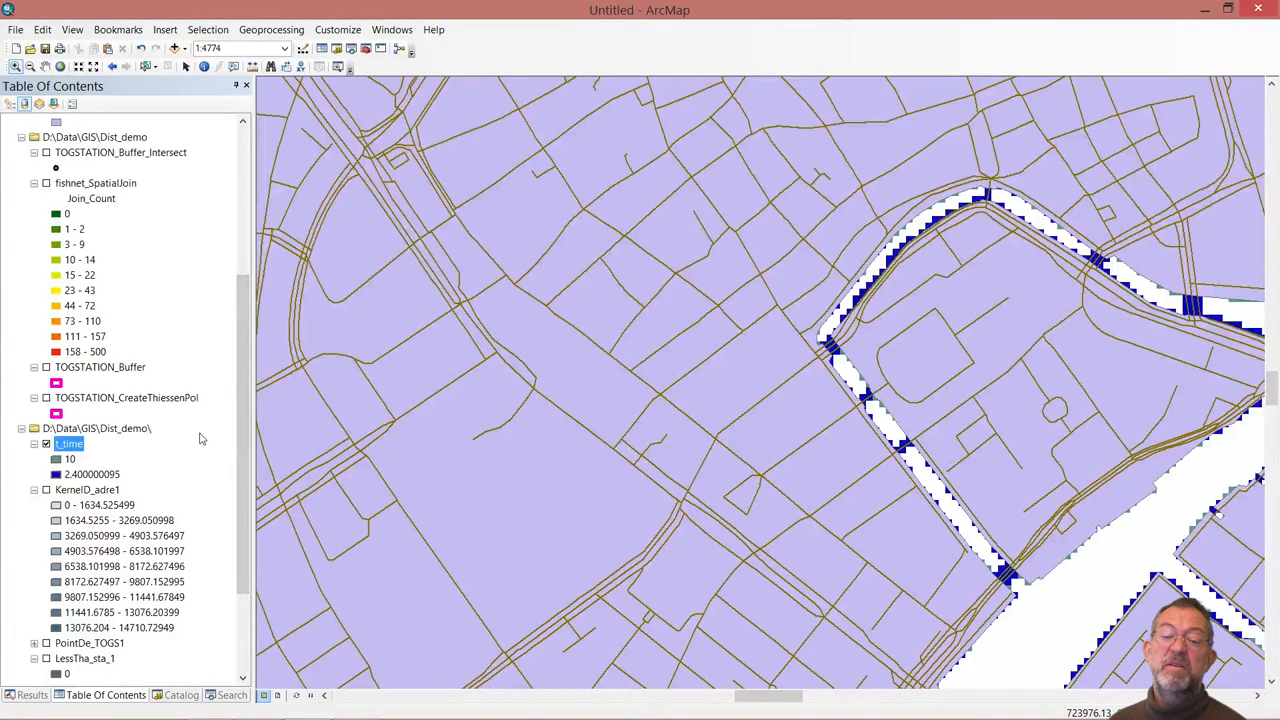
- Uncheck the land polygon layer so the t_time raster shows under the roads
{"action": "scroll", "scroll_direction": "down", "scroll_amount": 3}
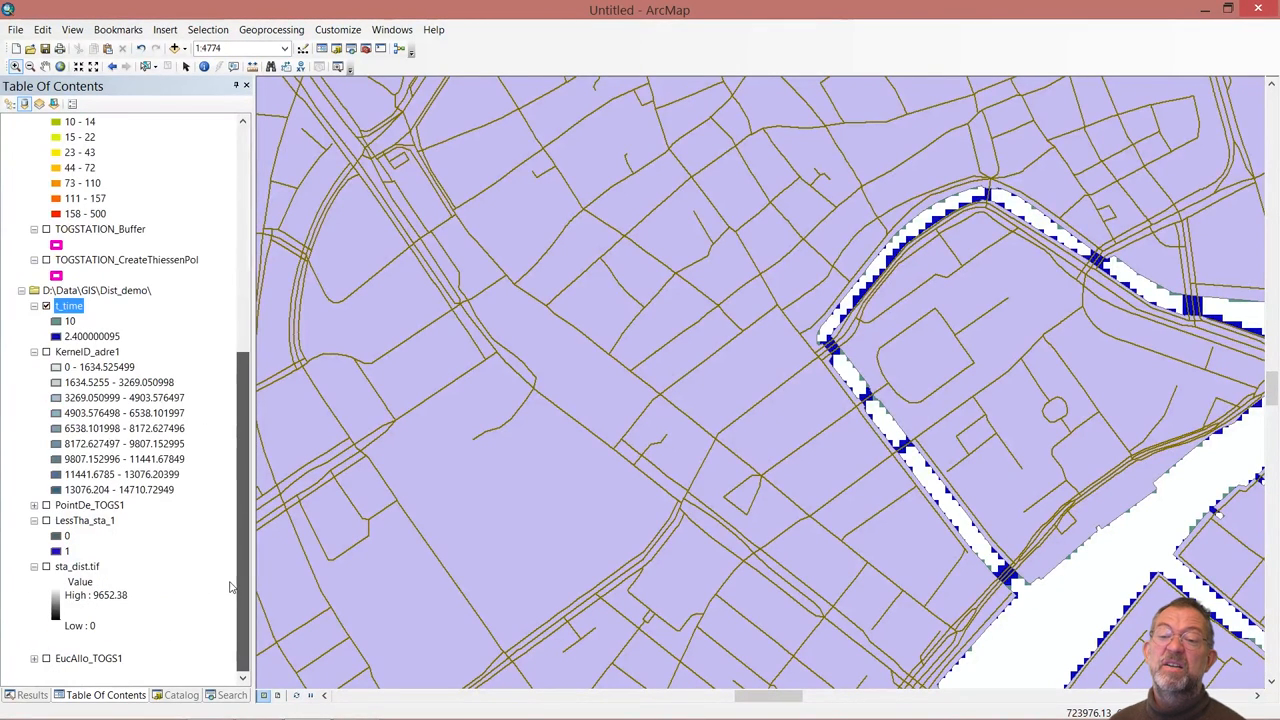
{"action": "scroll", "scroll_direction": "up", "scroll_amount": 3}
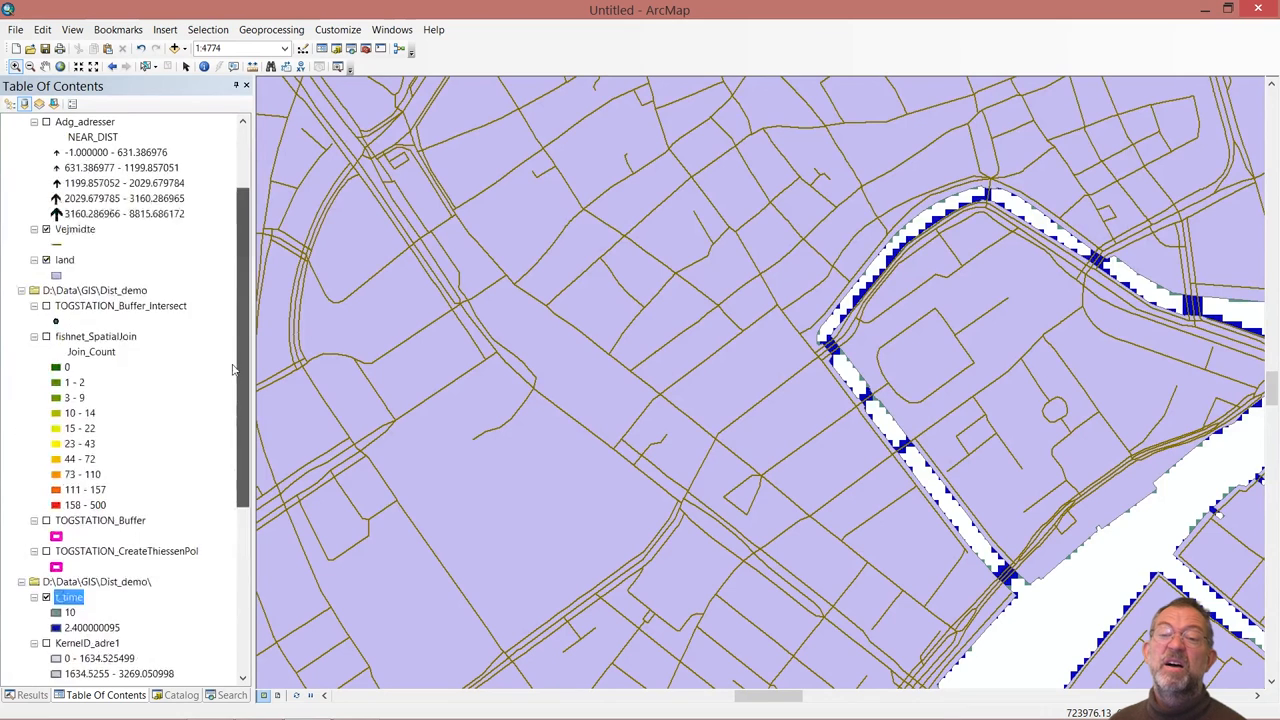
{"action": "scroll", "scroll_direction": "up", "scroll_amount": 3}
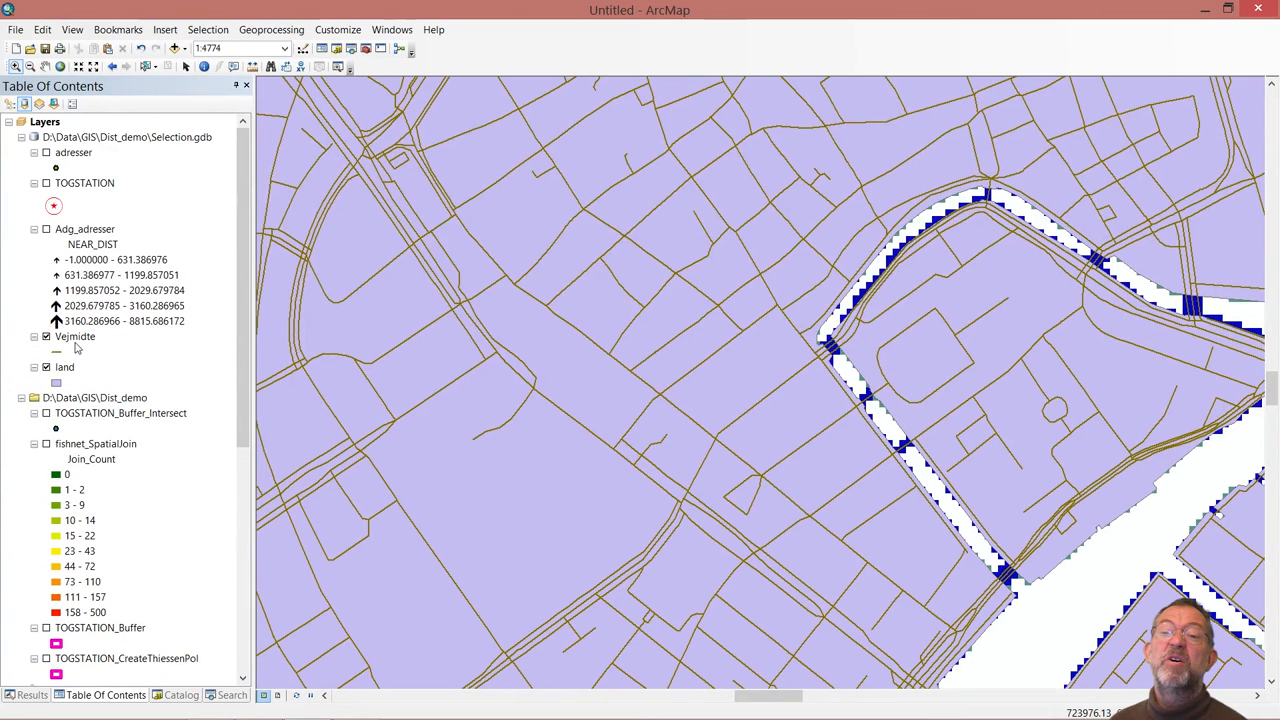
{"action": "left_click", "coordinate": [76, 336]}
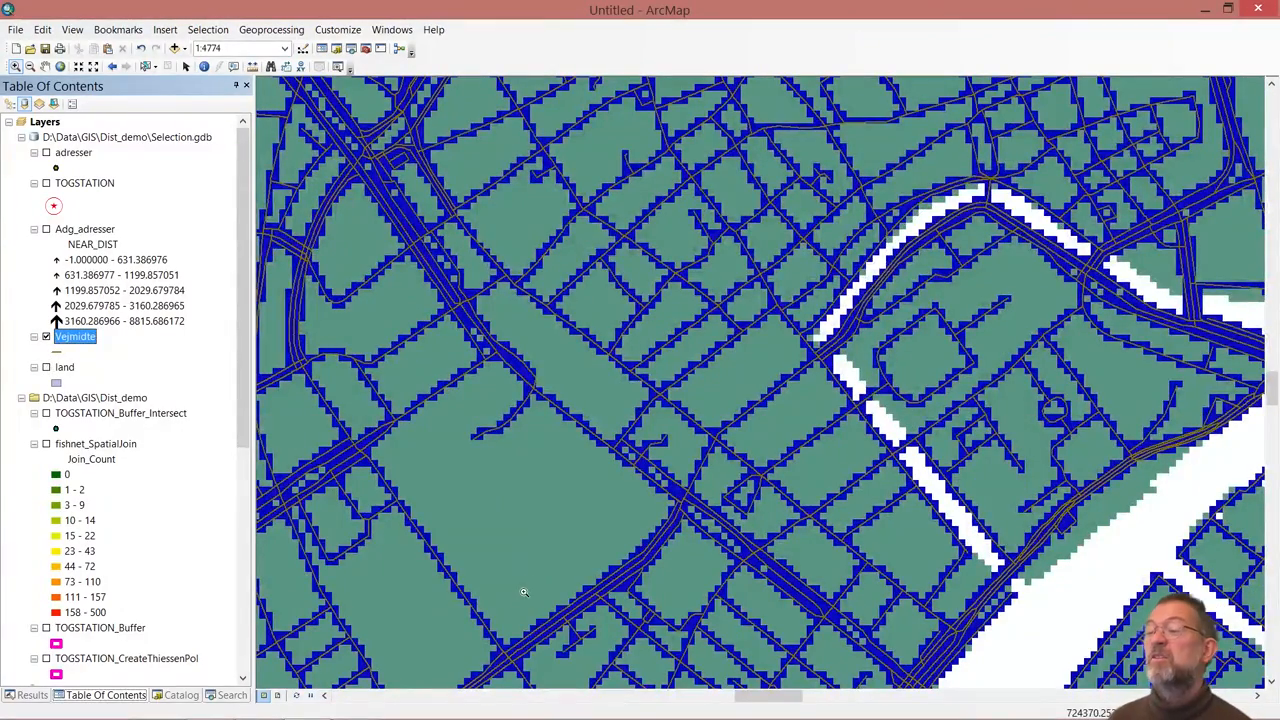
{"action": "mouse_move", "coordinate": [496, 376]}
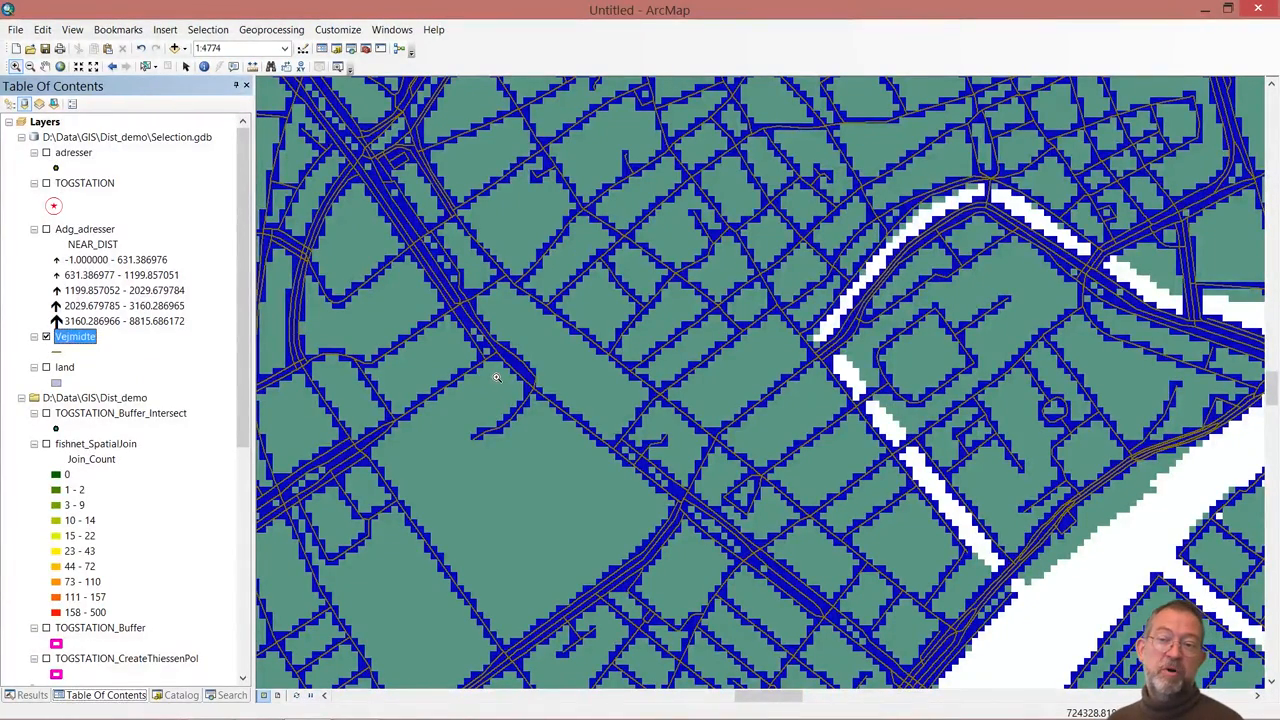
{"action": "mouse_move", "coordinate": [556, 516]}
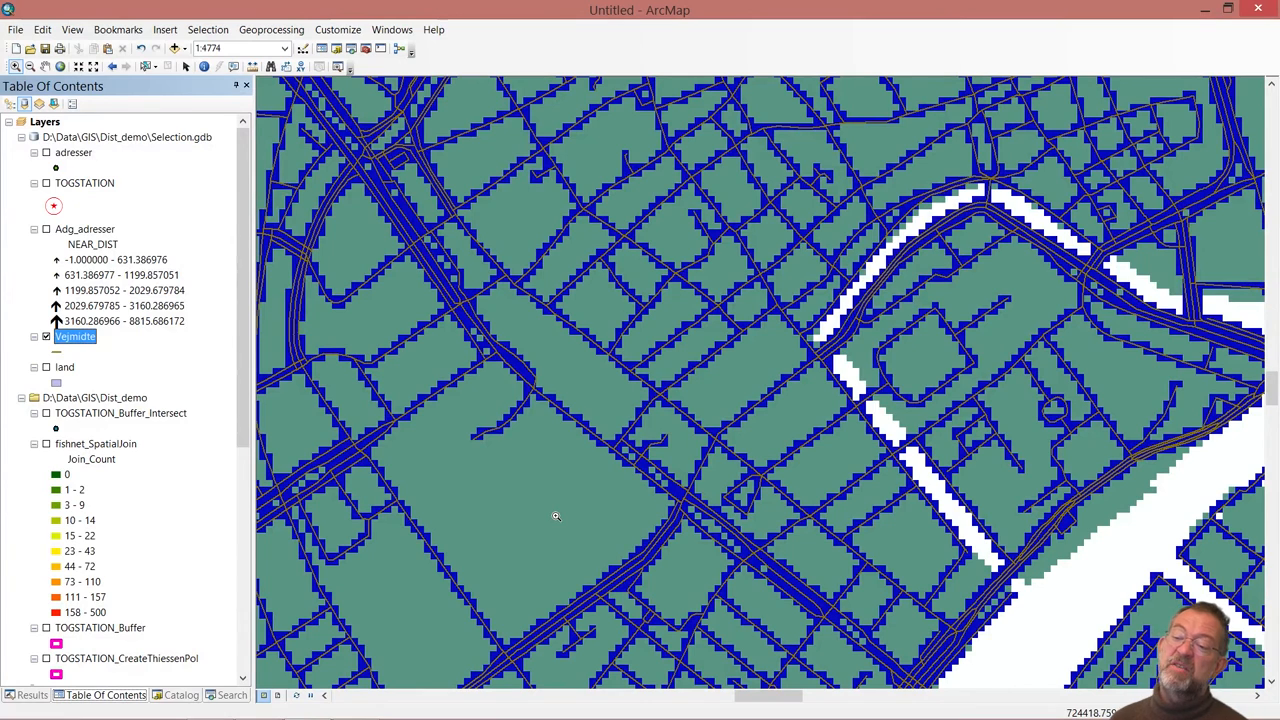